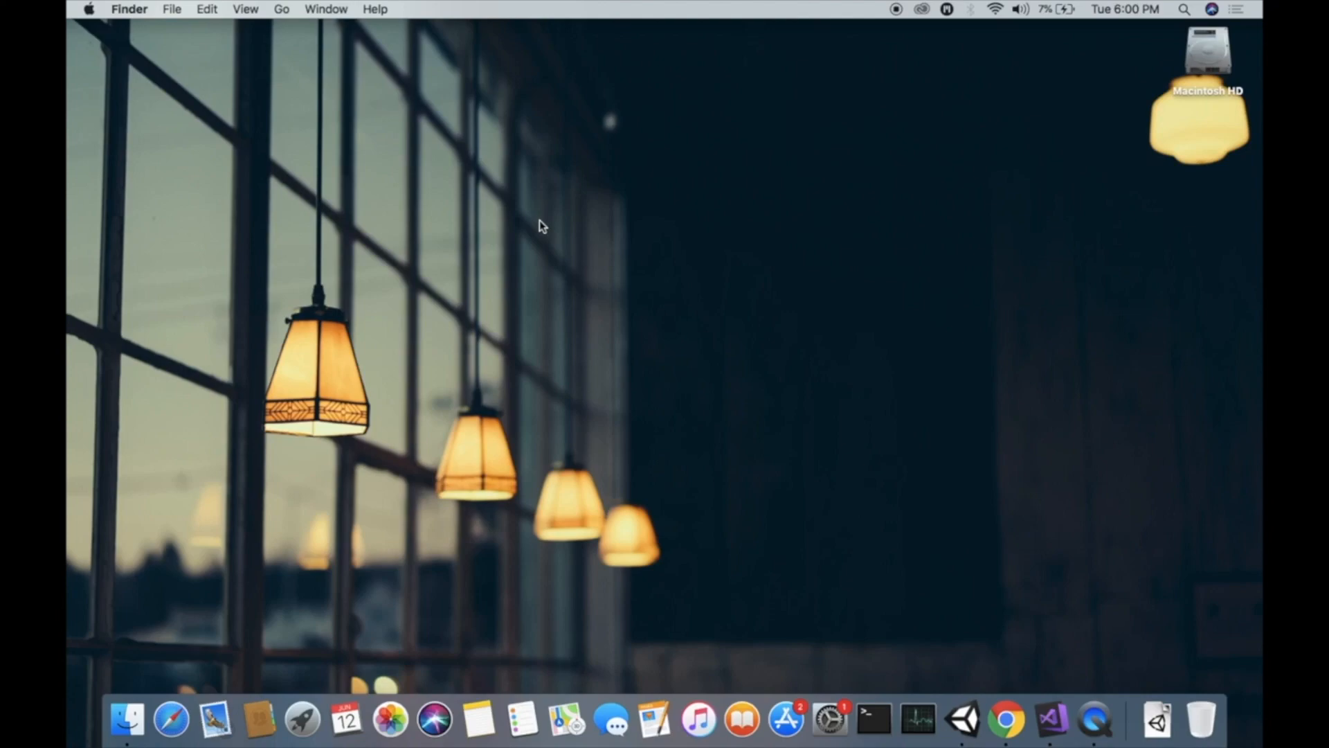
Look over the Google VR SDK for Unity download page, then launch Unity Hub.
click(1005, 720)
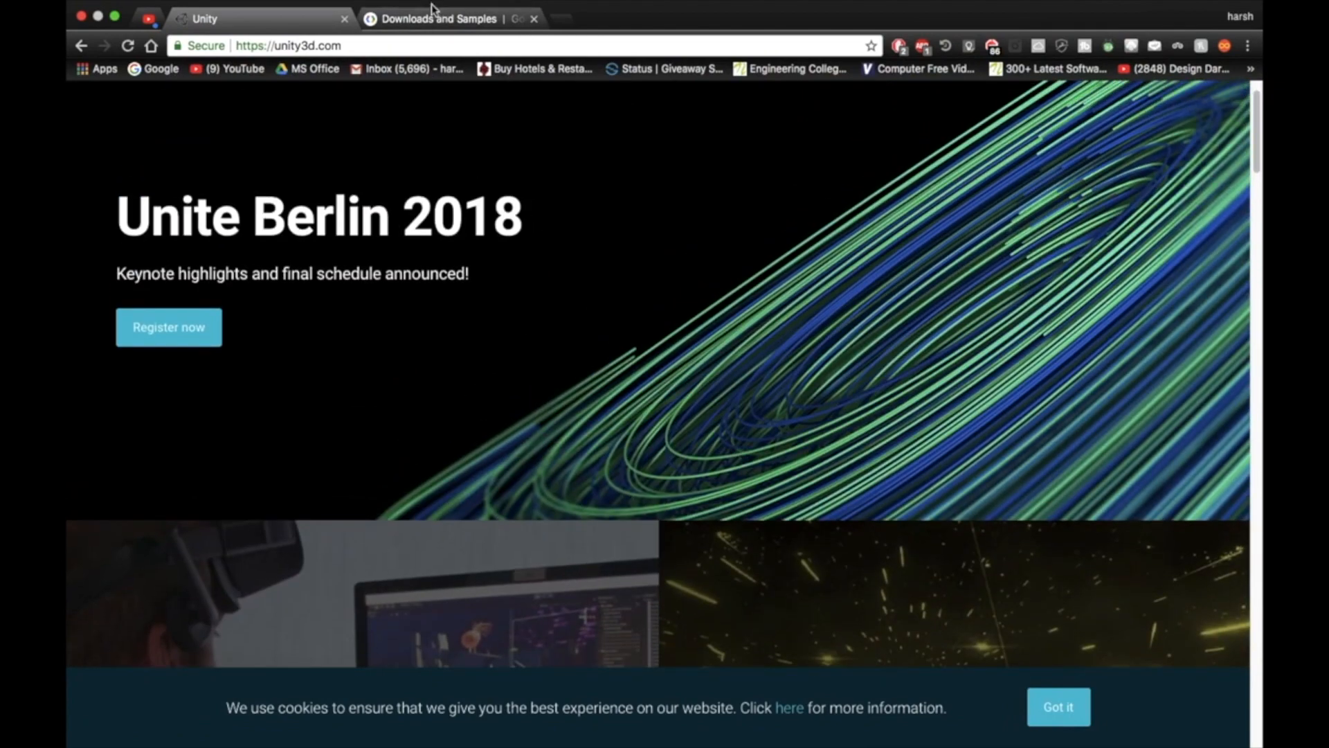
click(448, 18)
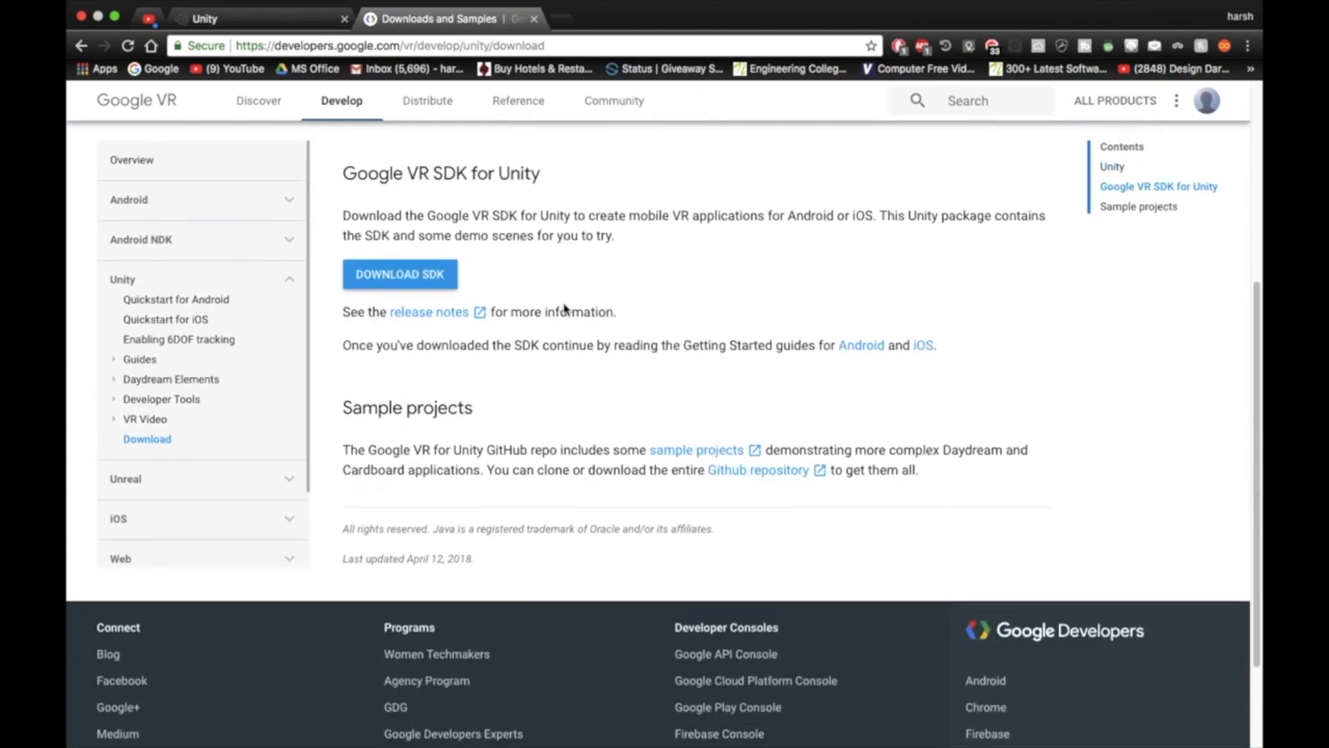
scroll(up, 3)
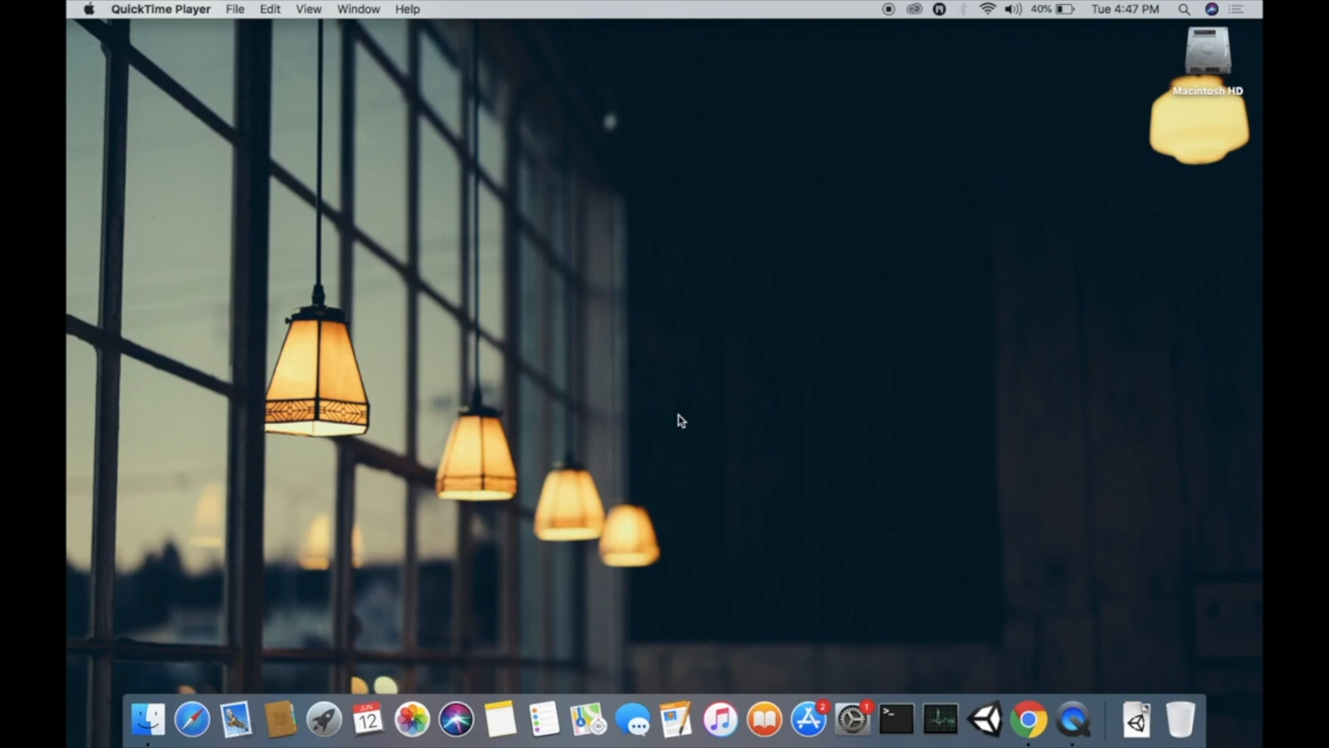
click(984, 719)
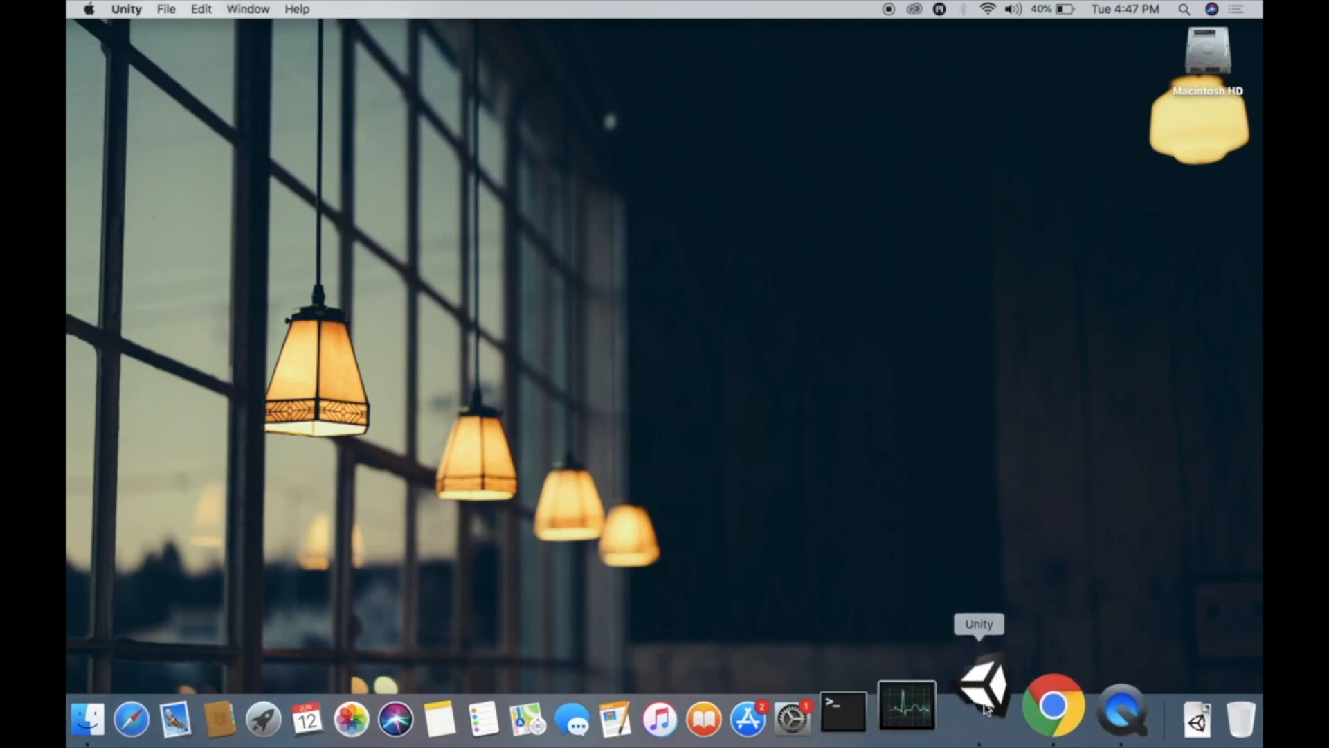
click(982, 686)
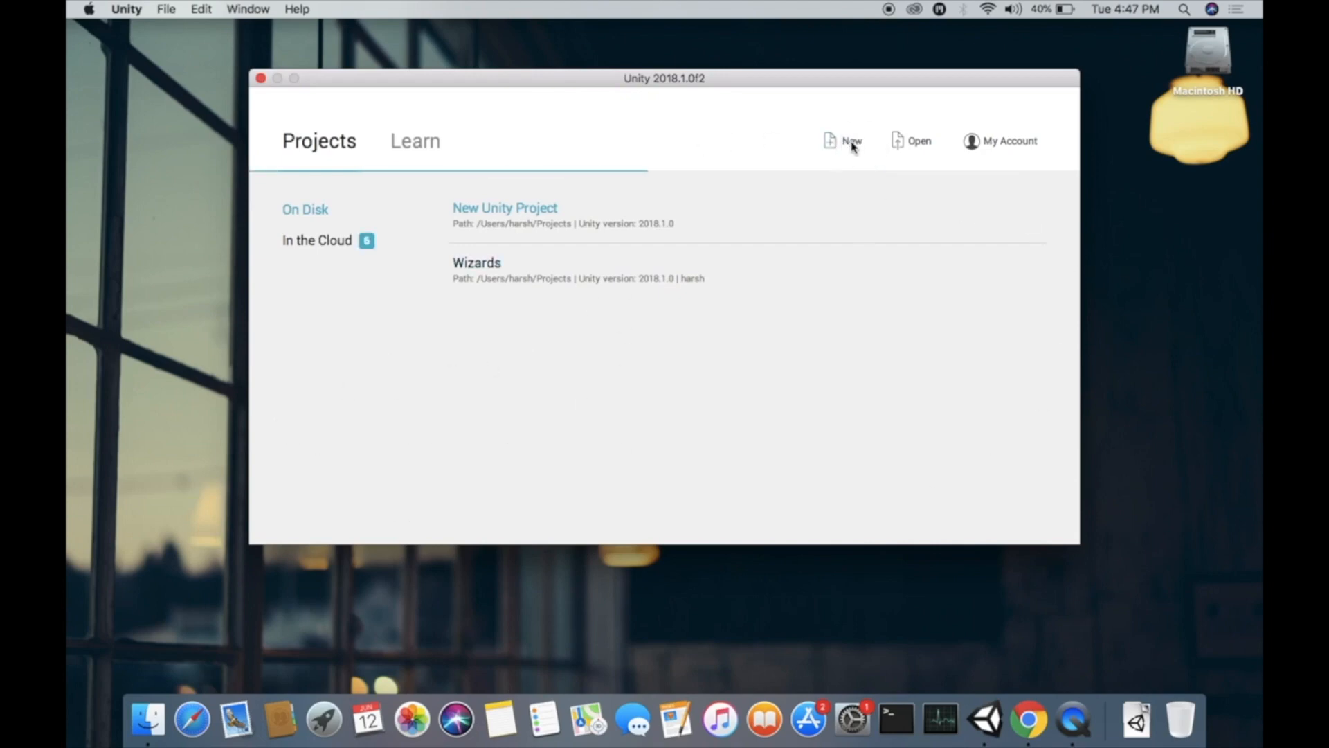
Create a new 3D project named VrDemo and open it in the editor.
click(851, 141)
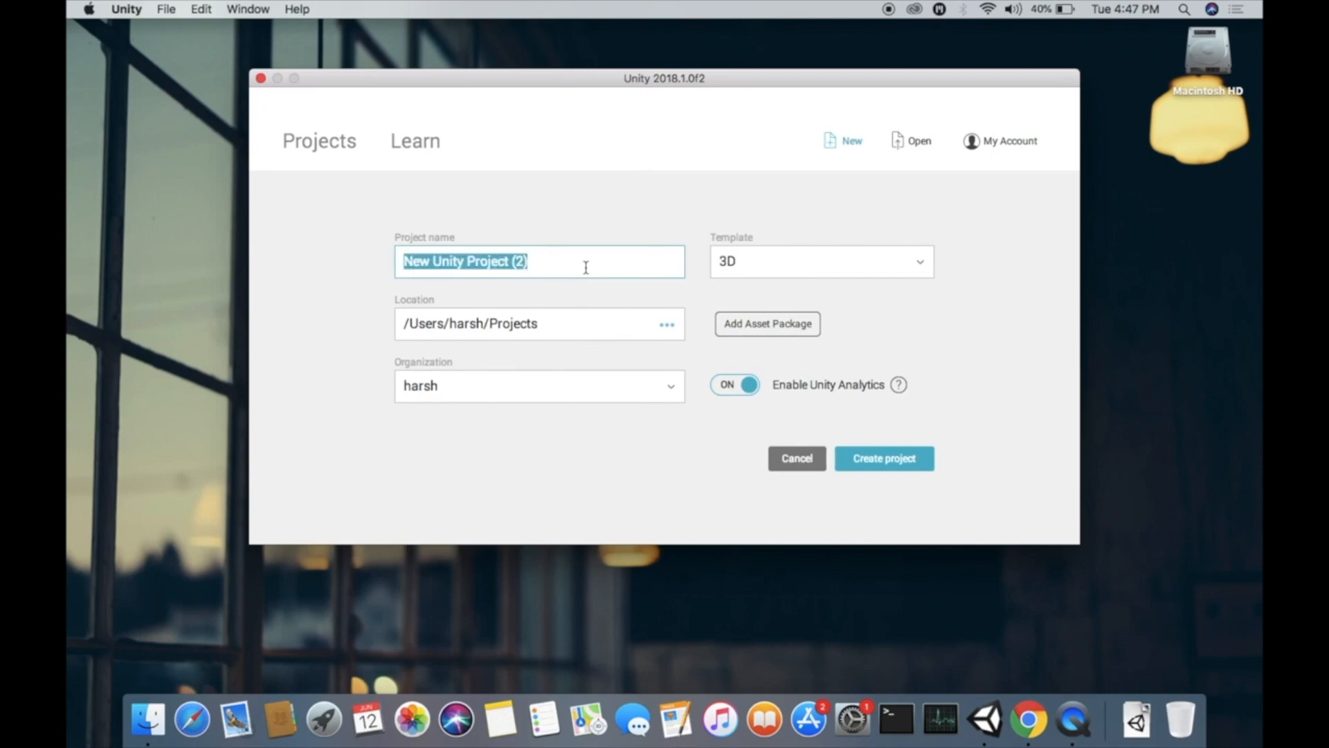
text(VrDem)
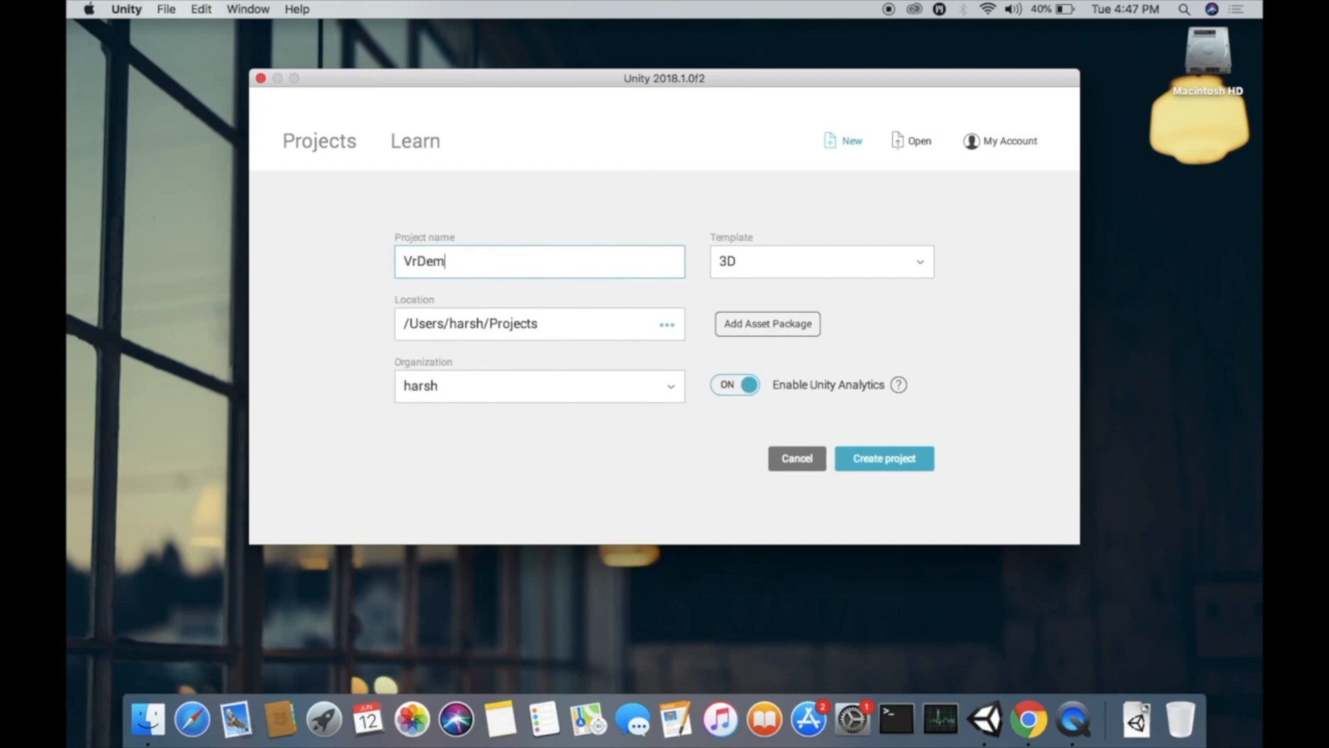
text(o)
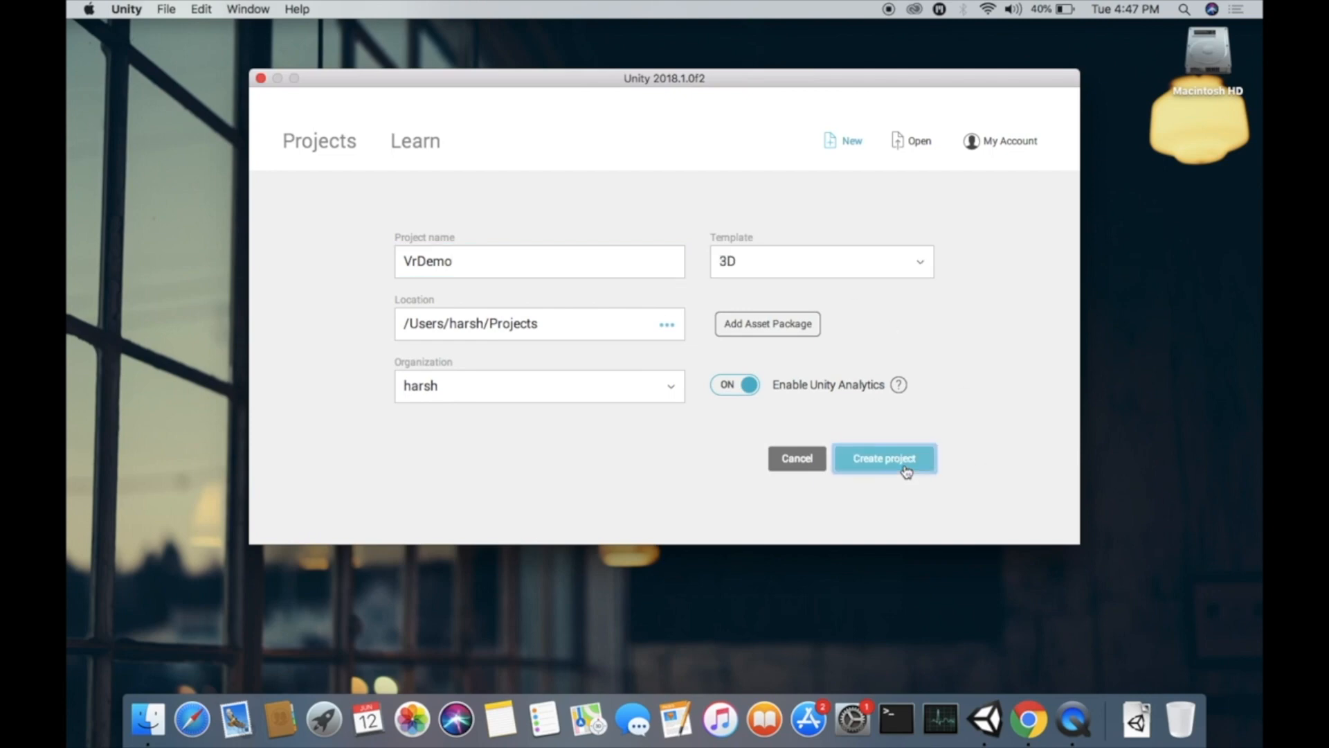
click(884, 459)
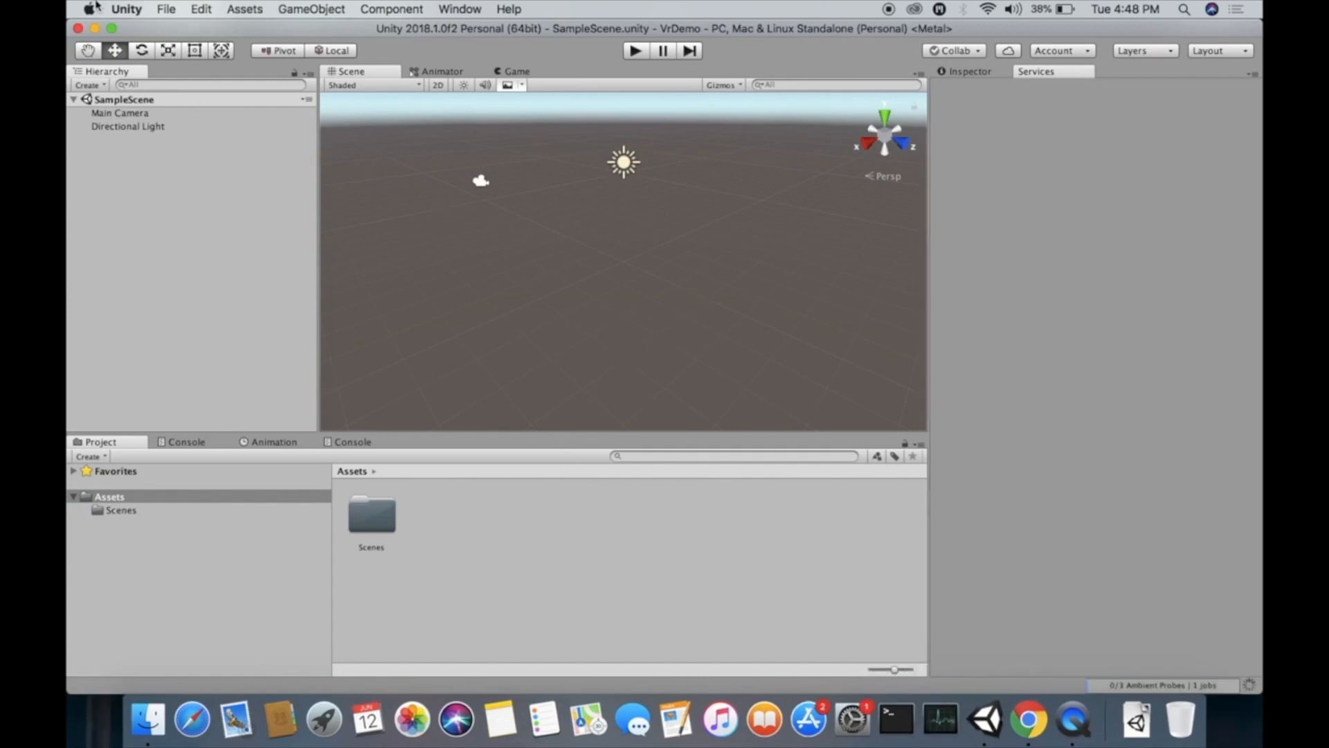
In Build Settings, show Player Settings and switch the build target to Android.
click(1036, 71)
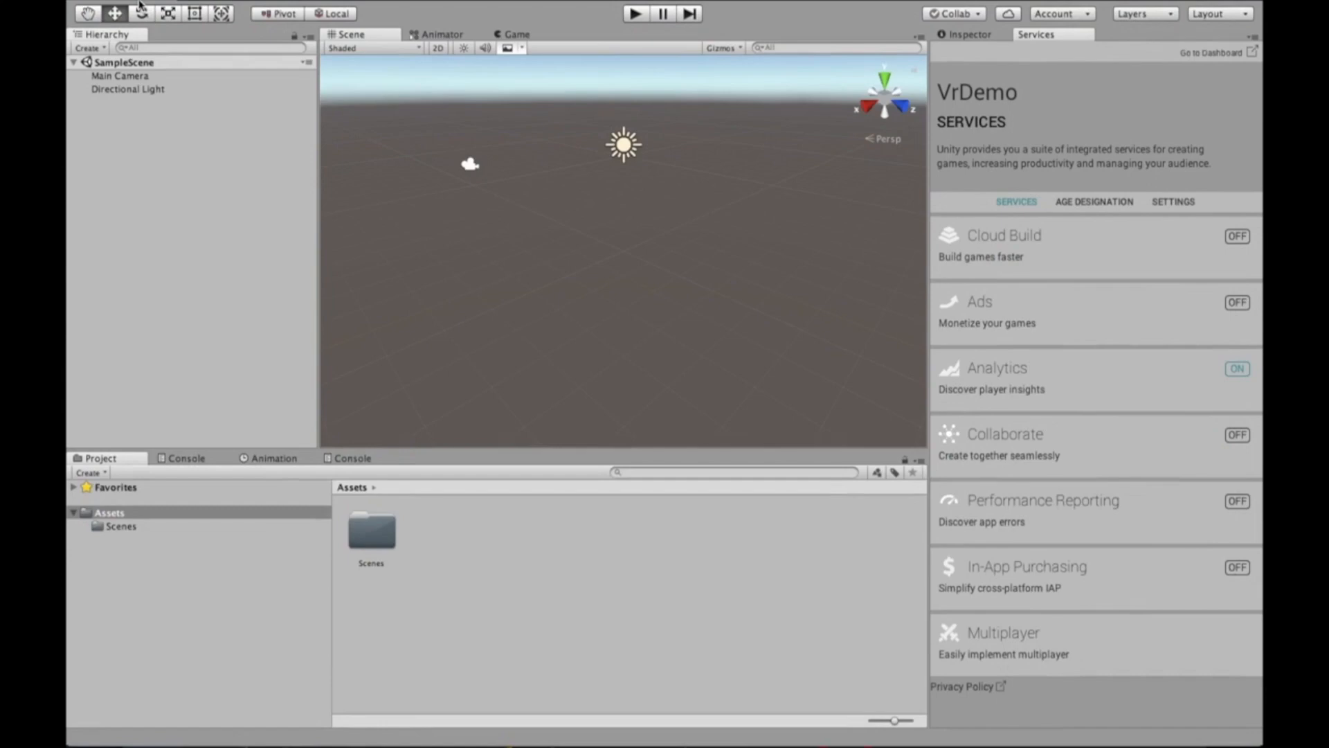
click(164, 8)
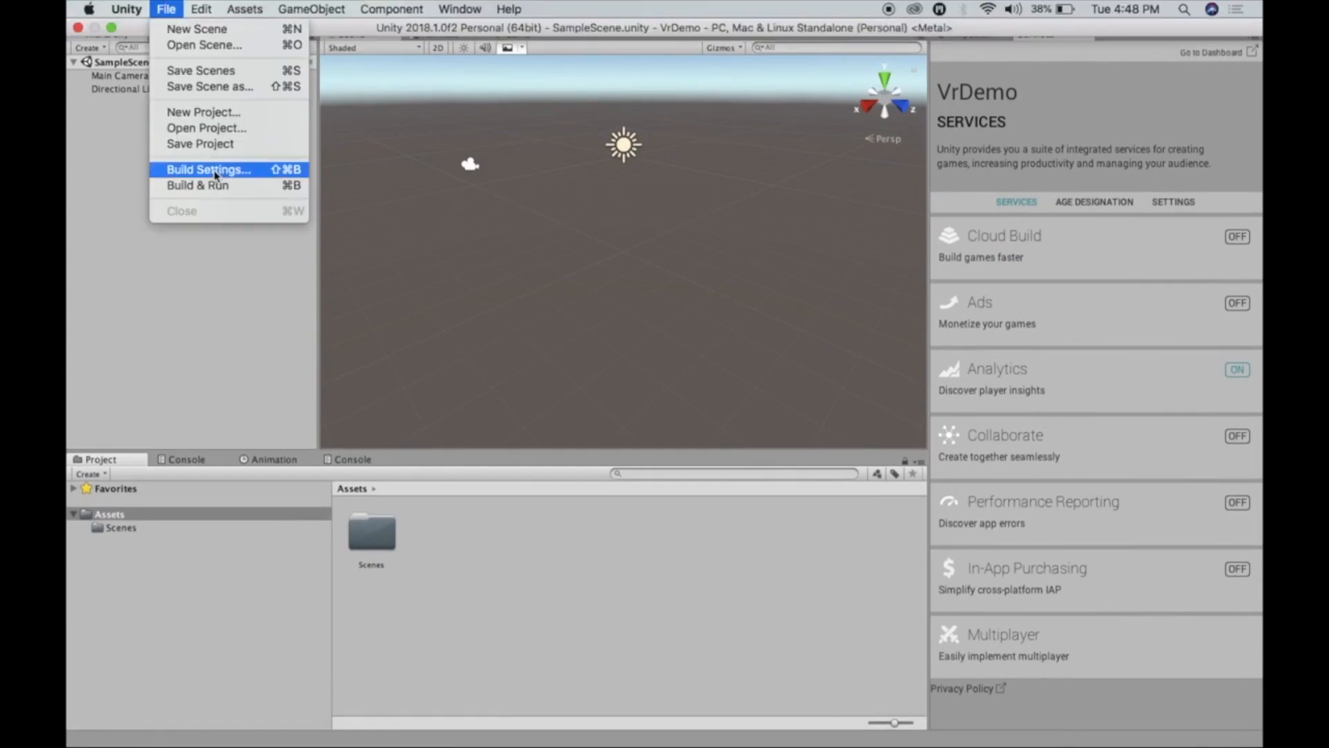
click(208, 169)
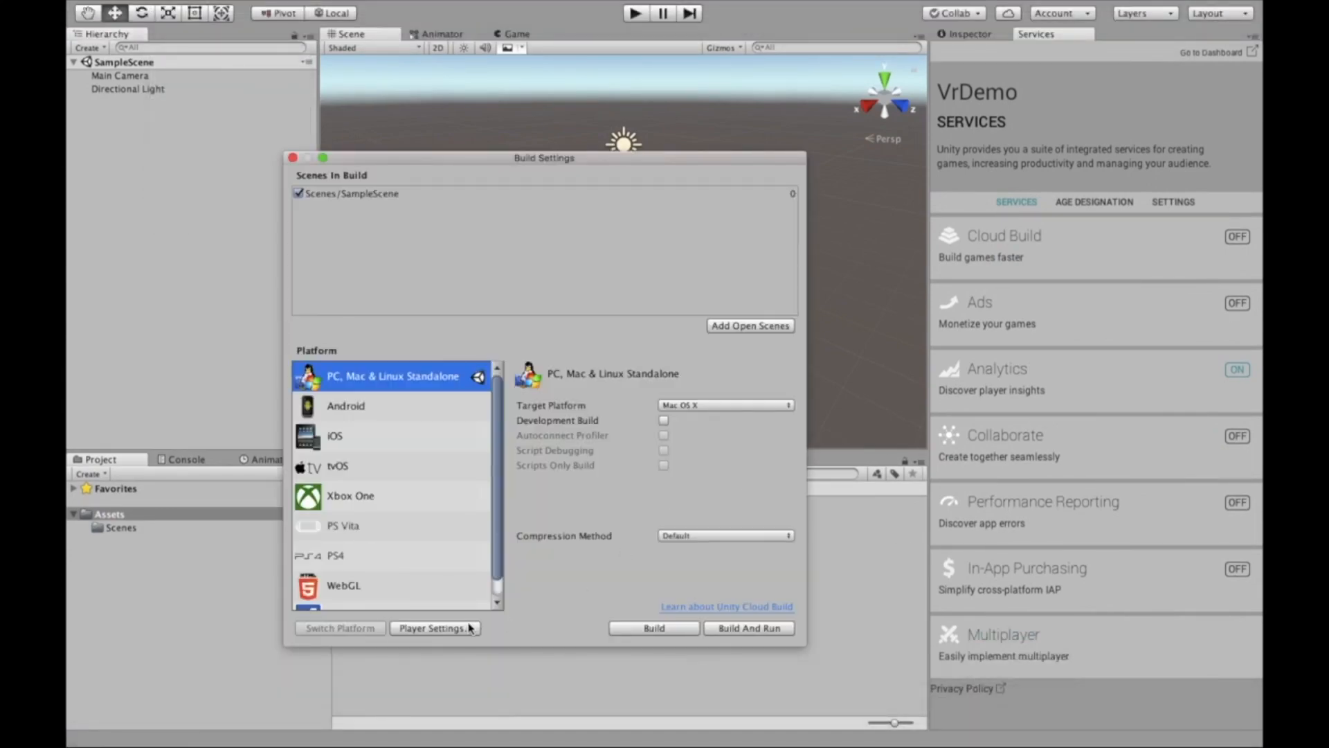
click(434, 627)
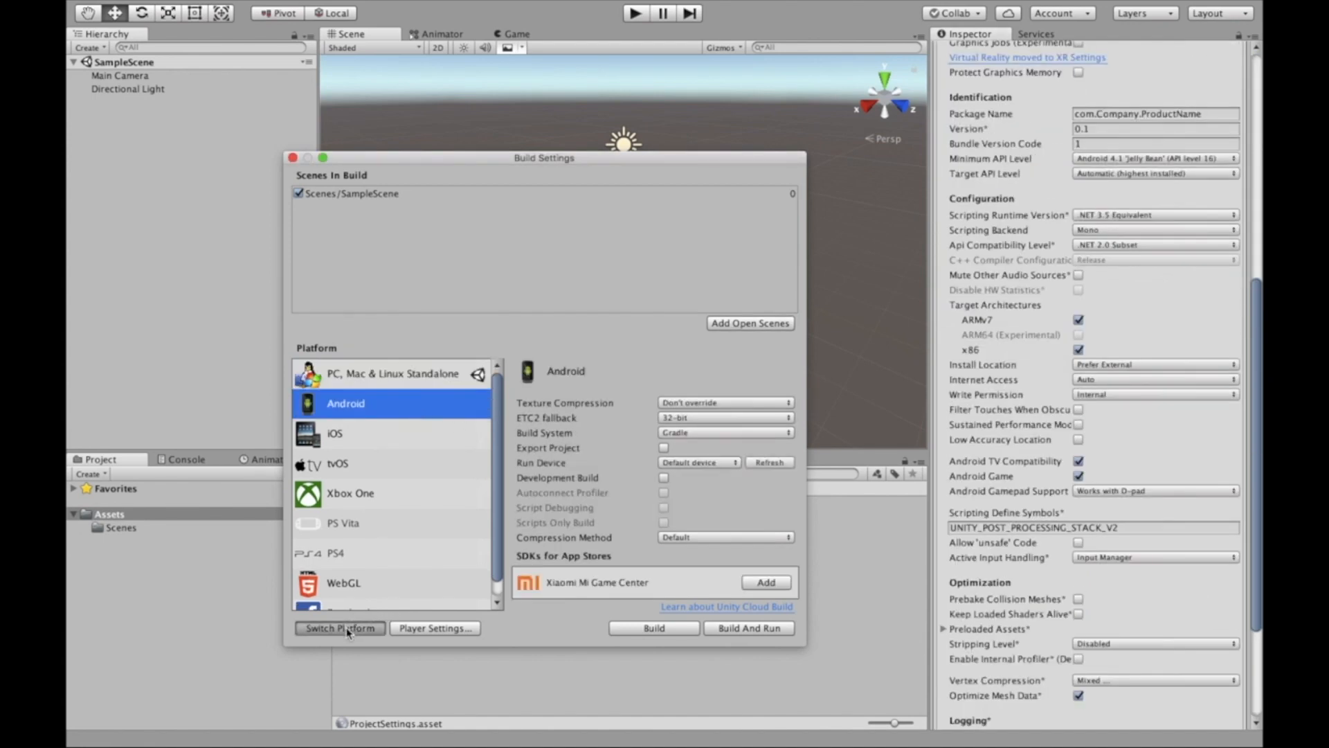
click(339, 627)
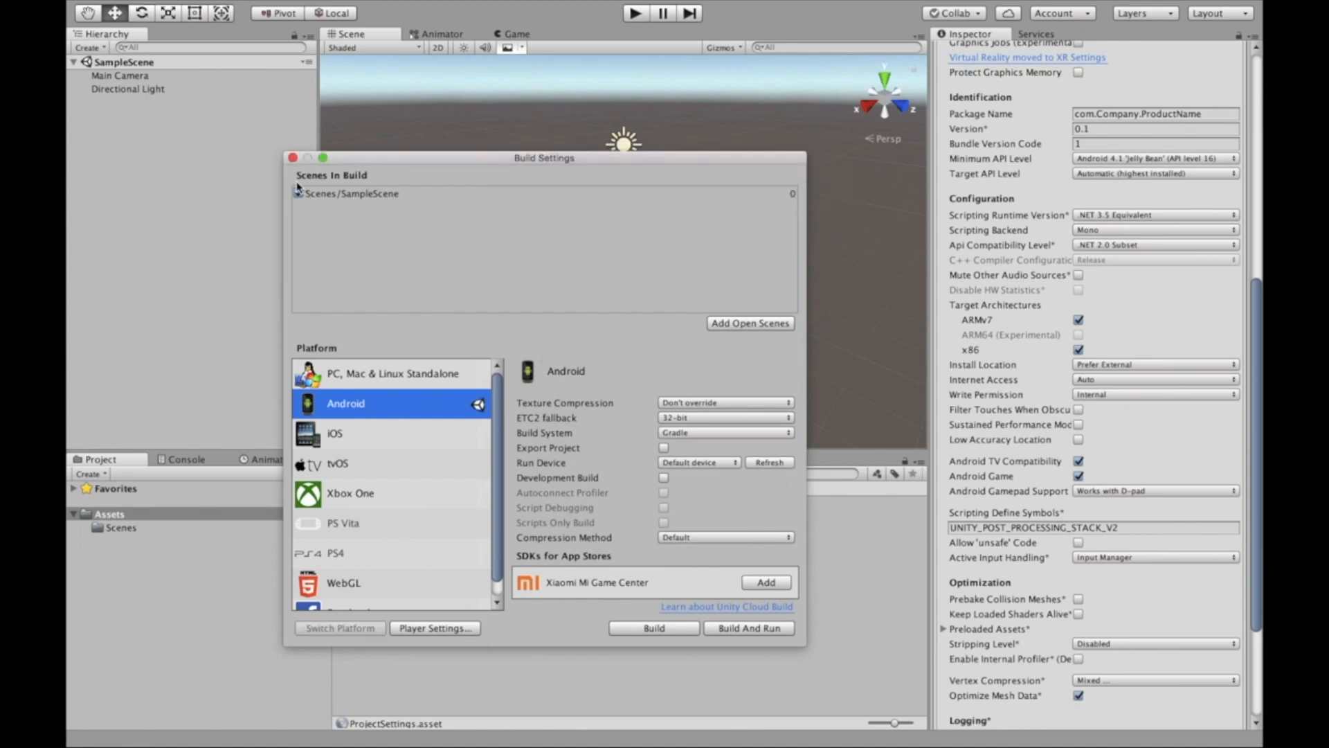
Set company Ibex, package com.Ibex.VrDemo, enable Virtual Reality Supported and add Cardboard as VR SDK.
click(292, 158)
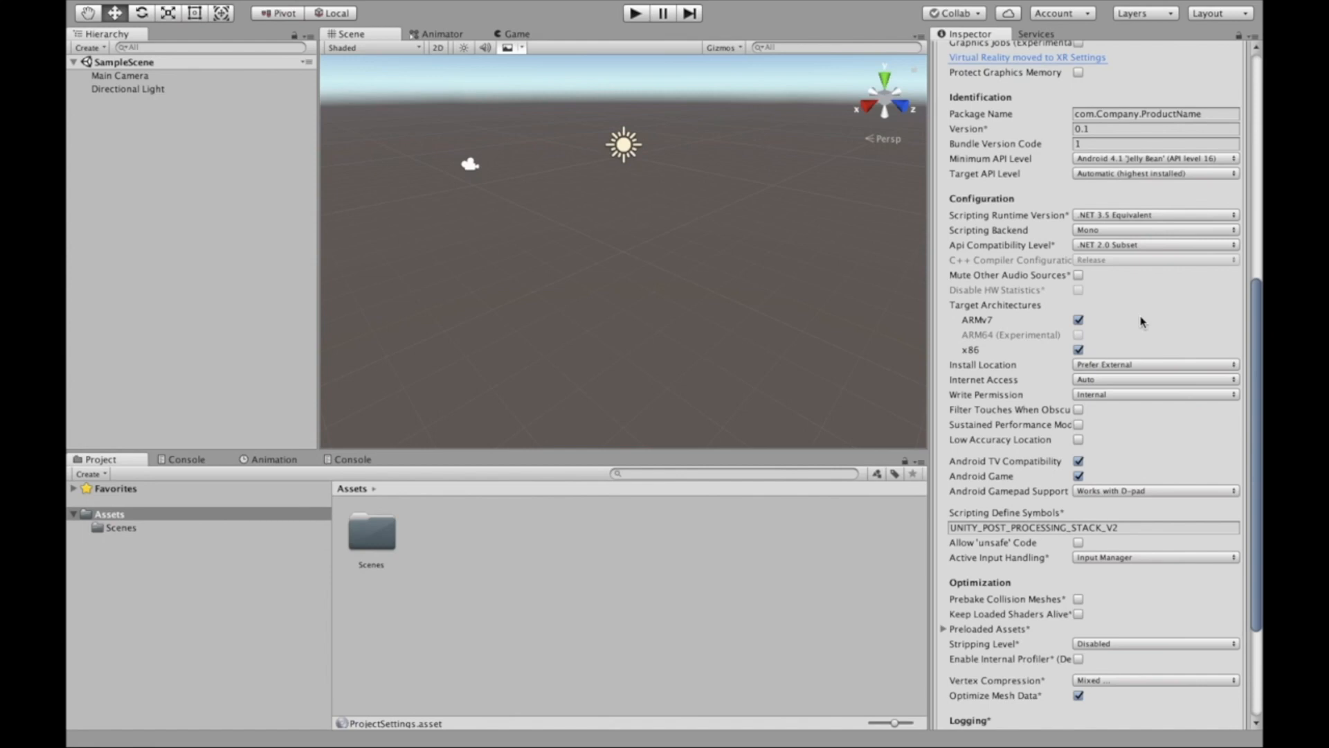
scroll(up, 3)
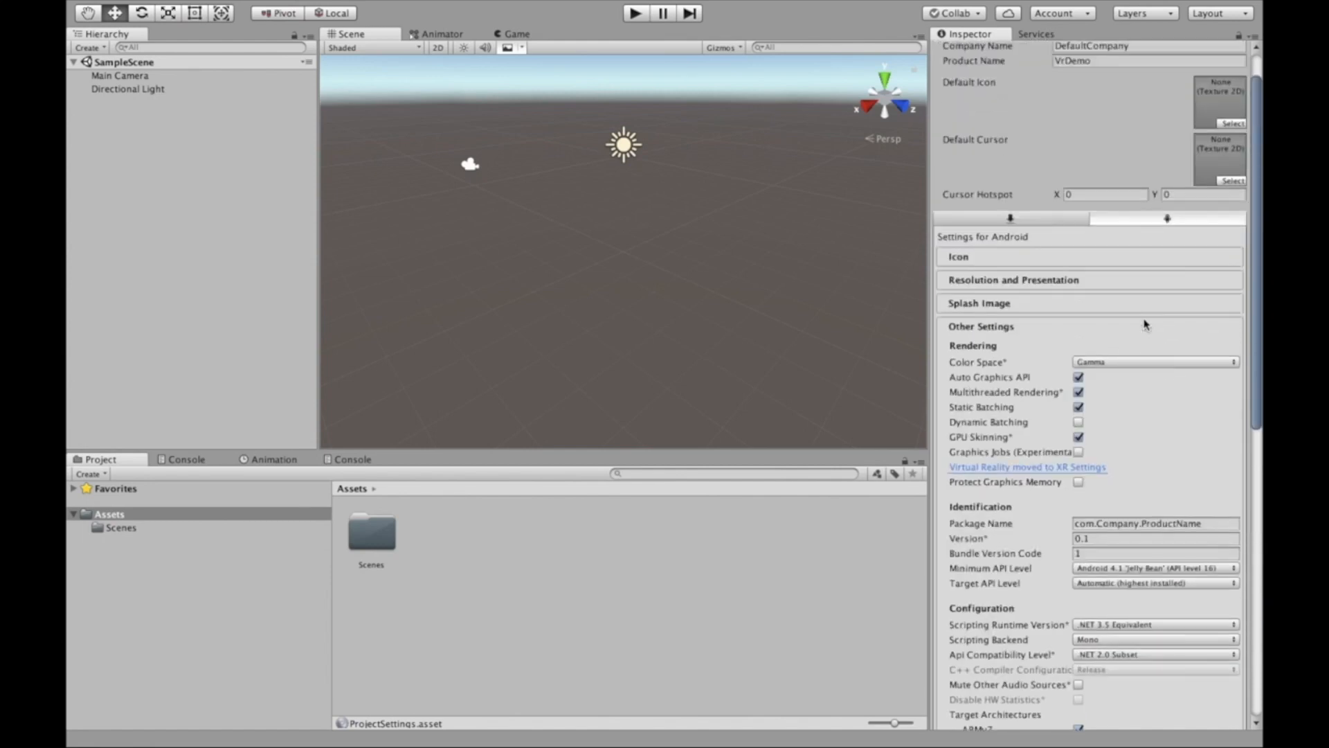
scroll(up, 3)
text(Ibex)
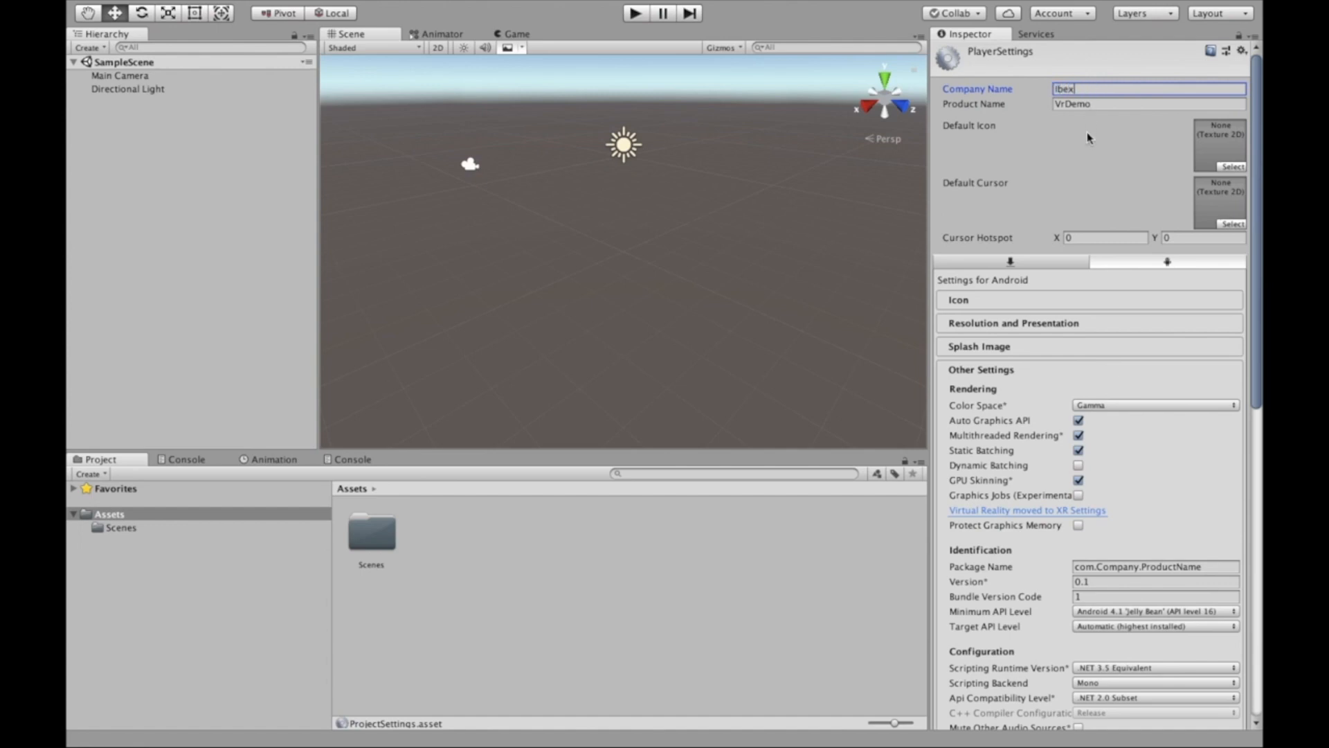
scroll(down, 3)
text(Ibex)
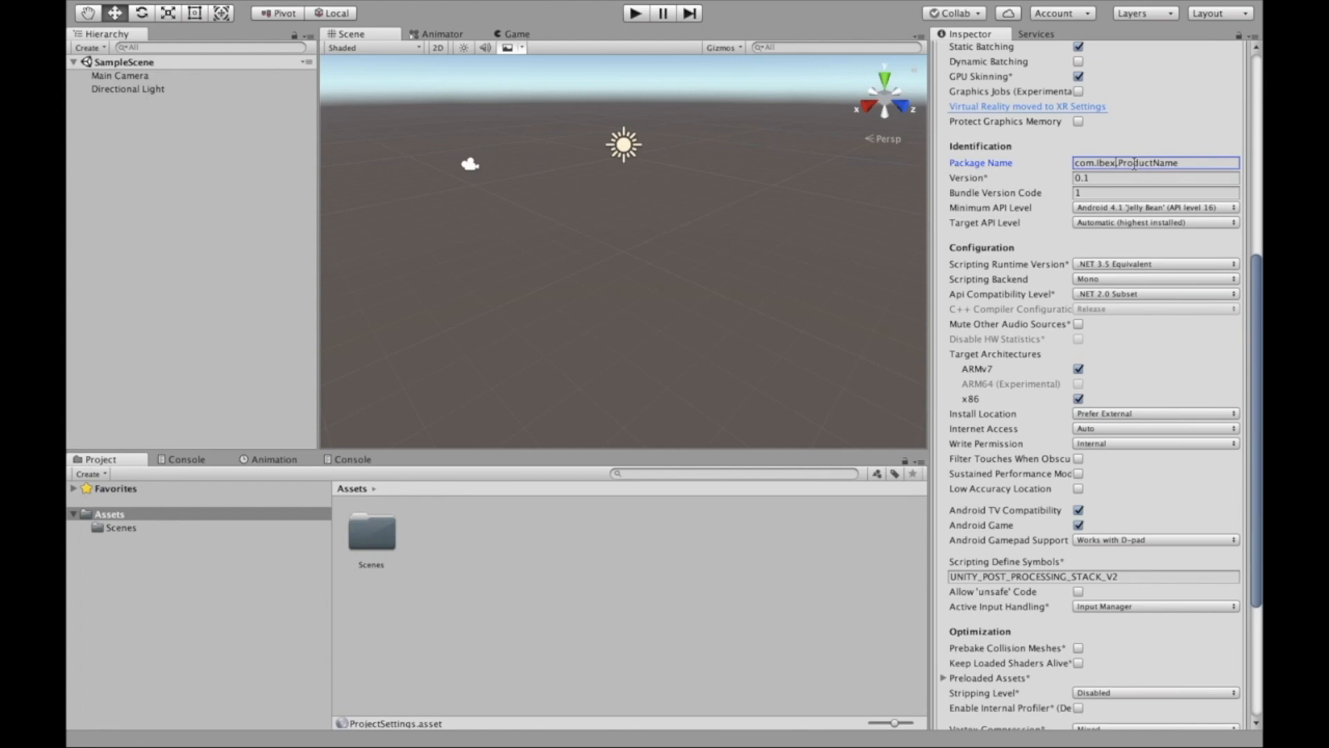
scroll(up, 3)
text(VrDem)
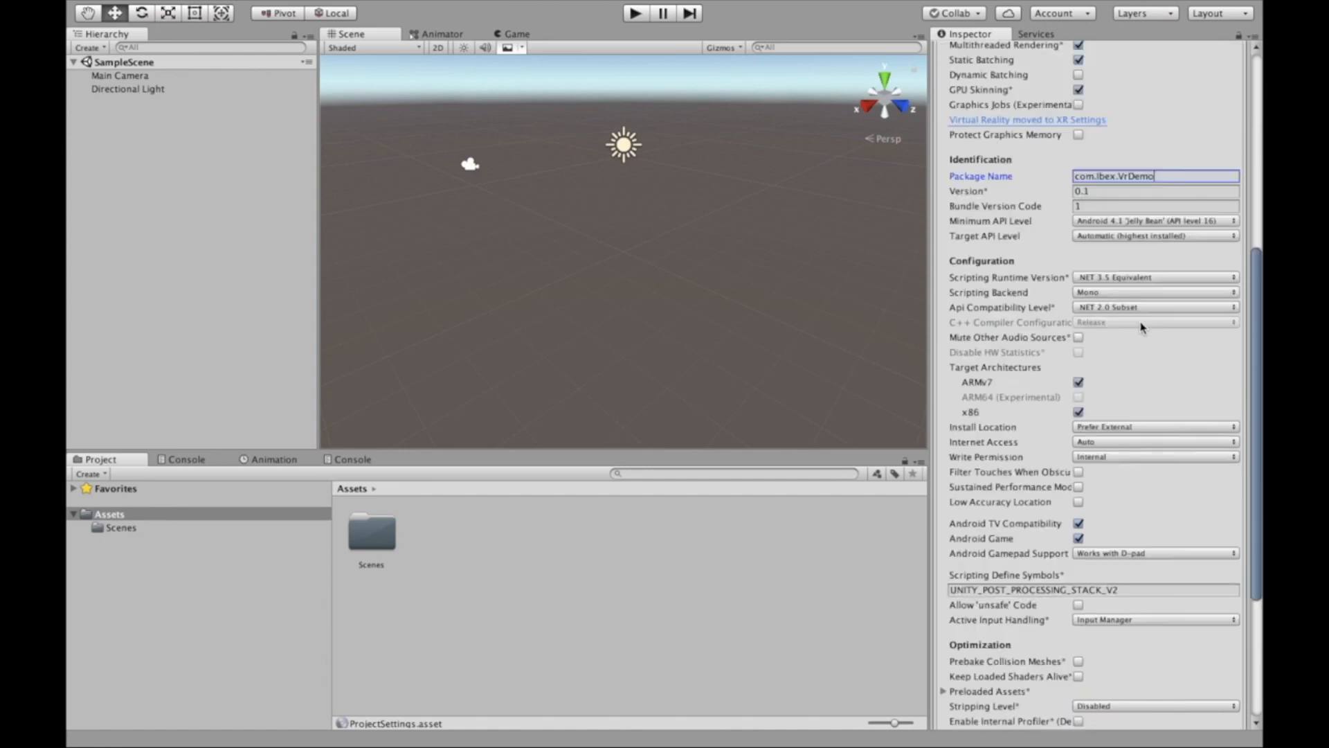
scroll(up, 3)
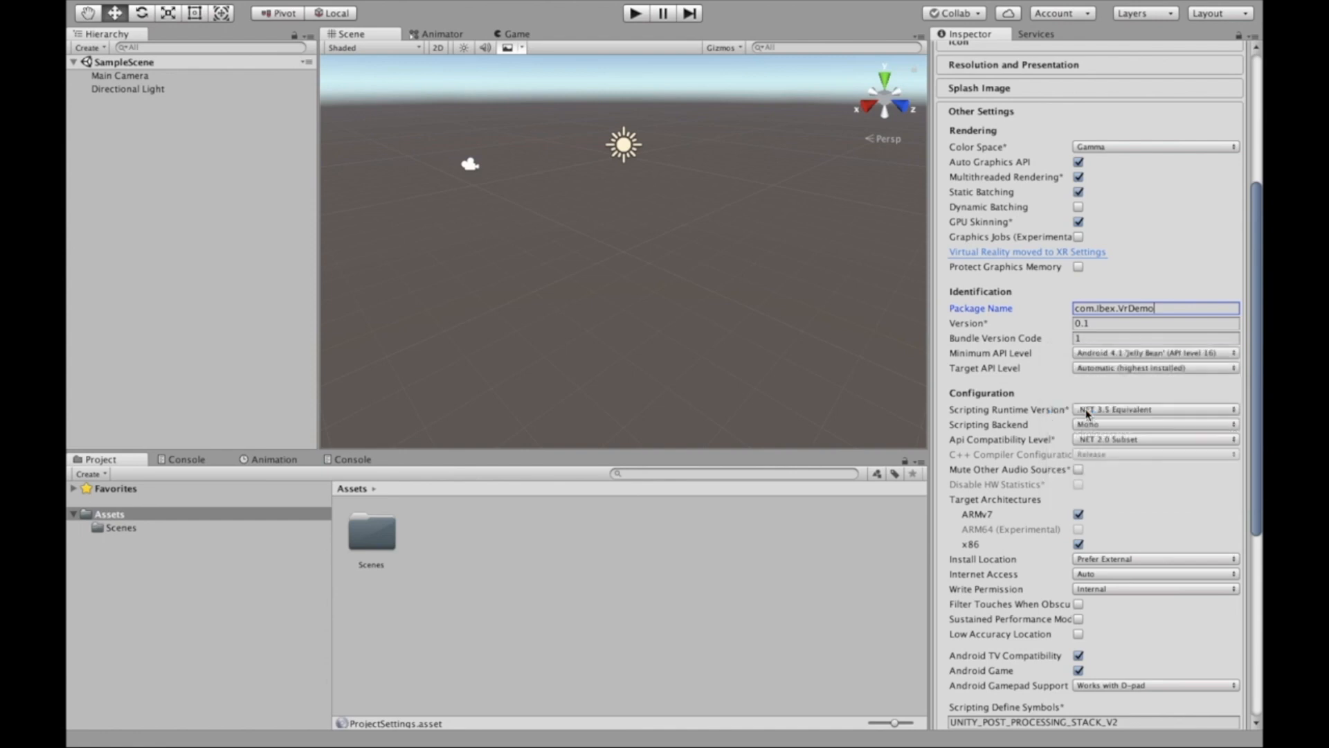
scroll(down, 3)
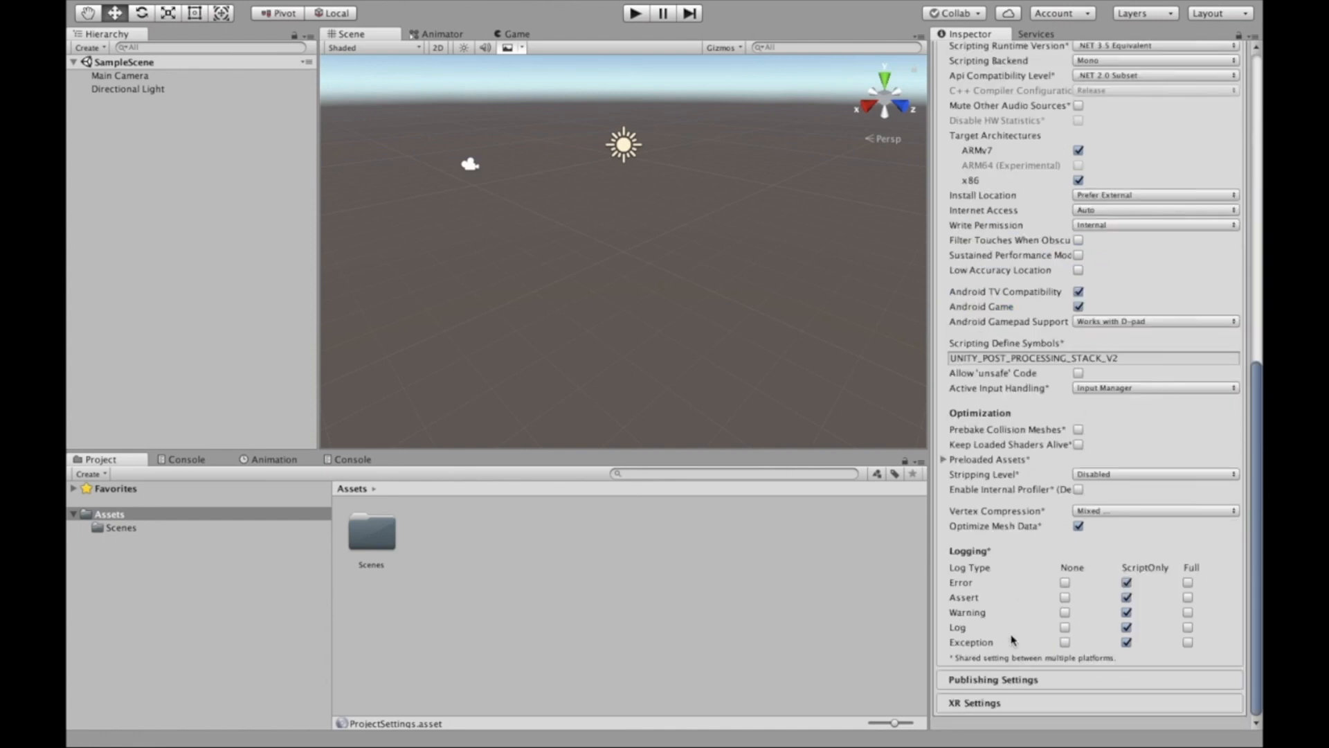
scroll(up, 3)
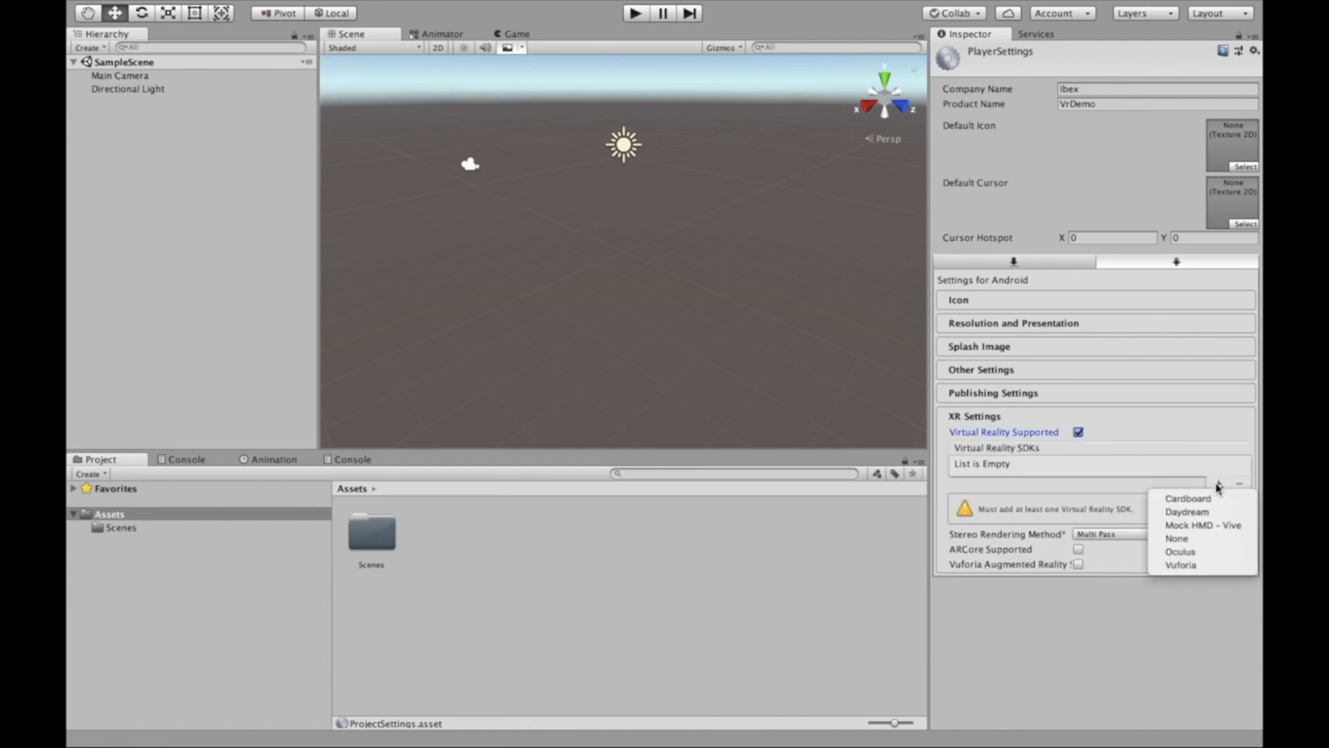
click(1186, 497)
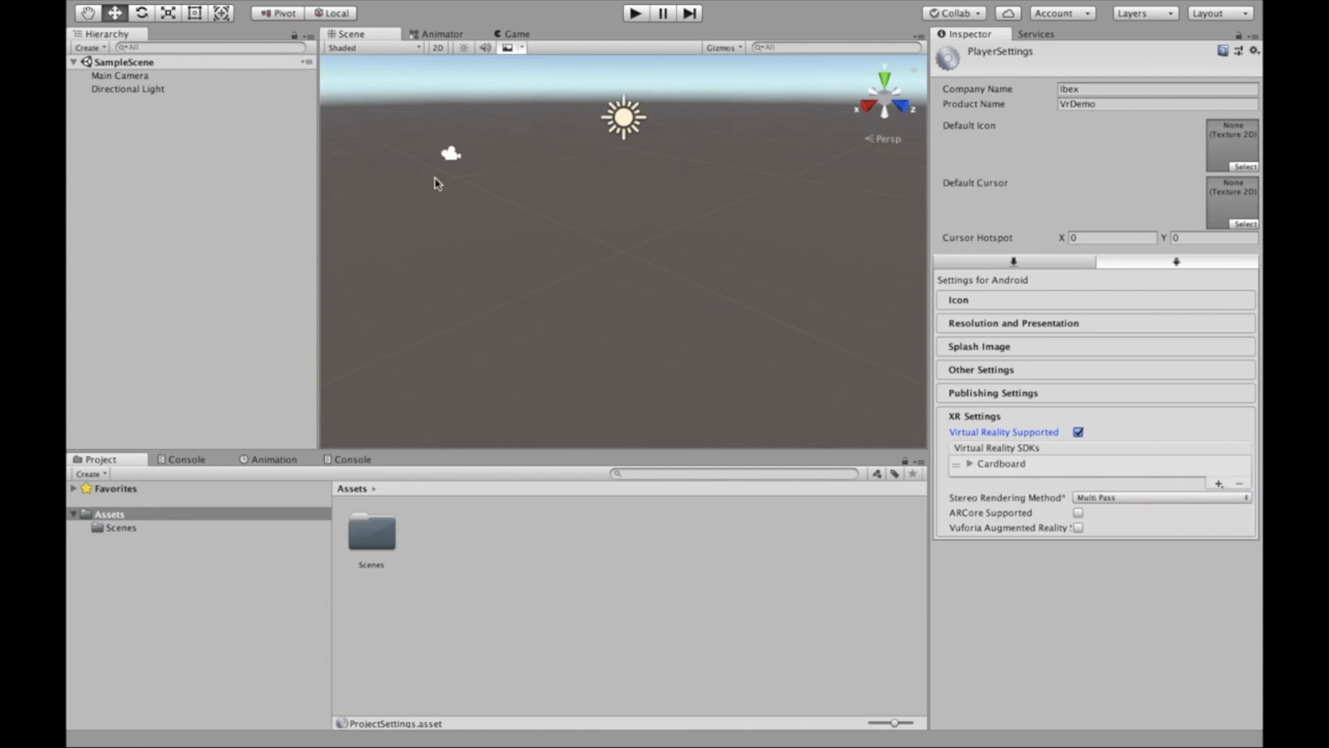
mouse_move(399, 124)
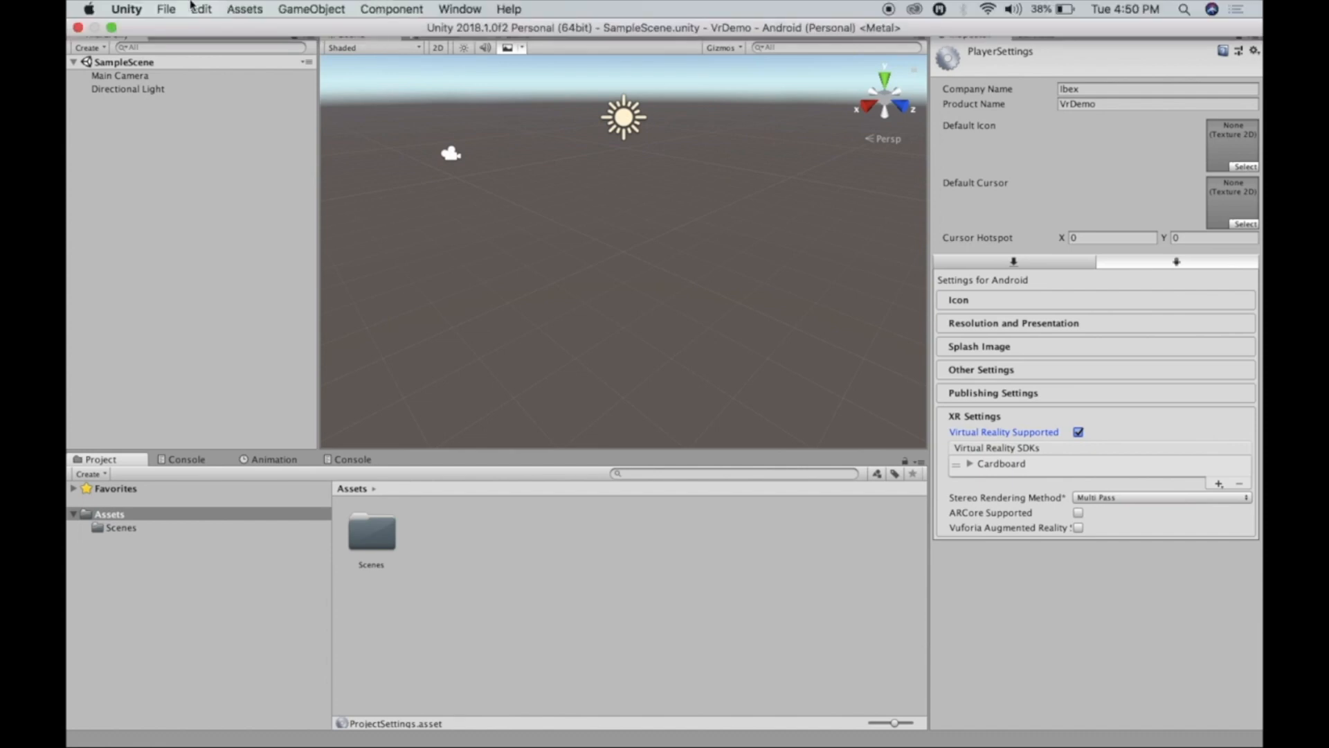
Import the downloaded GoogleVRForUnity package, adding a GoogleVR folder to Assets.
click(201, 9)
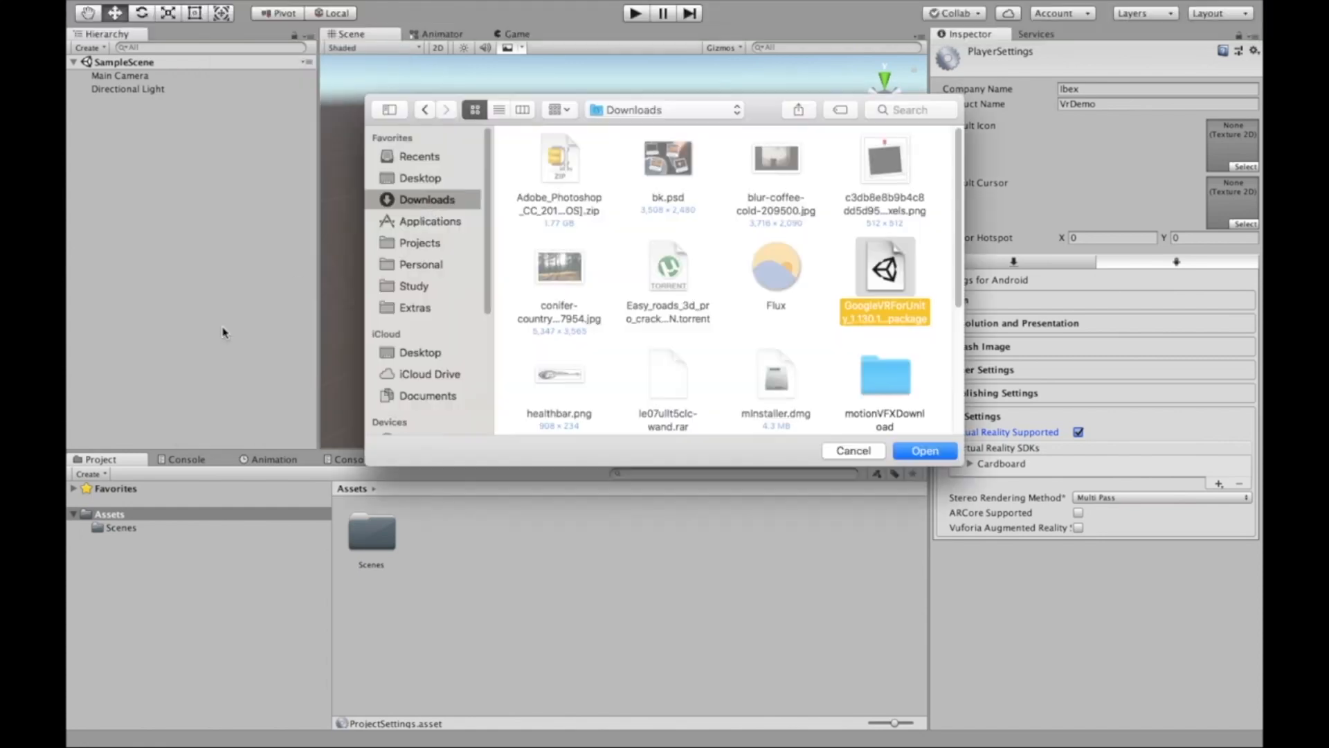
click(923, 450)
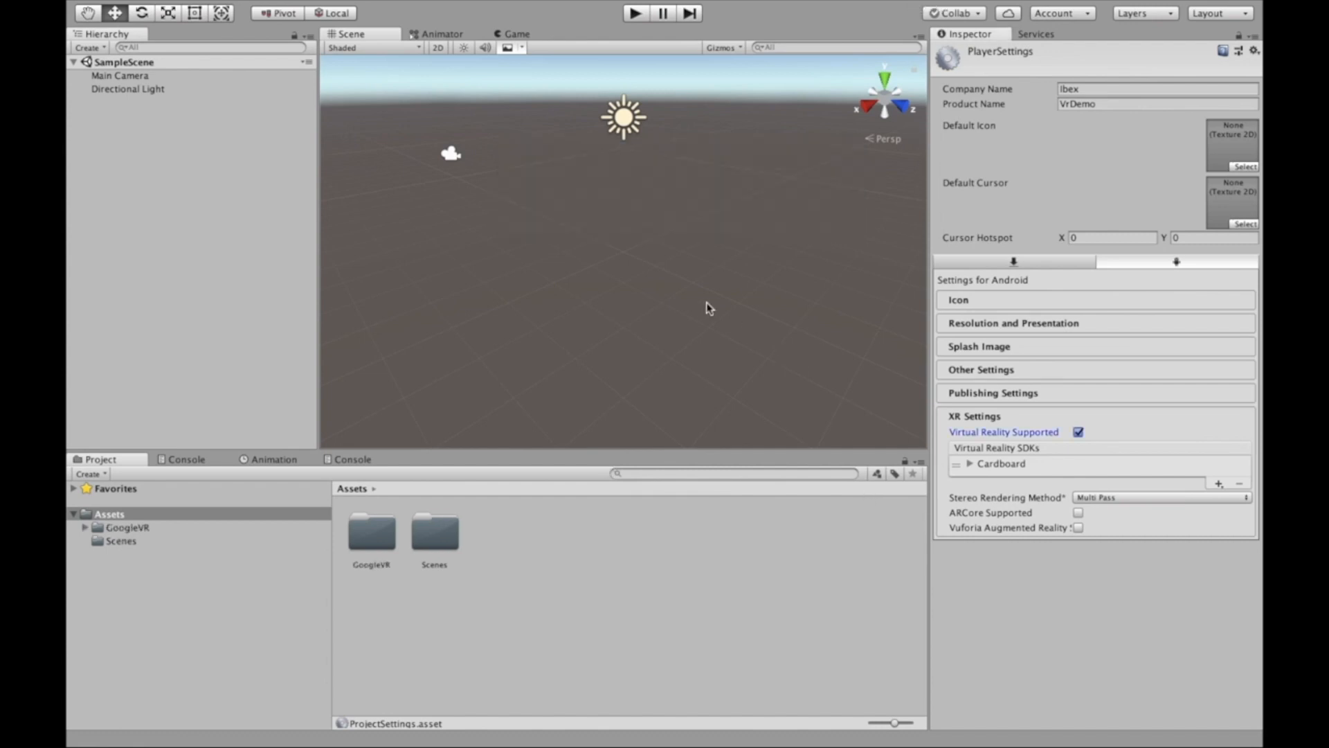
mouse_move(643, 281)
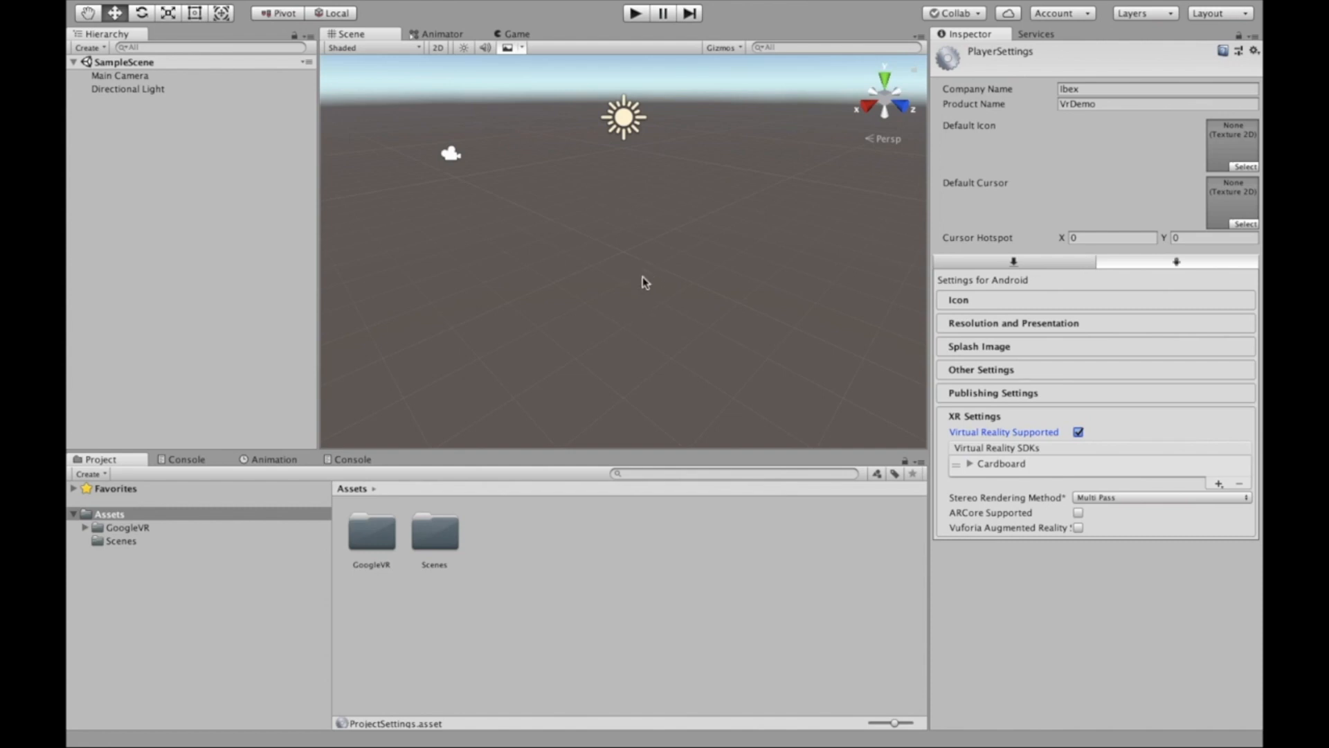
mouse_move(643, 261)
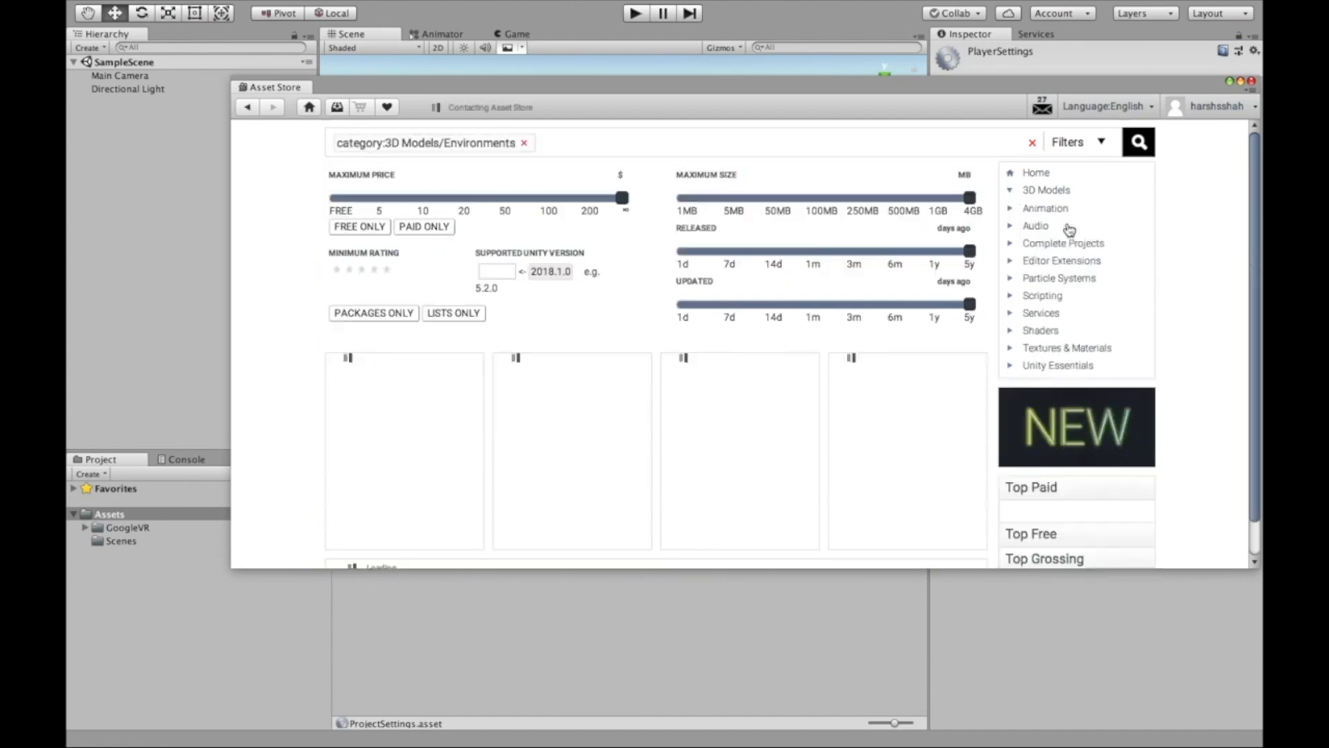
From Asset Store 3D Models > Environments > Landscapes, import Realistic Terrain Collection LITE.
click(1047, 189)
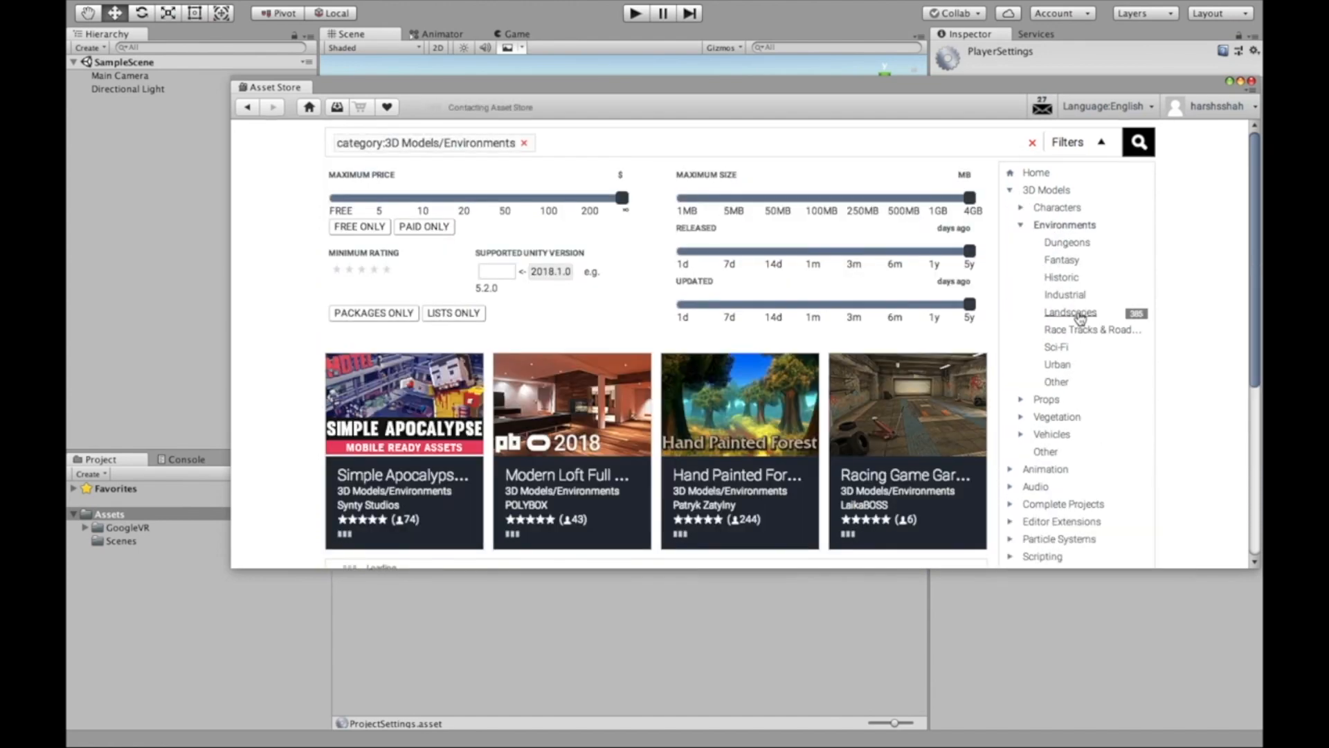
click(1070, 313)
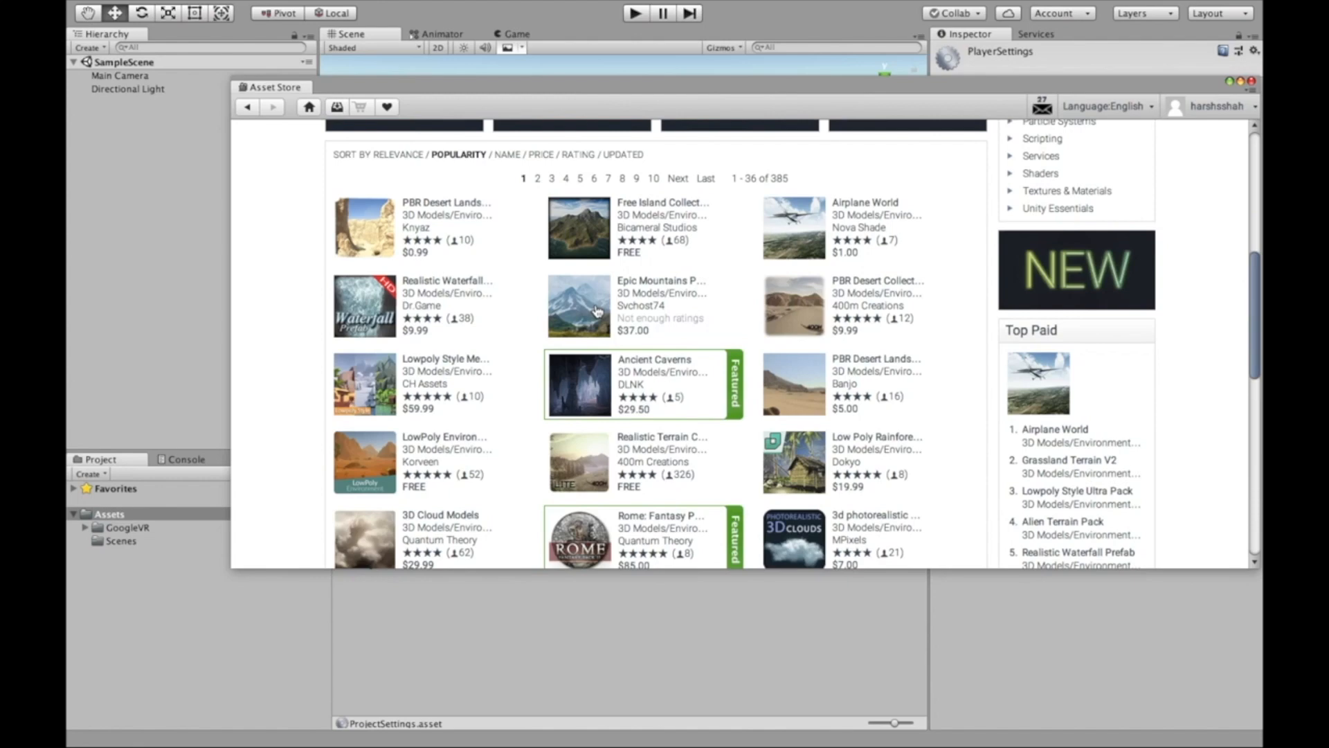
mouse_move(648, 443)
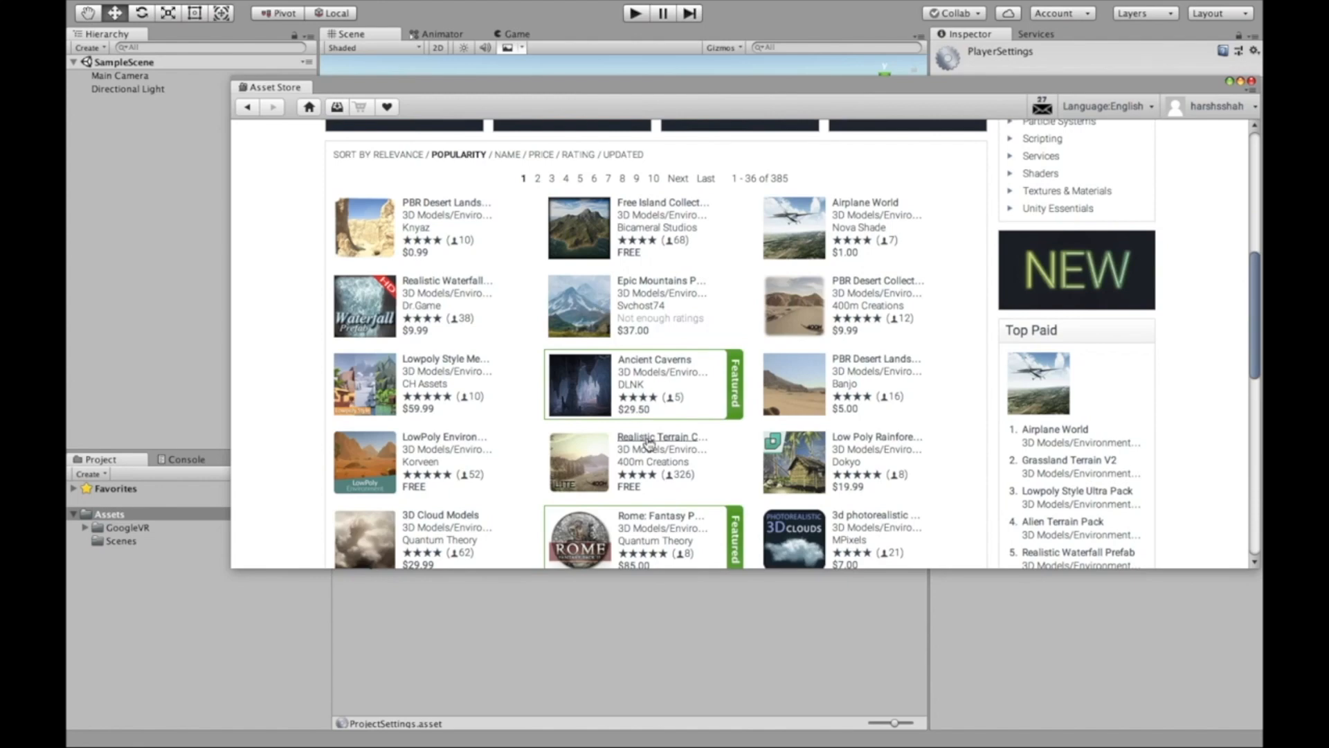
click(662, 436)
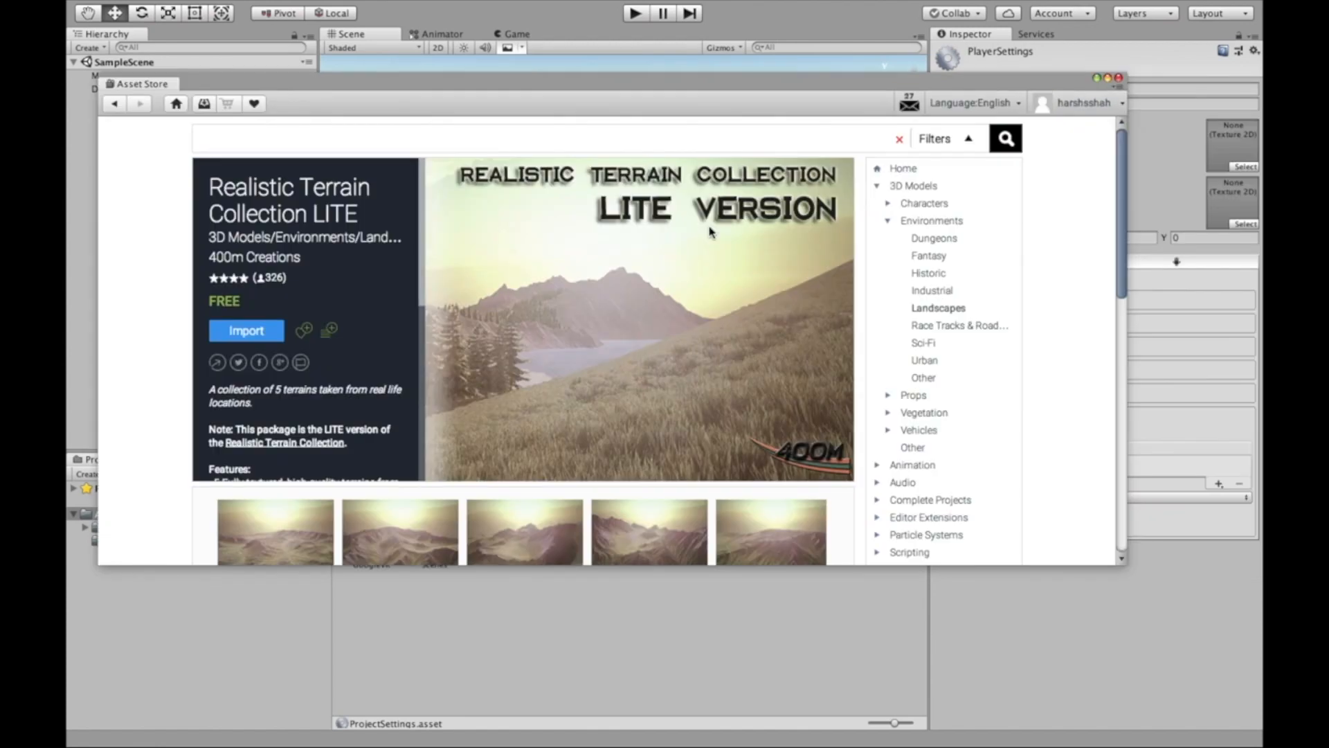
scroll(down, 3)
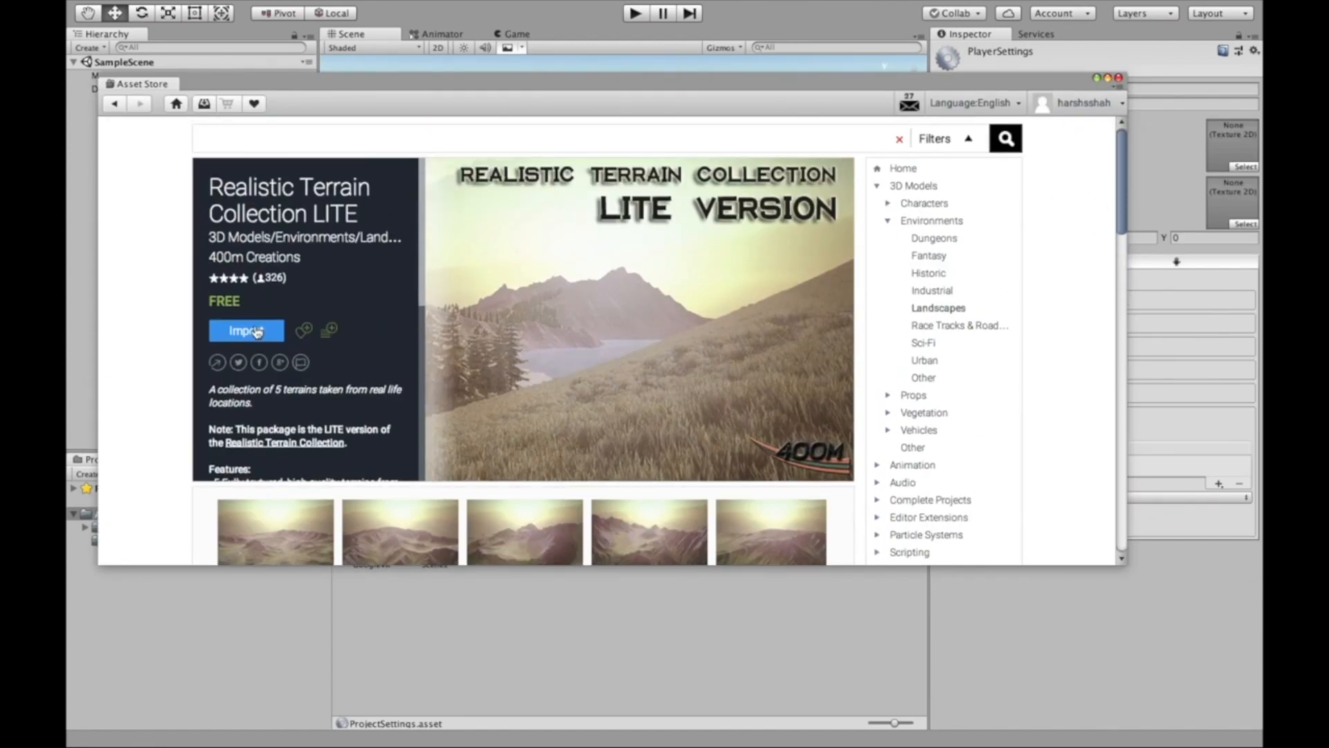
mouse_move(598, 267)
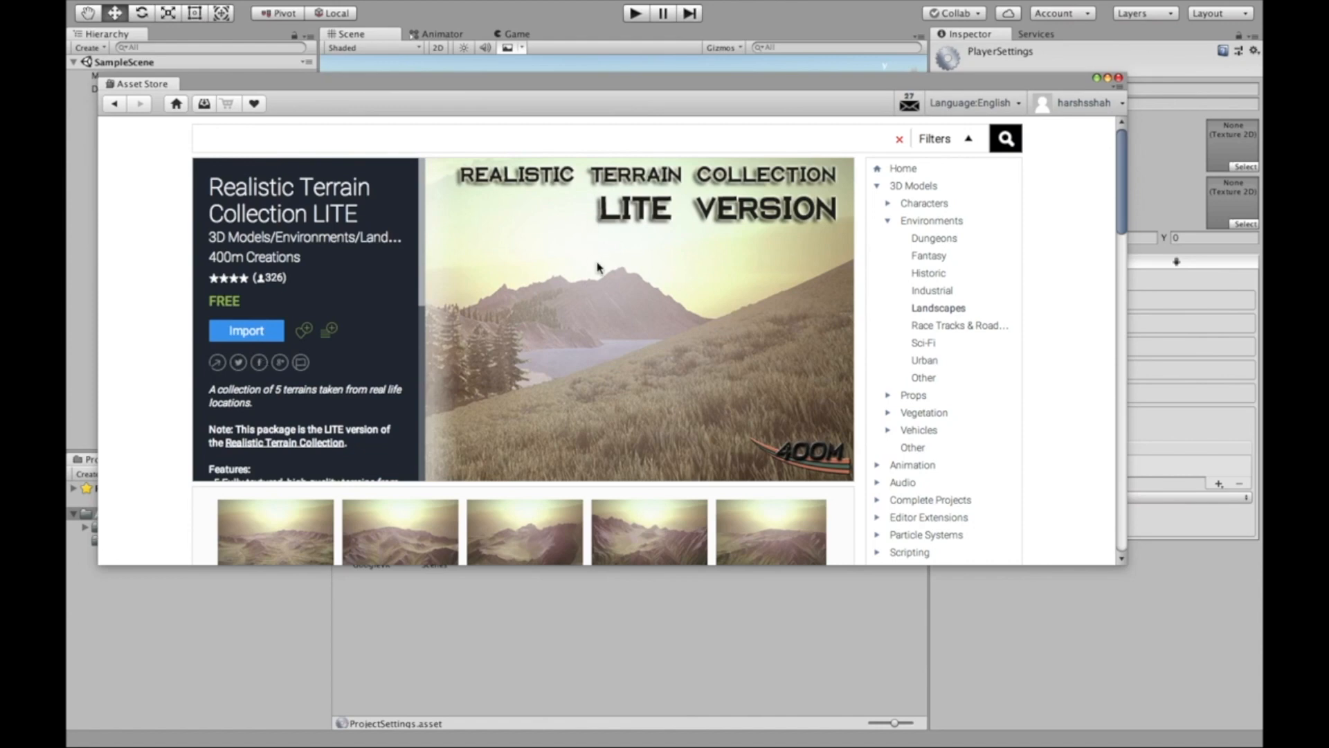
click(247, 330)
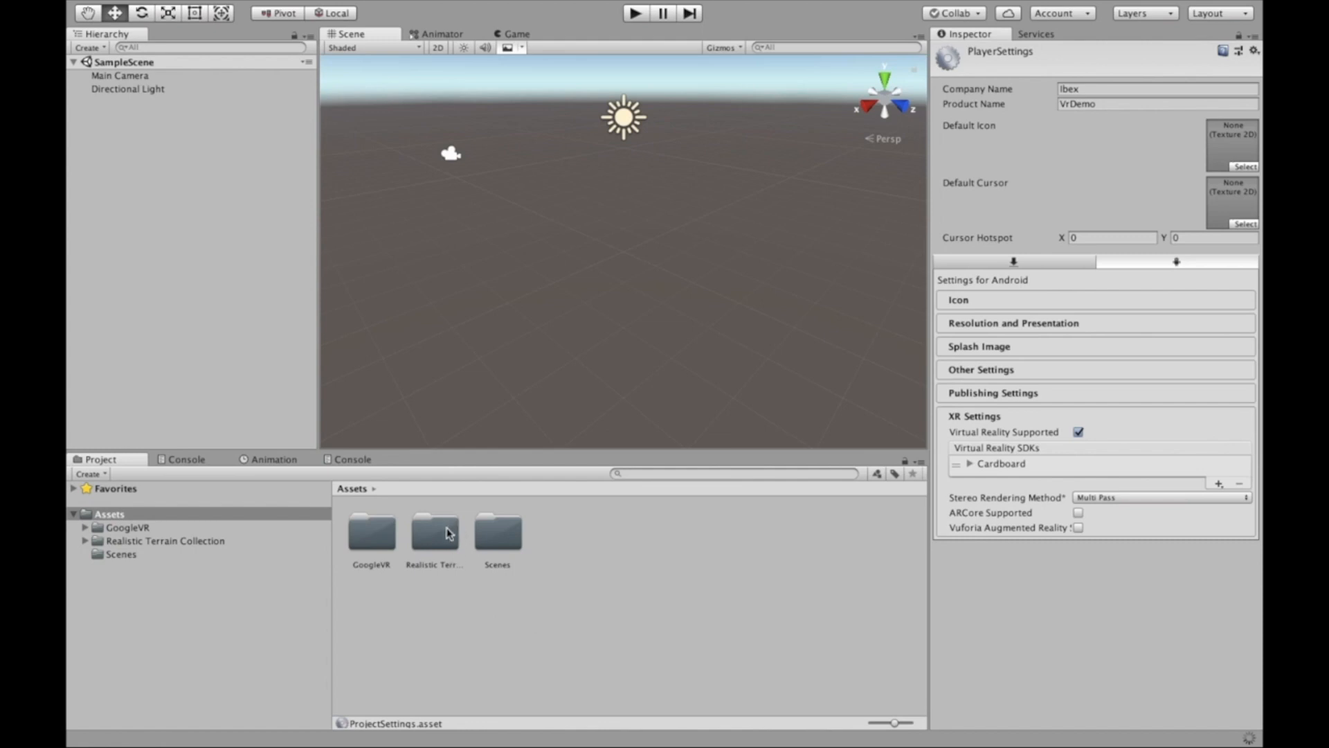
mouse_move(469, 594)
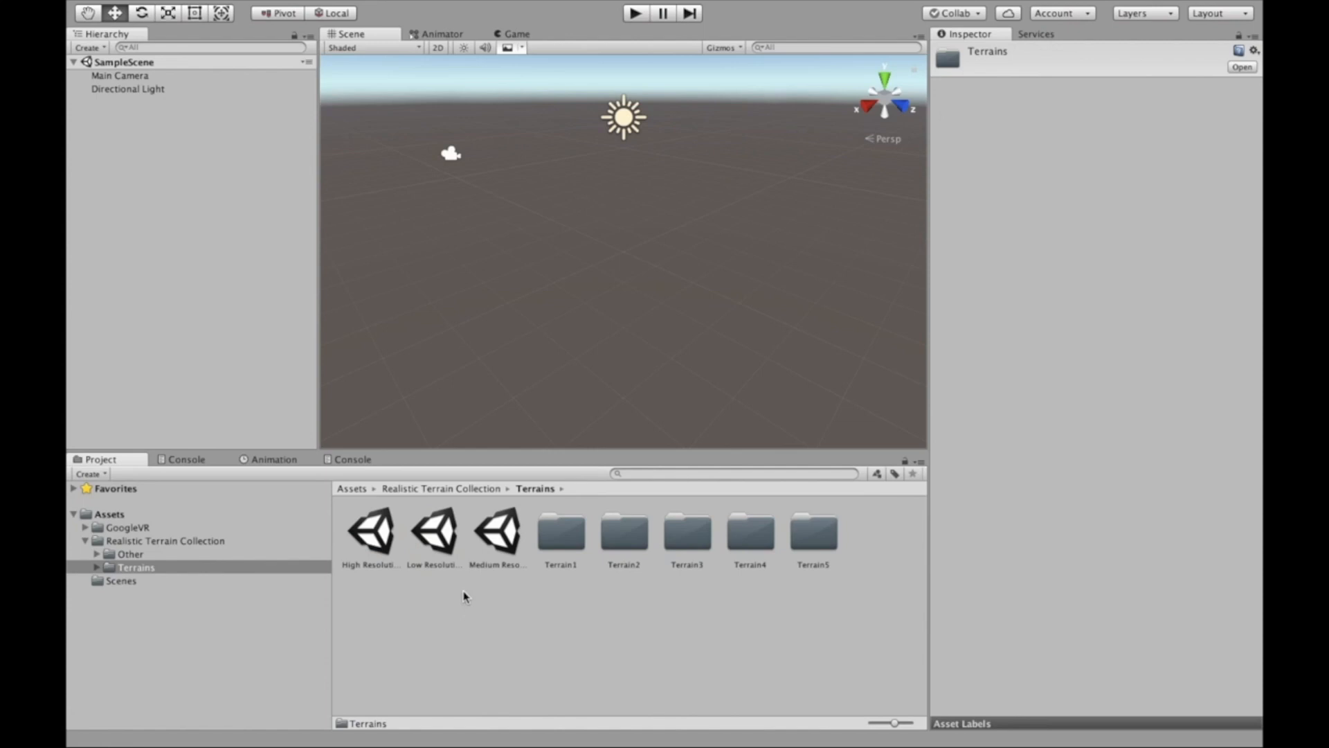
Open High Resolution Terrain Scene and delete Terrain2 through Terrain5, keeping Terrain1.
click(370, 529)
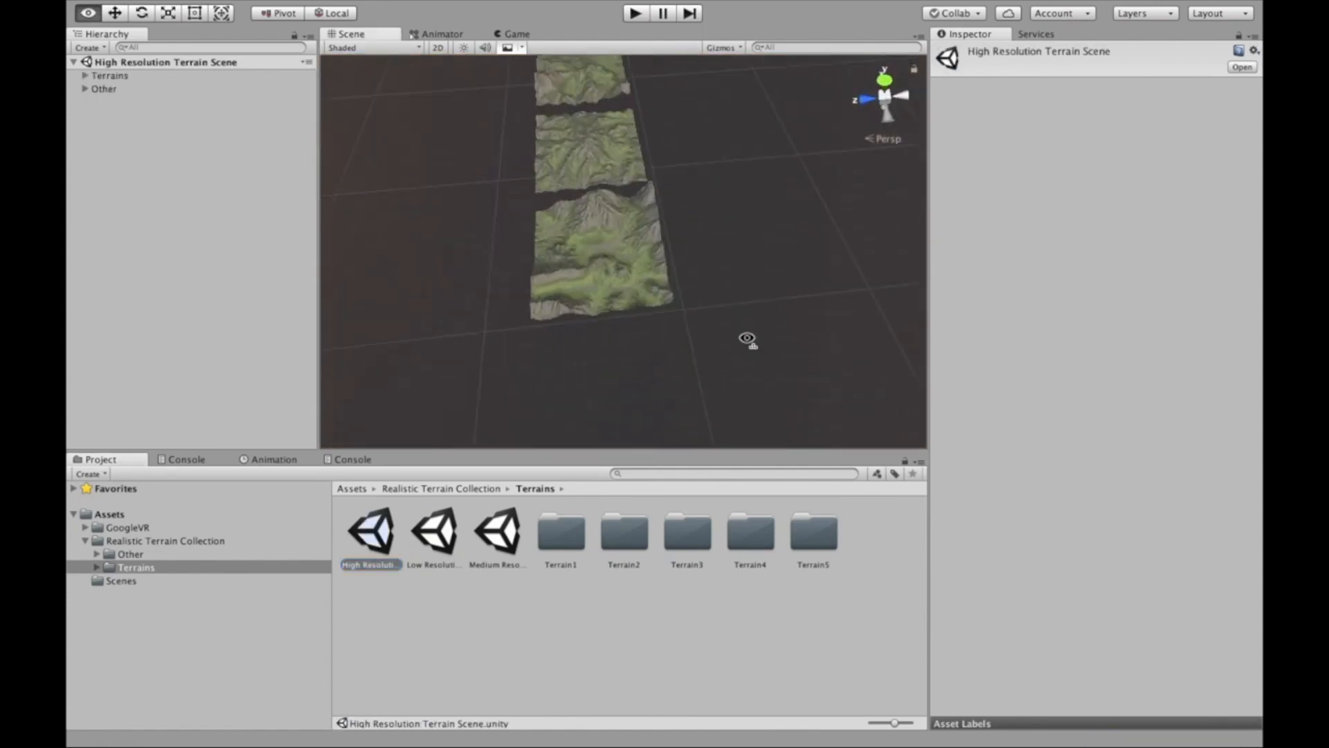
click(121, 89)
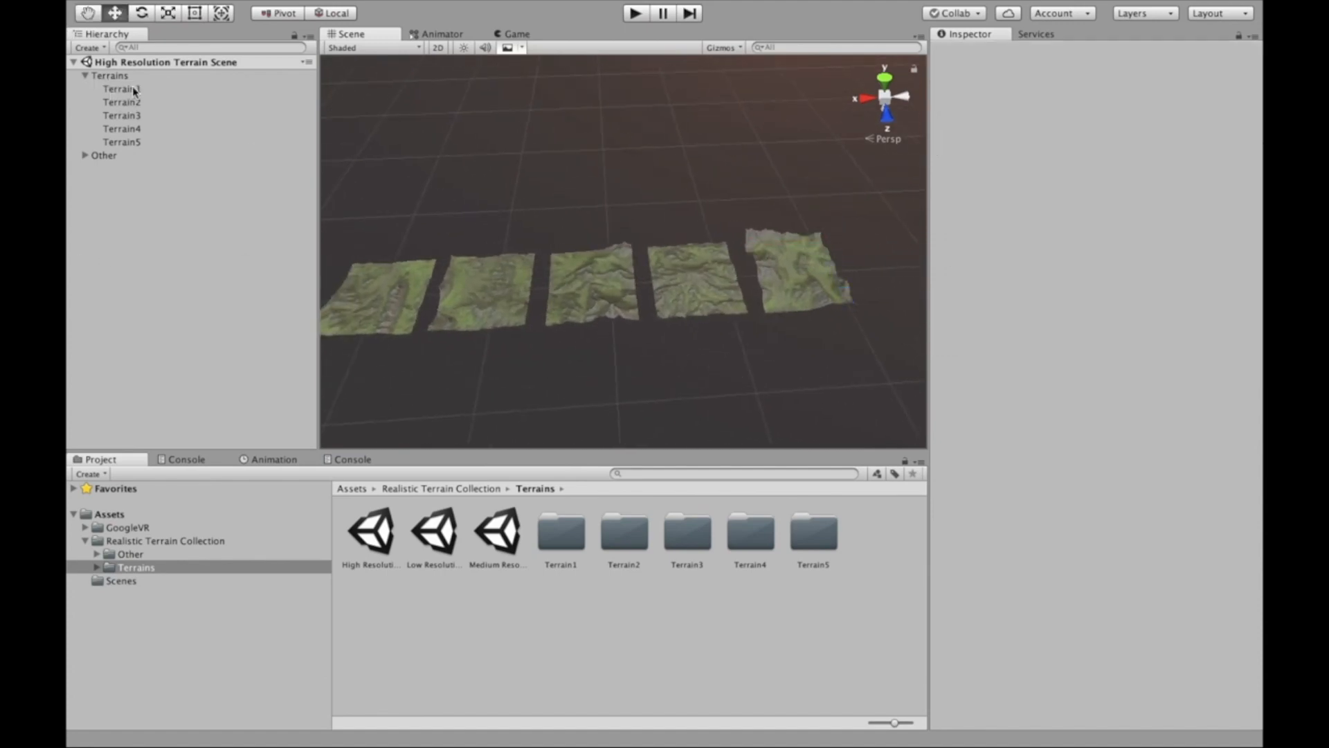
click(122, 127)
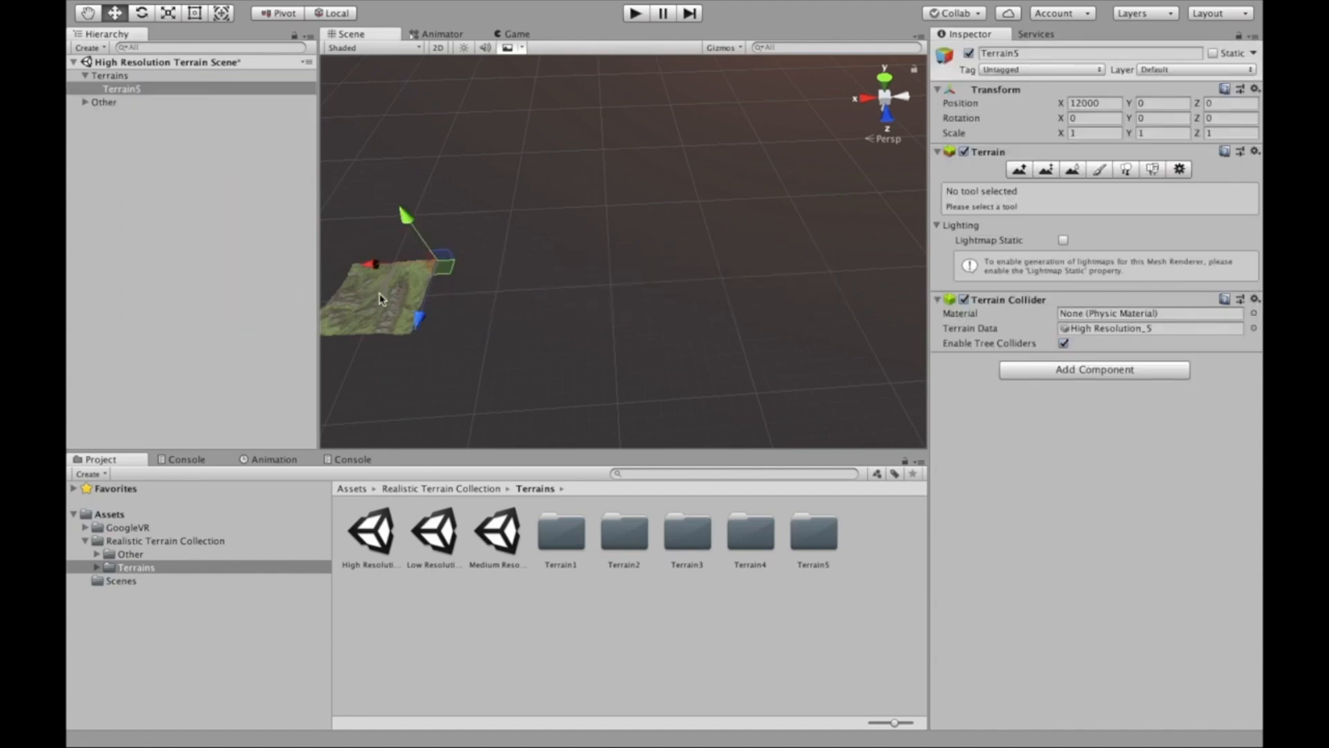
right_click(122, 115)
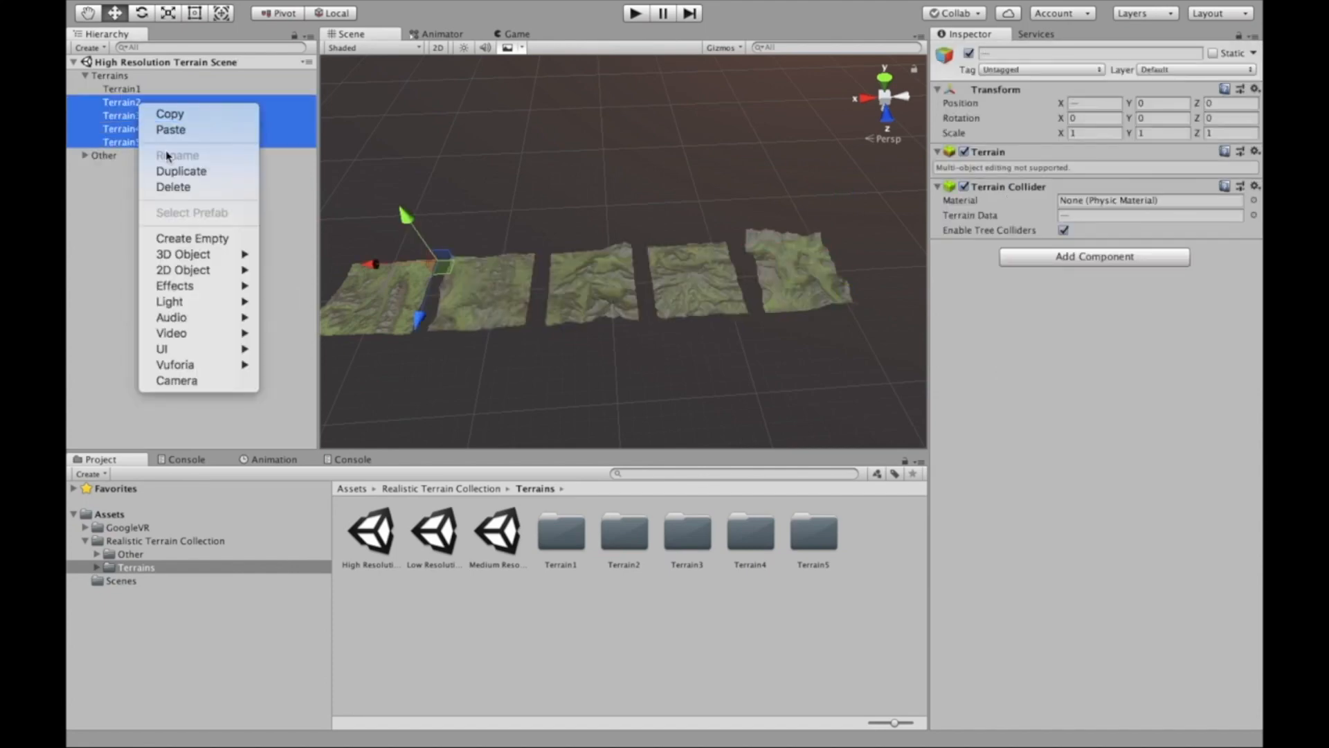
click(173, 187)
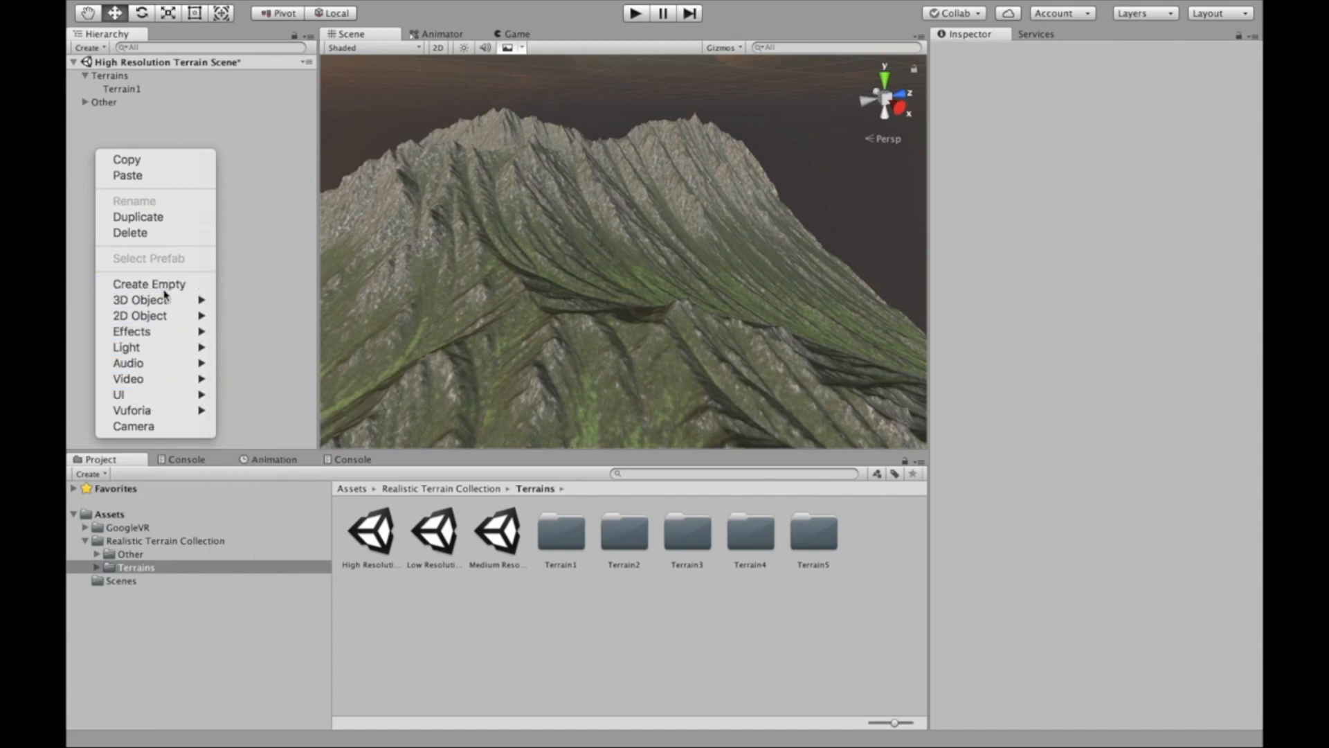
Create an empty object named Player and add a Camera as its child.
click(148, 283)
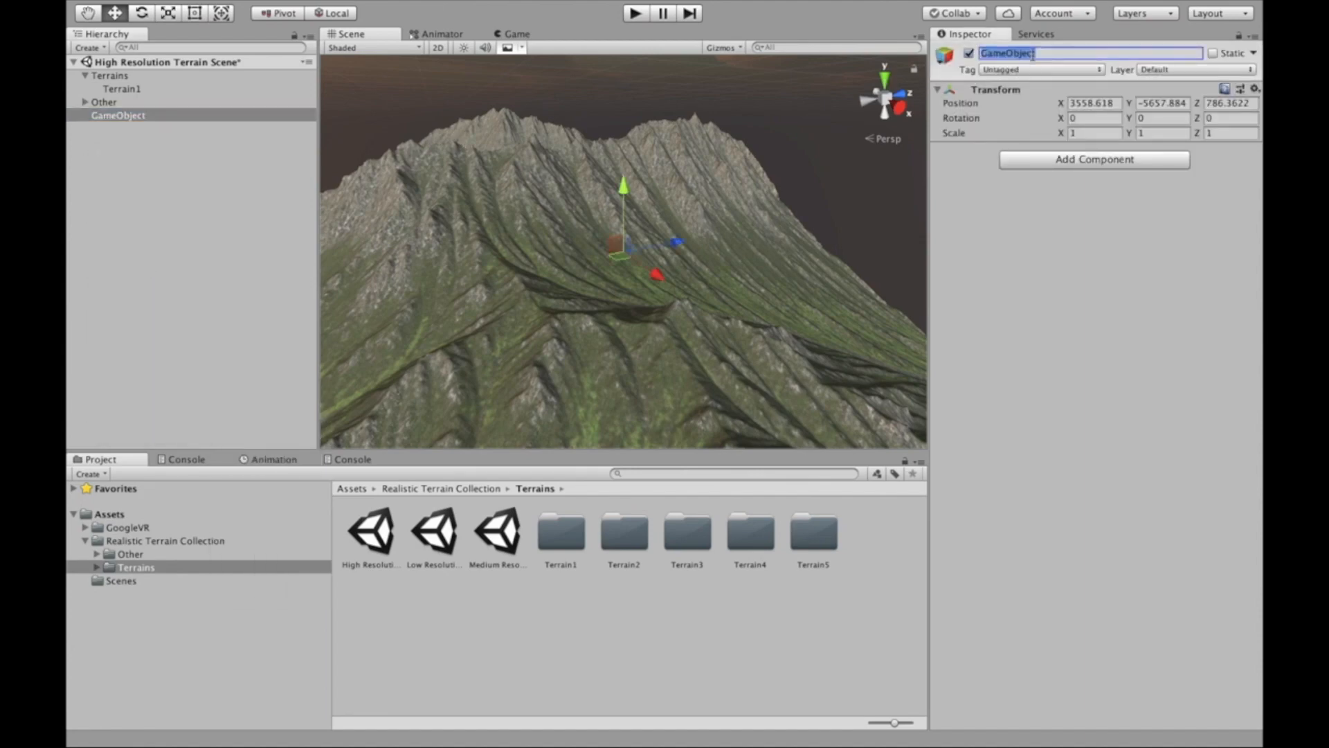
text(Player)
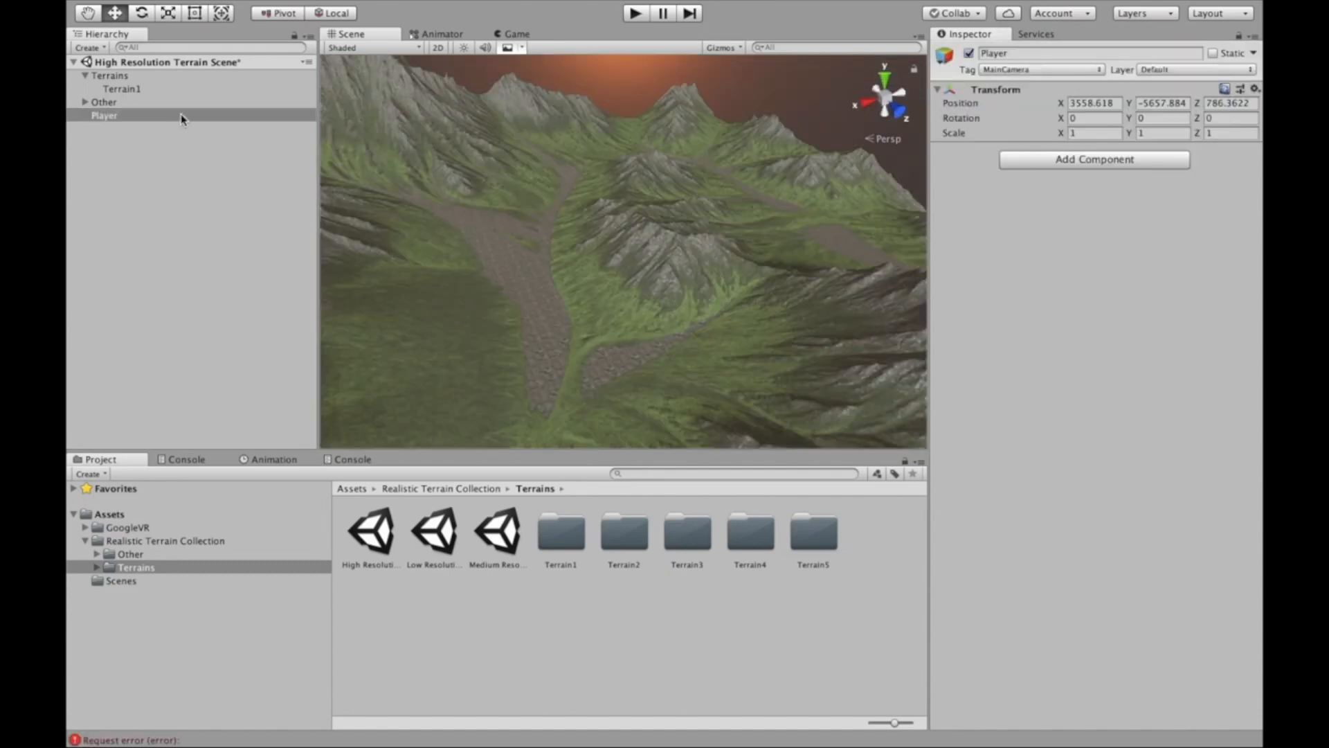
click(104, 115)
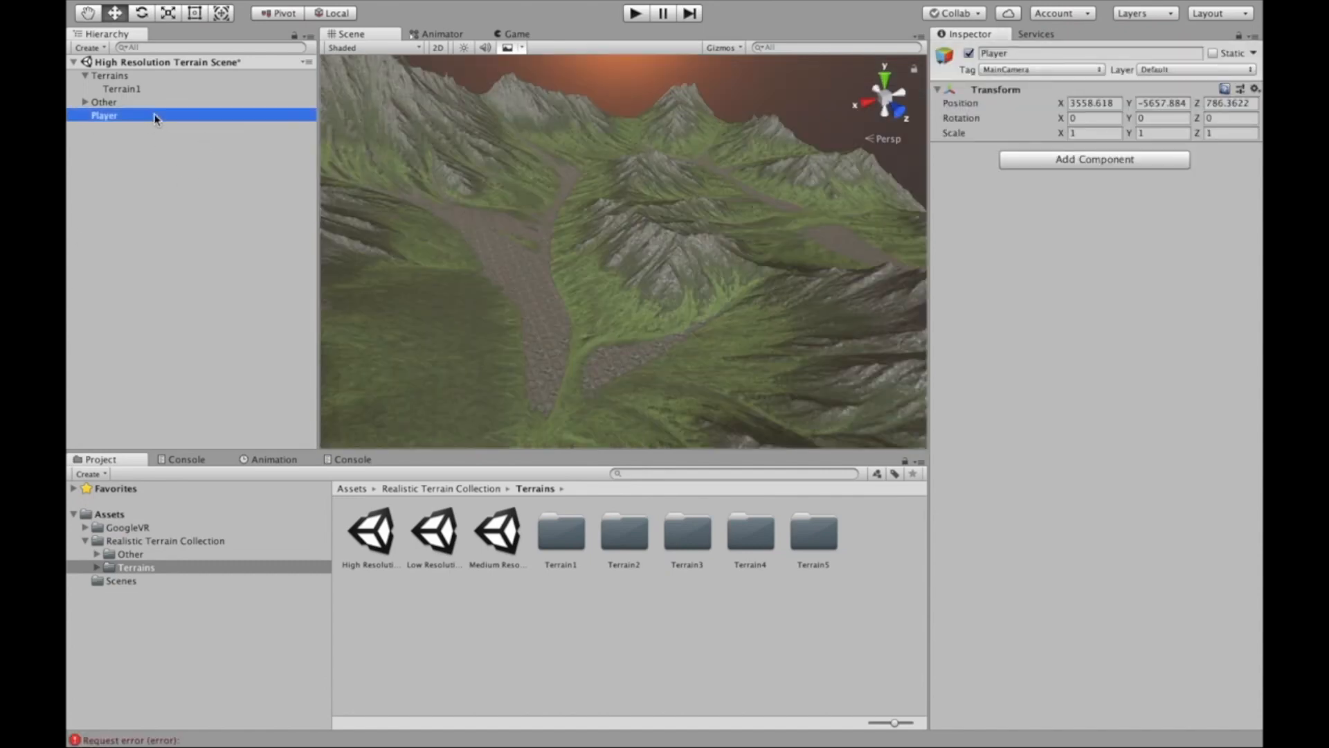
right_click(104, 115)
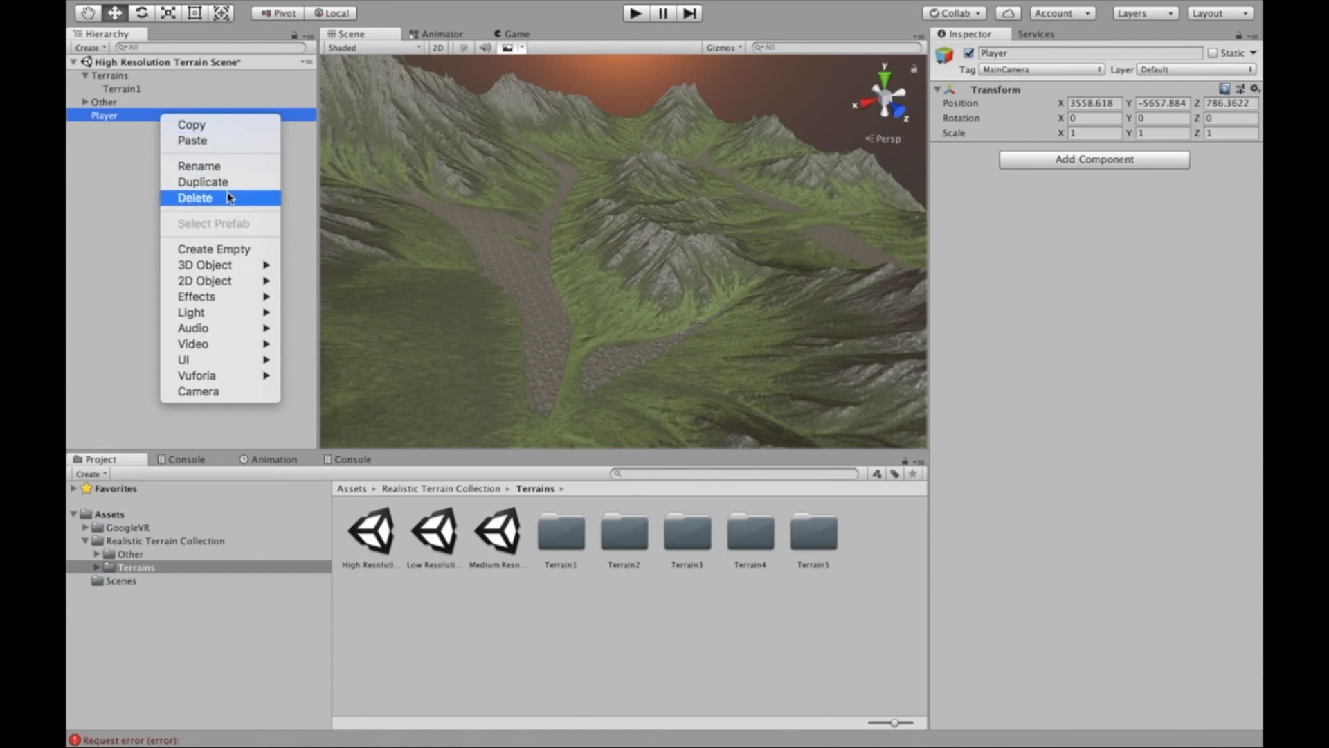
click(213, 247)
text(Camera)
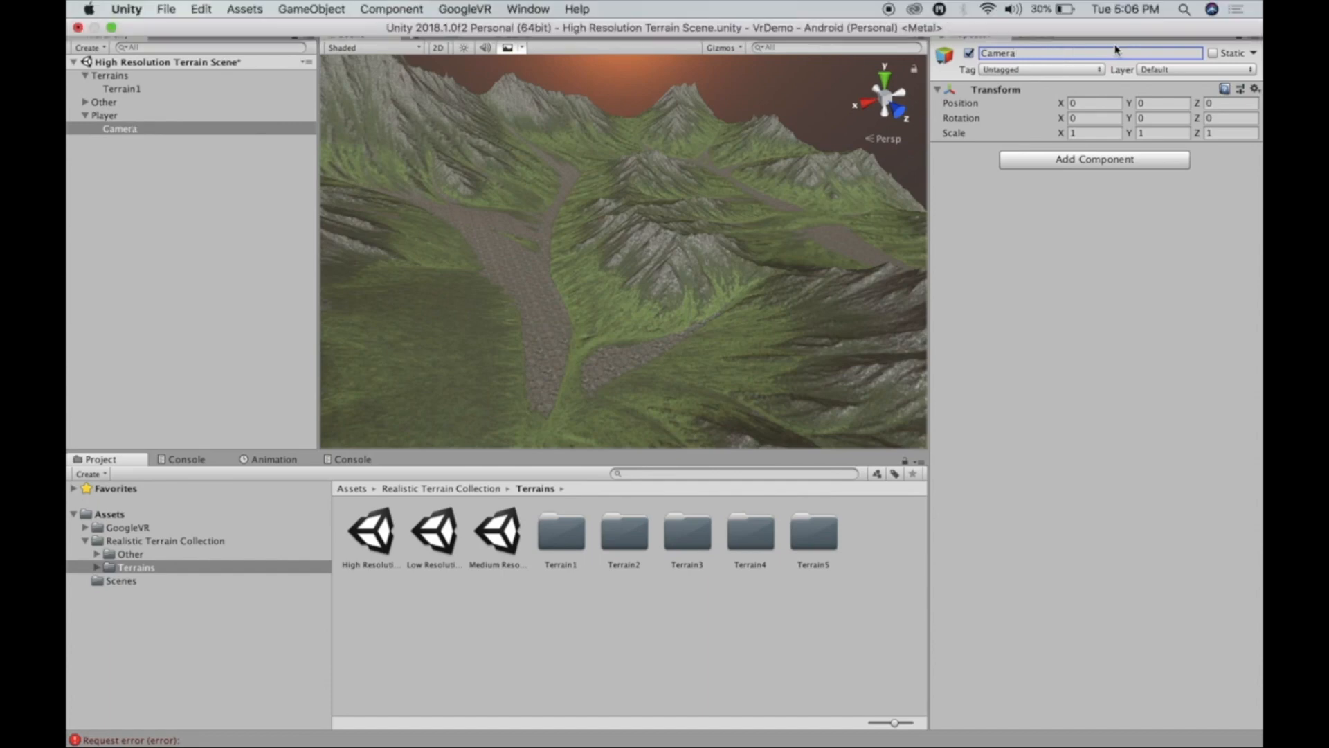
Tag the setup as MainCamera and reselect the Player object.
click(1040, 69)
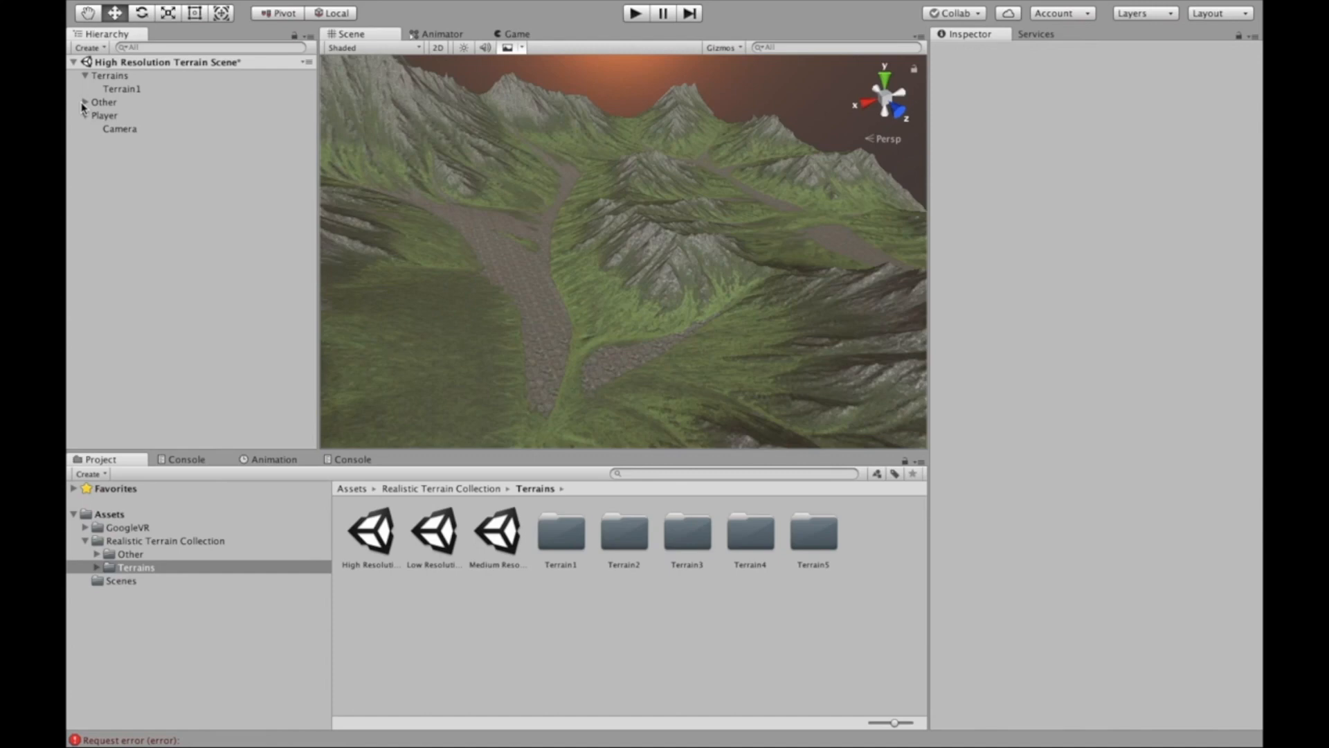
click(120, 128)
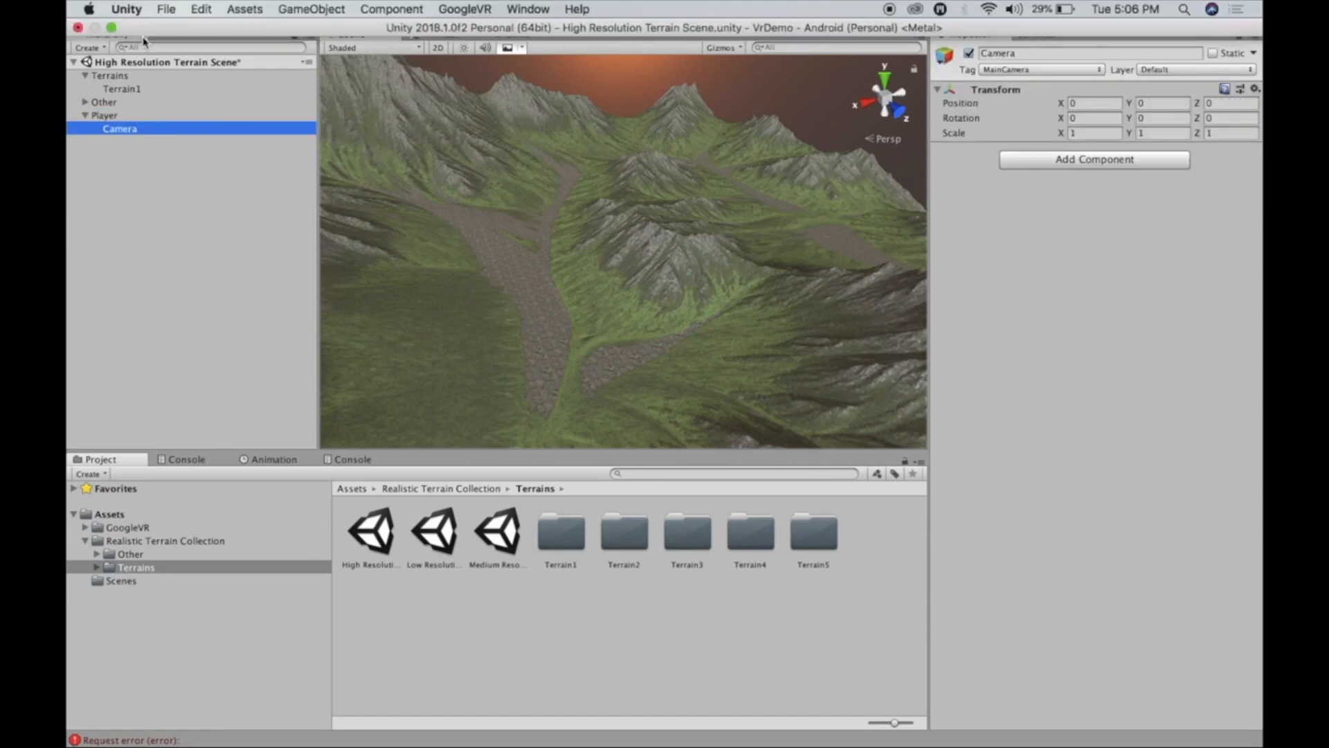
click(106, 115)
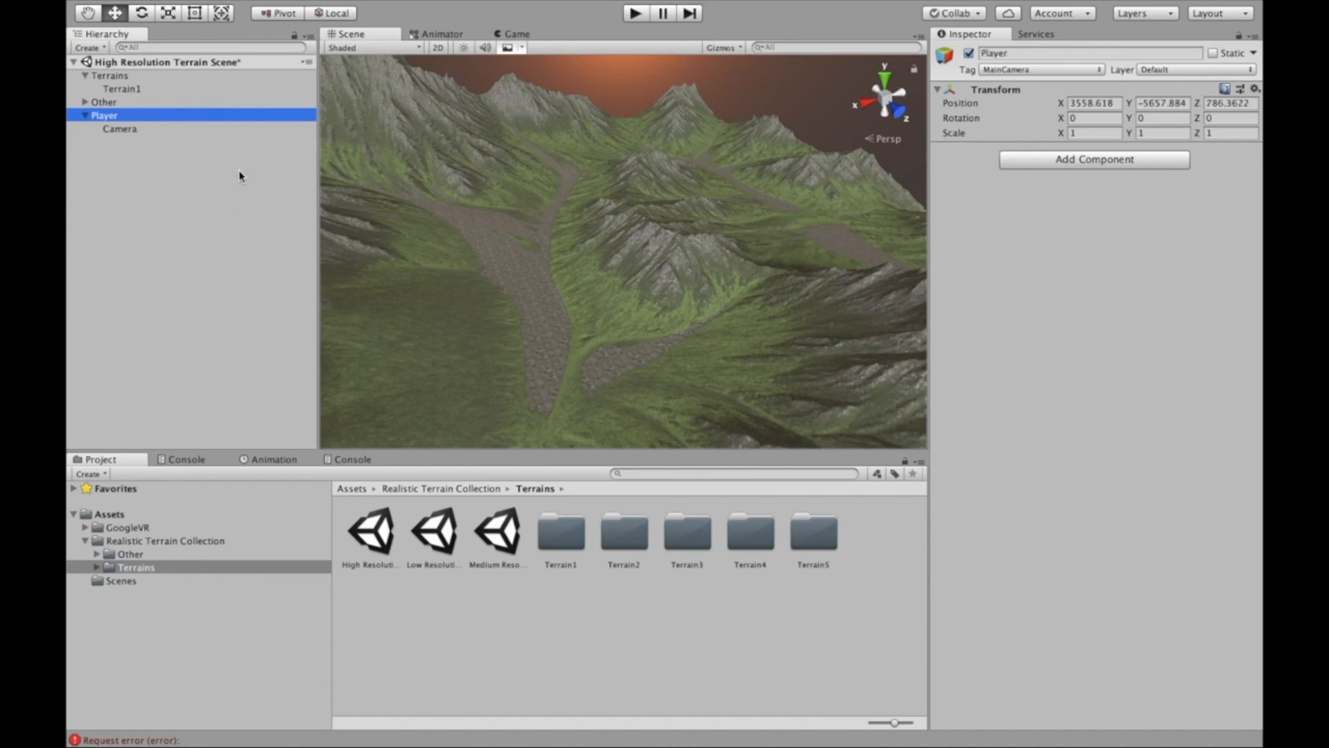
Import the Standard Assets Characters package and add a Character Controller to Player.
click(243, 9)
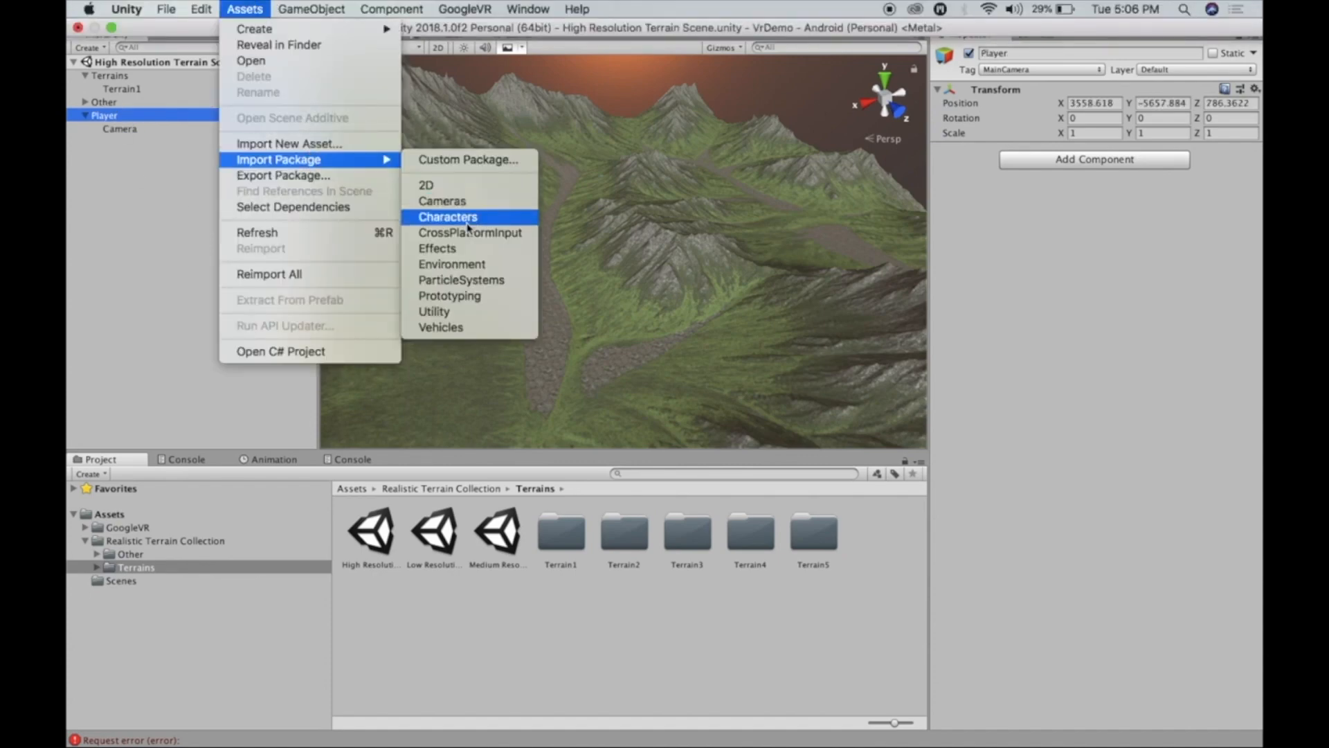
mouse_move(448, 296)
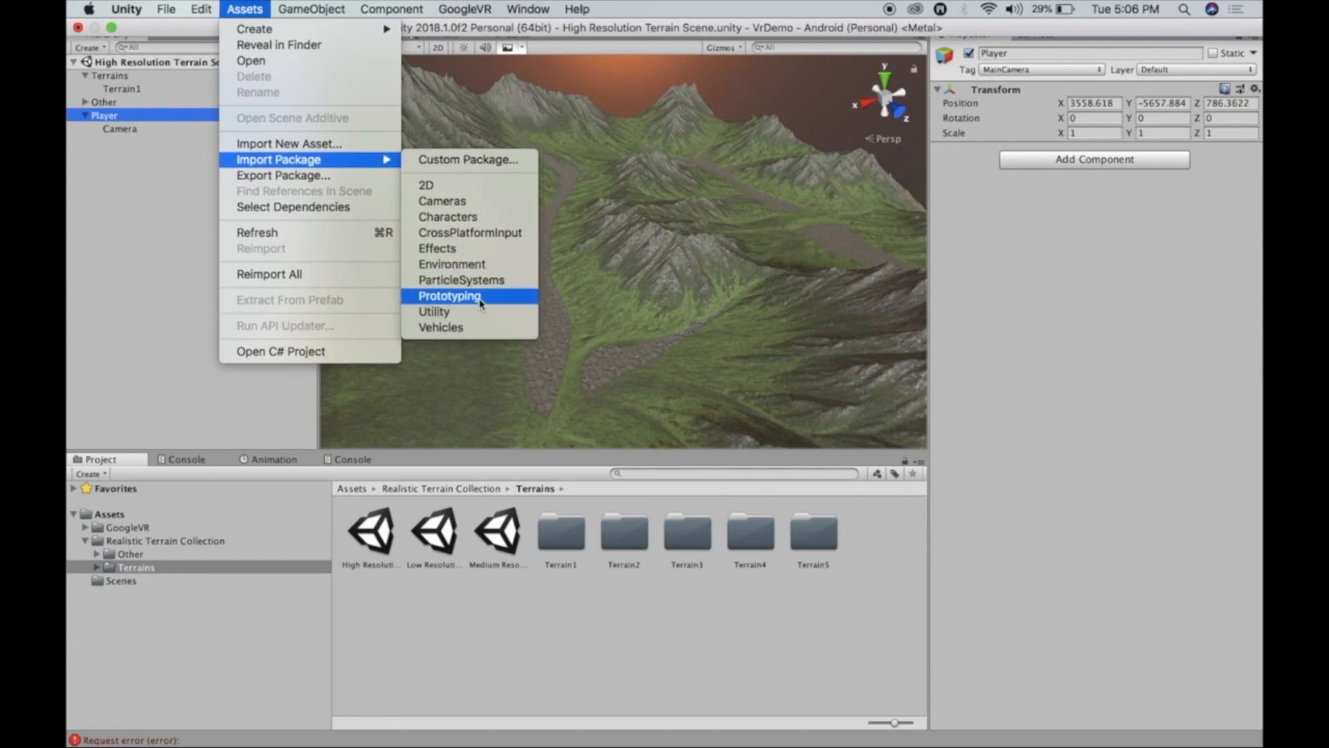
click(448, 296)
text(gvrr)
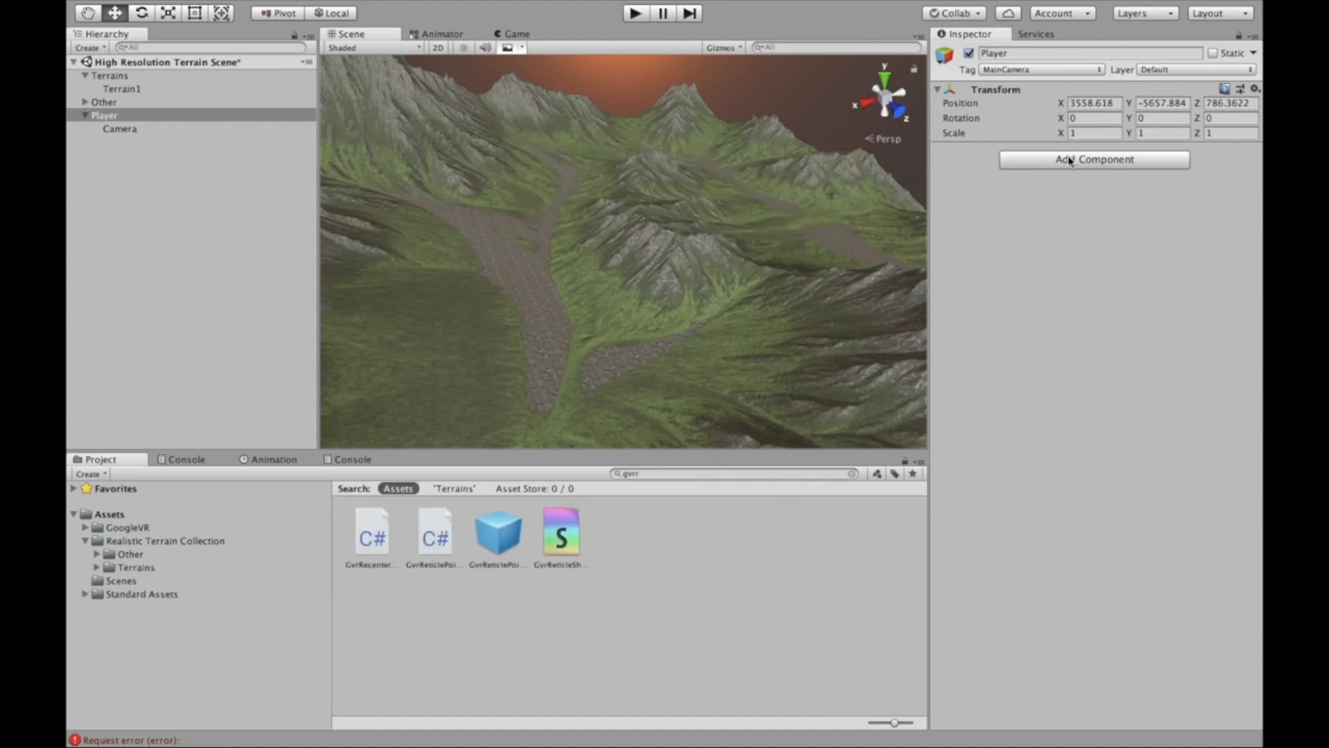
click(1092, 159)
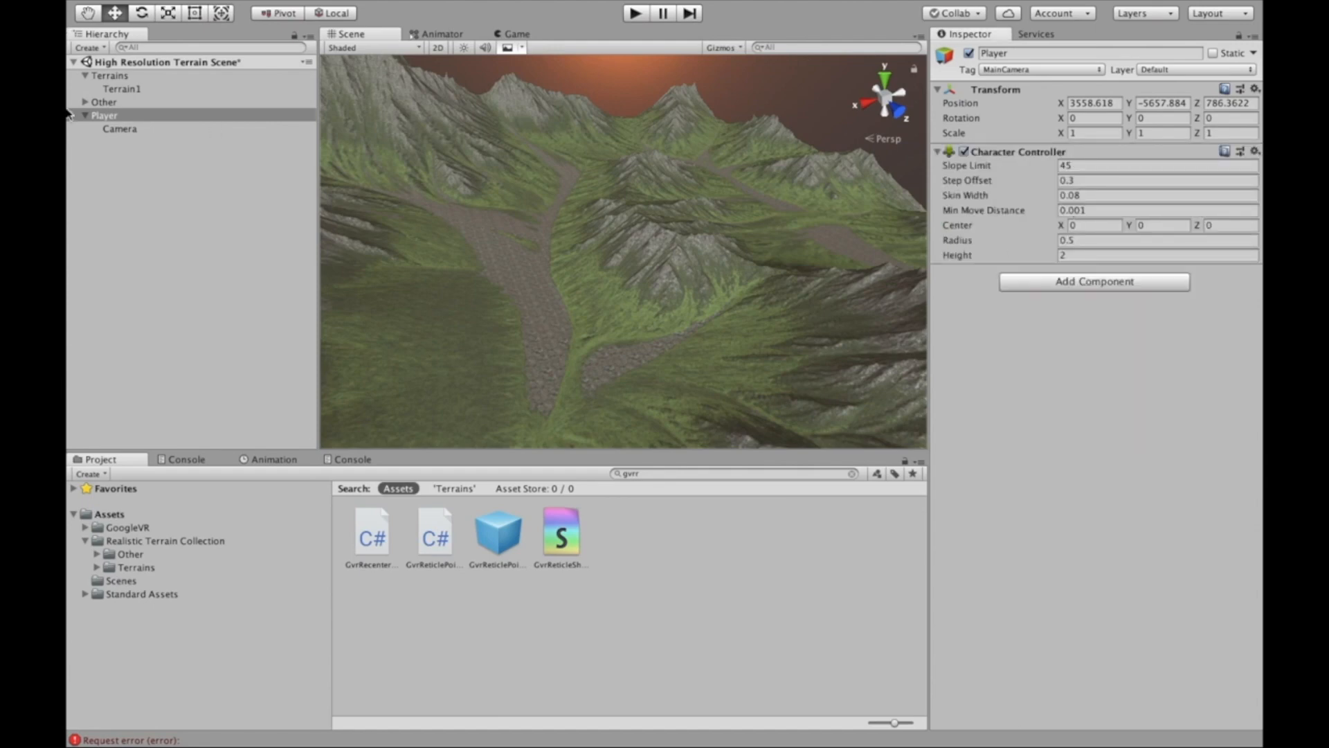
click(85, 115)
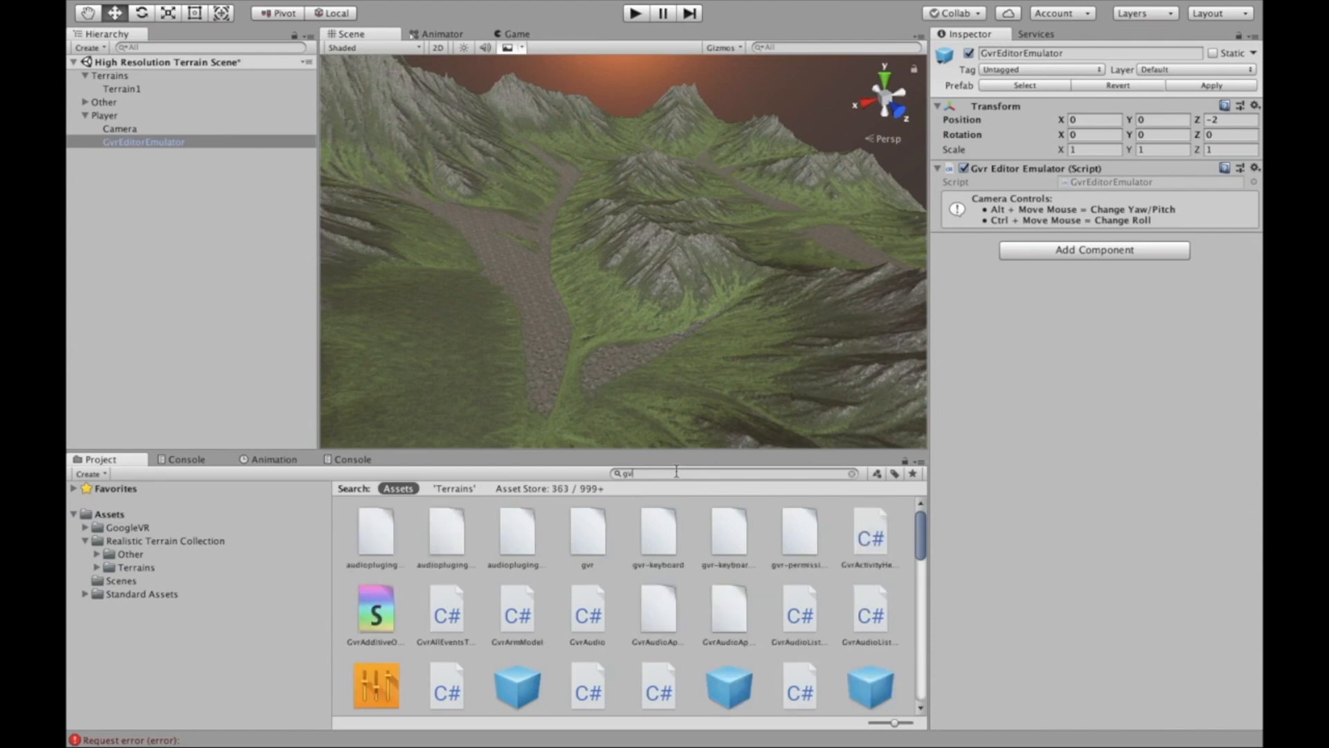
Add the GvrEventSystem, GvrEditorEmulator and GvrControllerMain prefabs to the scene.
text(re)
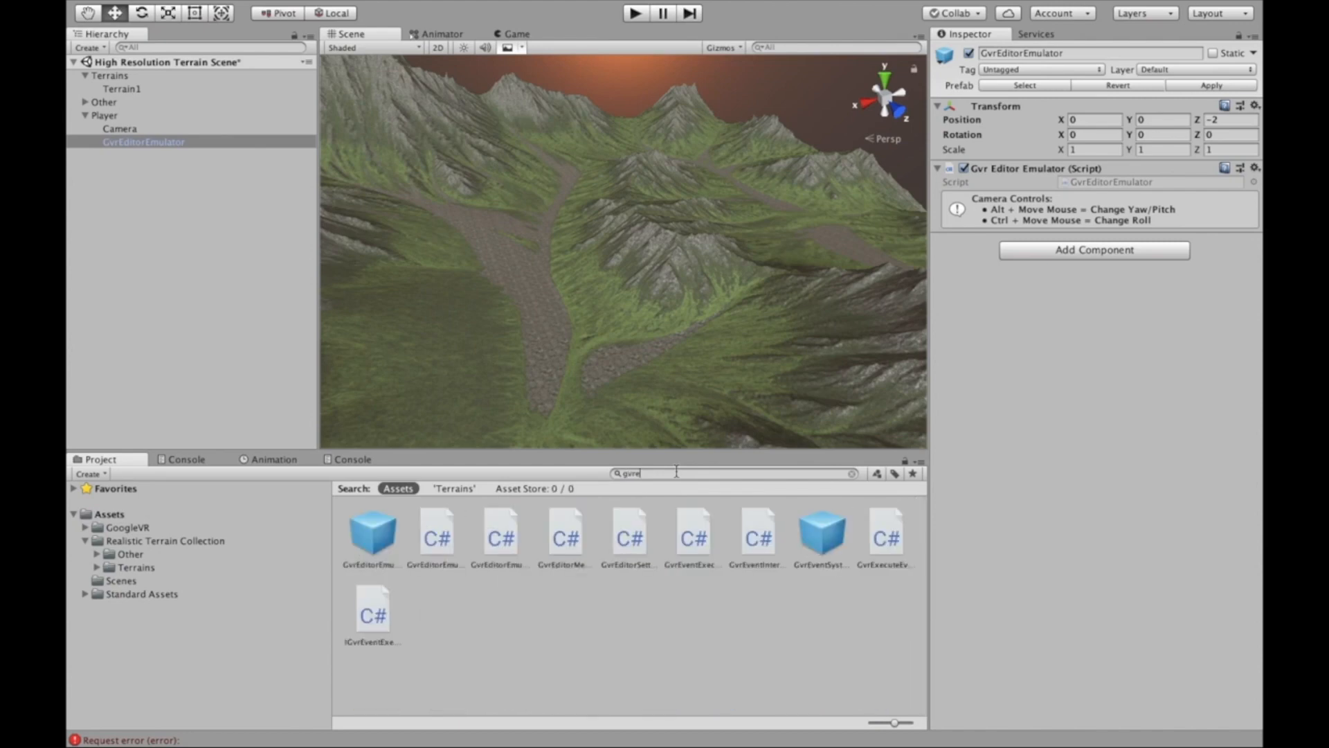
click(820, 534)
text(controll)
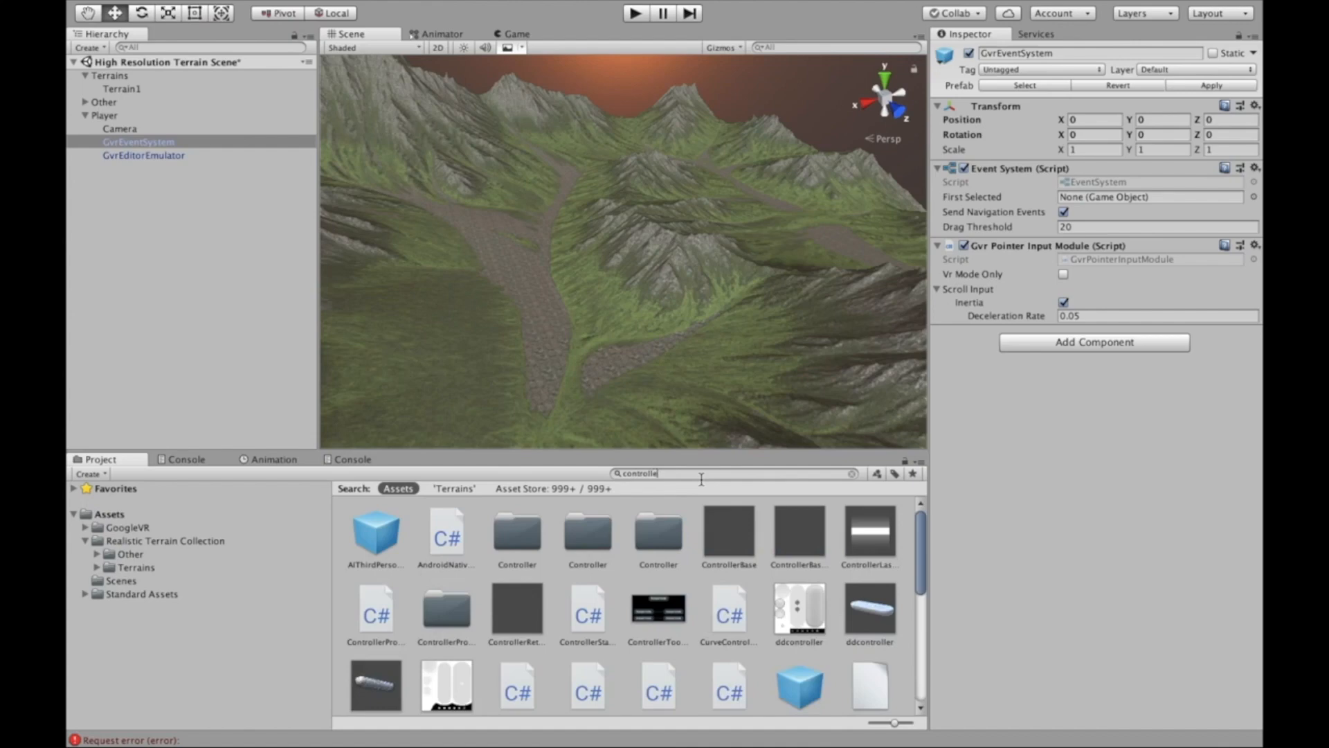
click(132, 167)
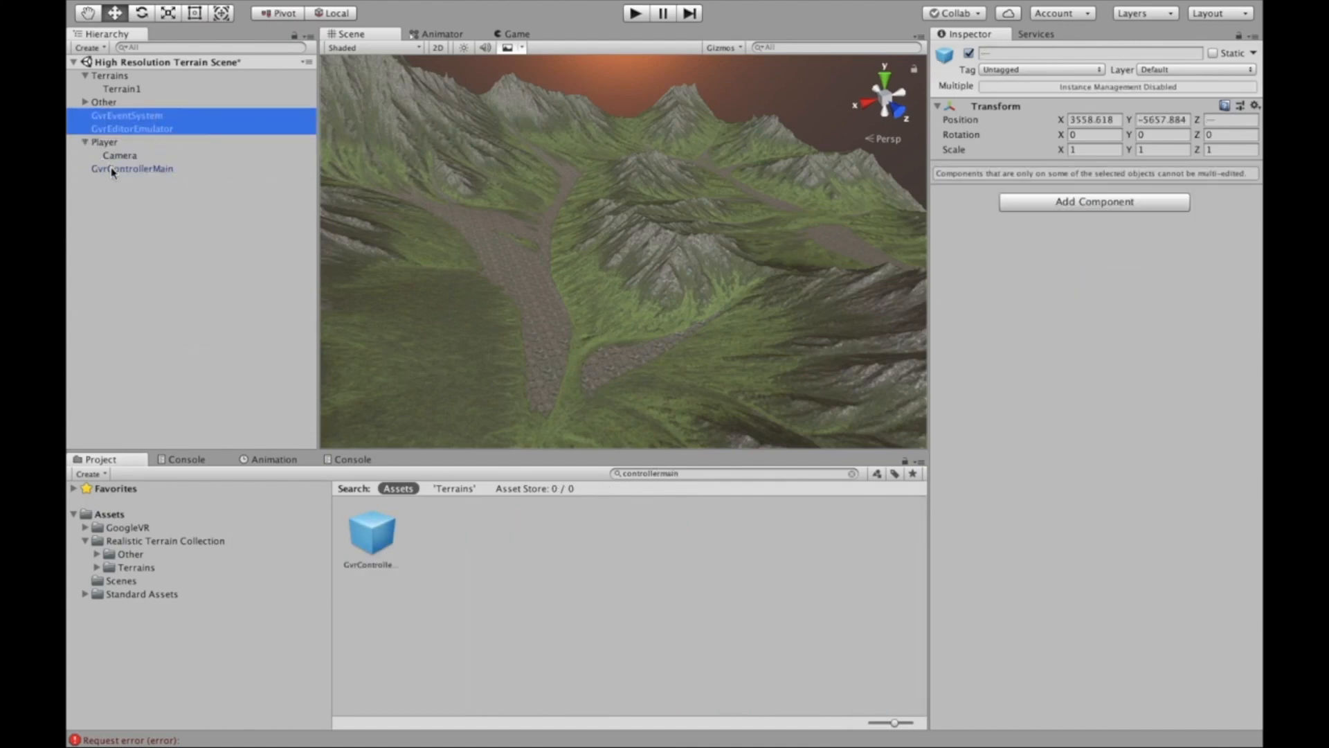
click(132, 167)
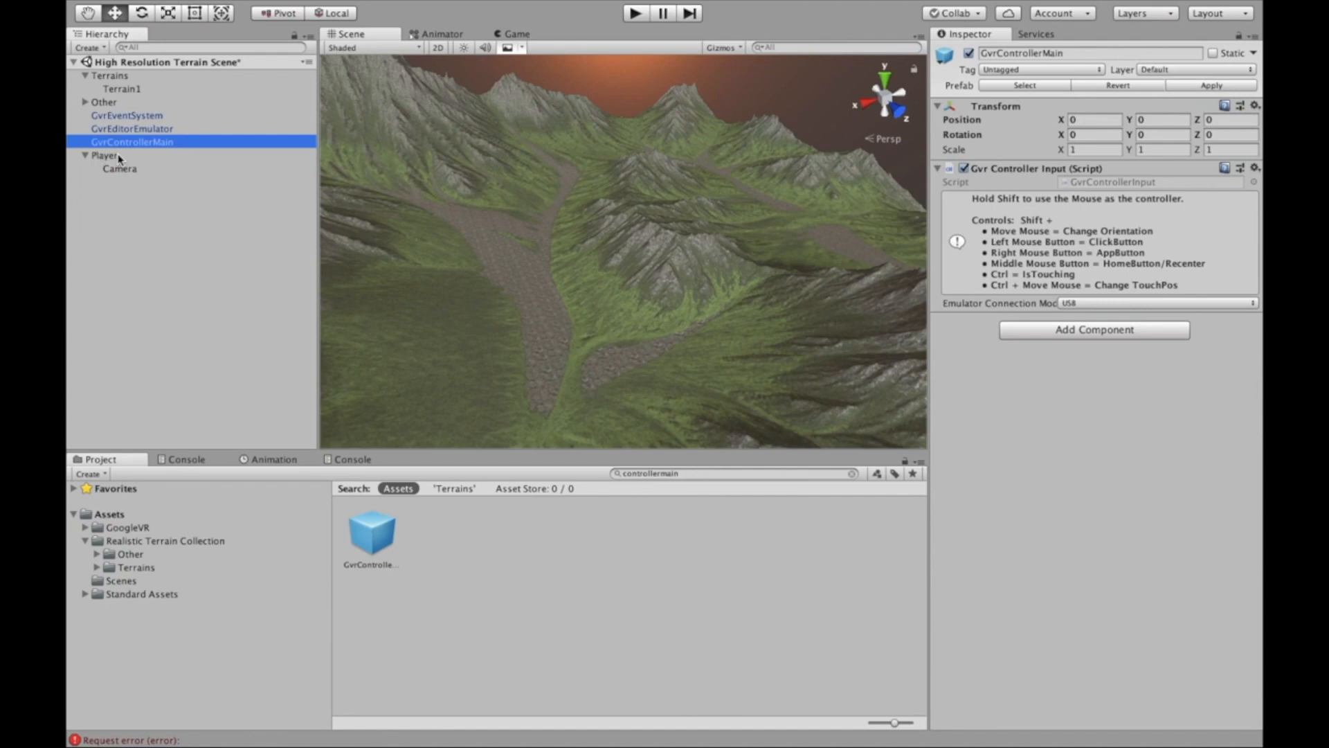
Add a Gvr Reticle Pointer component to the Player.
click(105, 155)
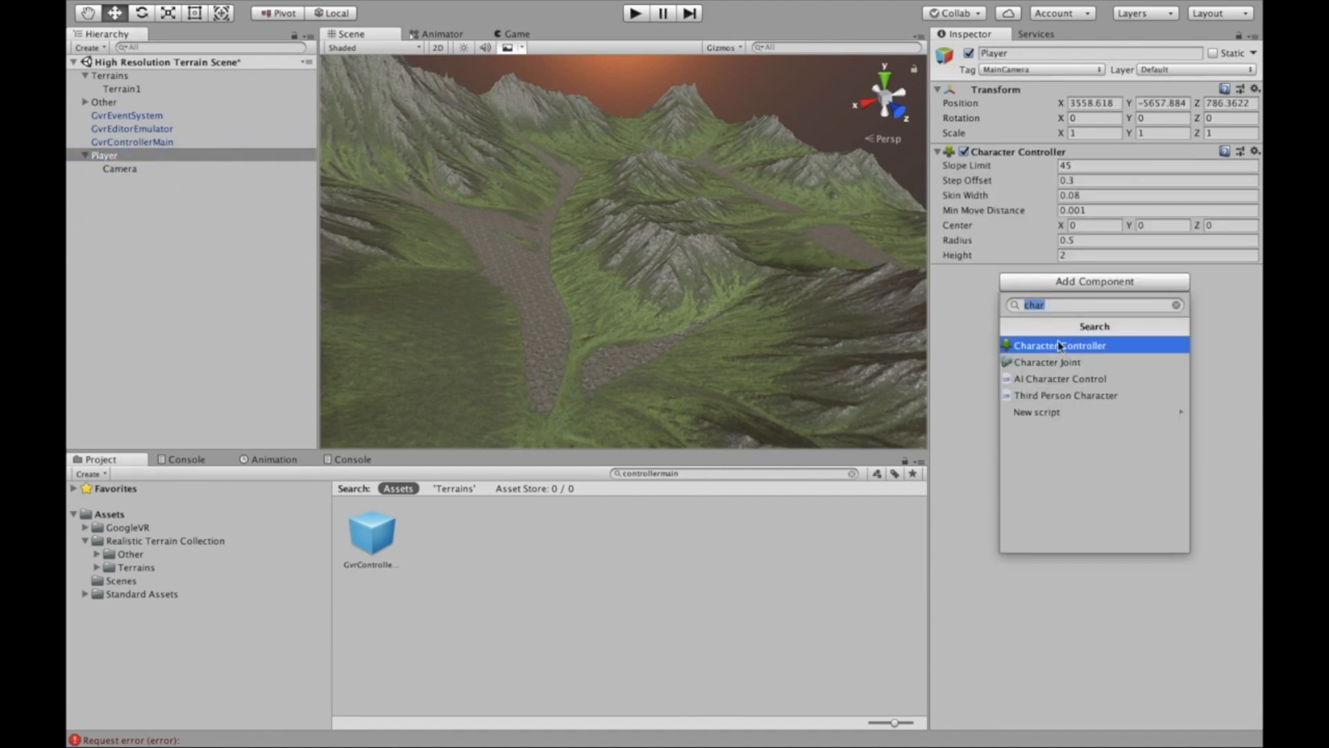
text(gvrre)
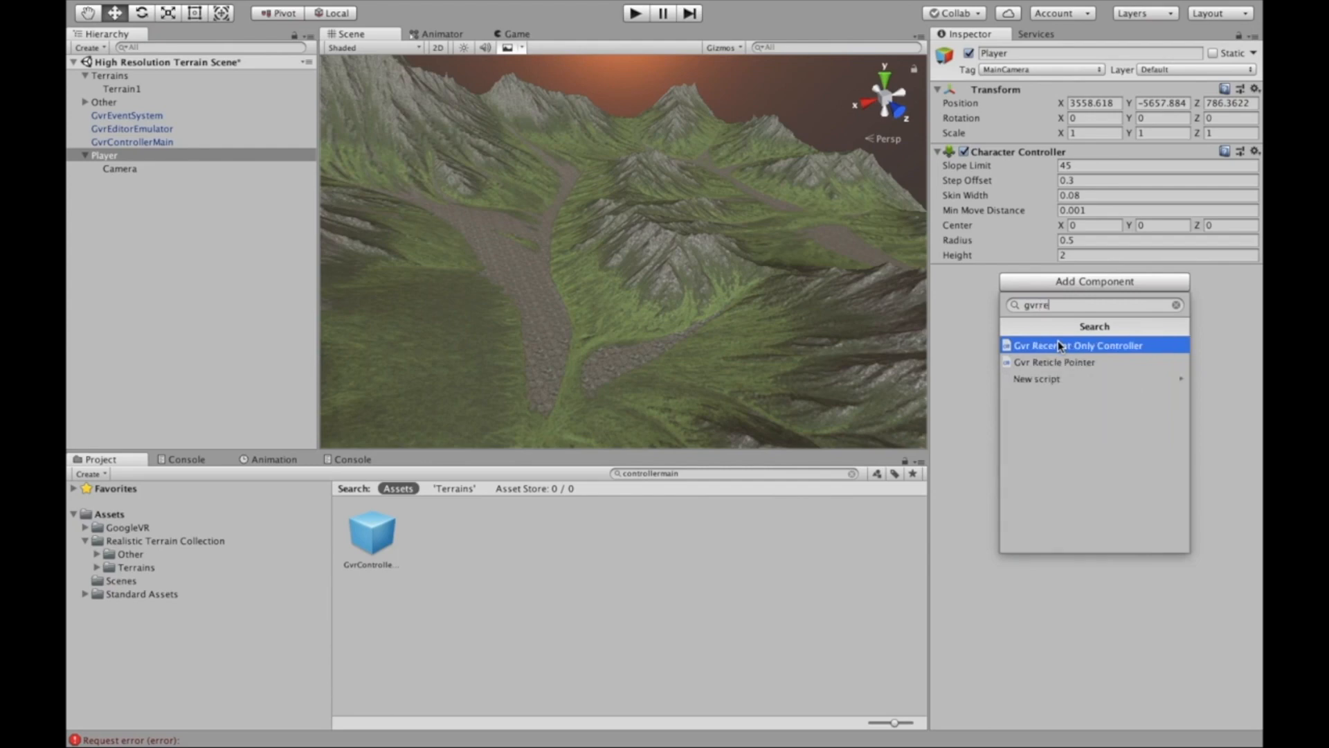
click(1053, 361)
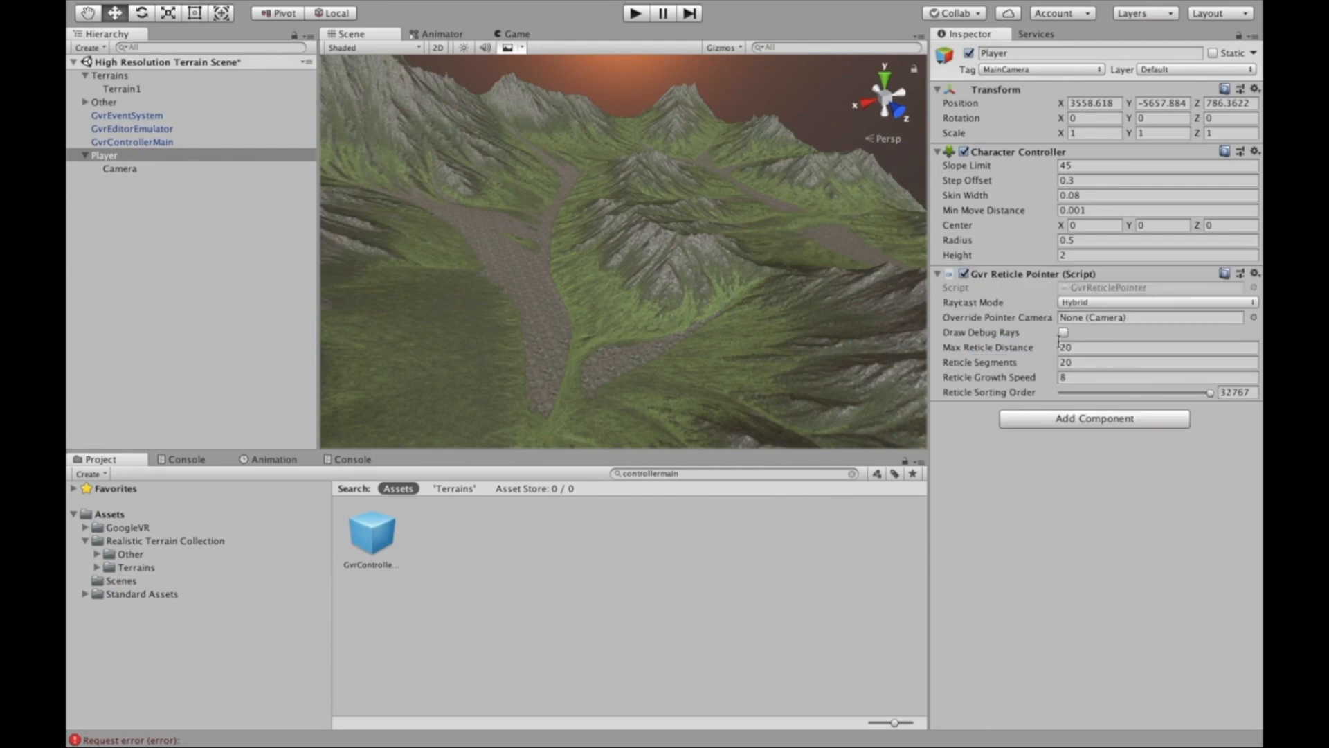
click(119, 169)
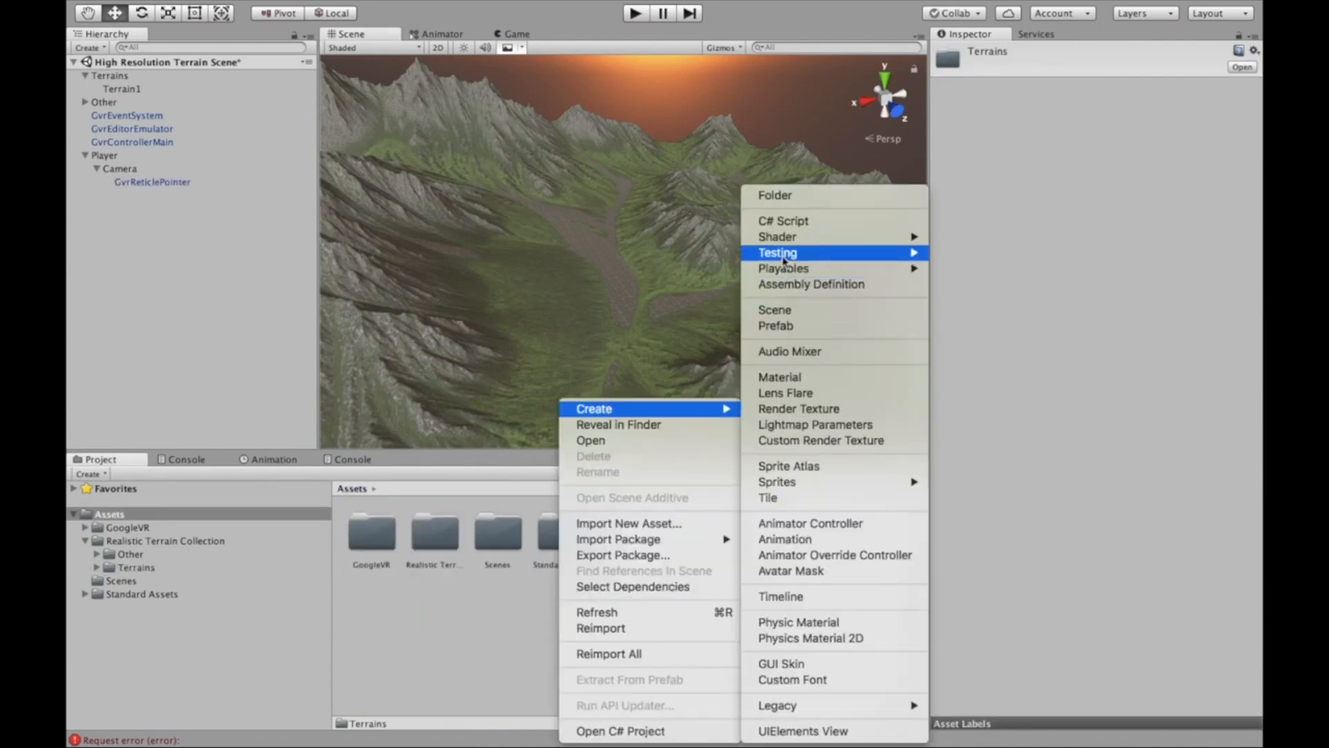
Create a new C# script named look in the Assets folder.
click(783, 220)
text(look)
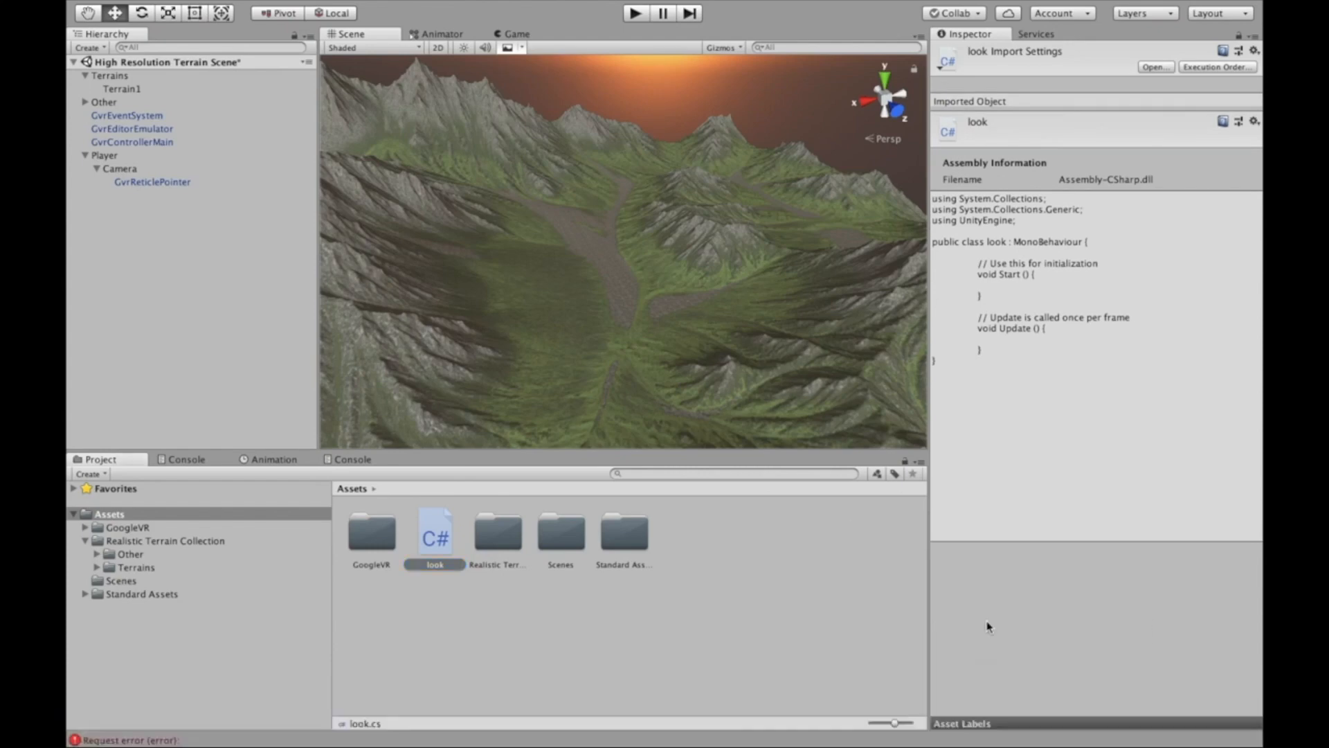
Write tilt-to-walk logic in look.cs (vcam, toggleAngle, speed, SimpleMove) and return to Unity.
double_click(433, 530)
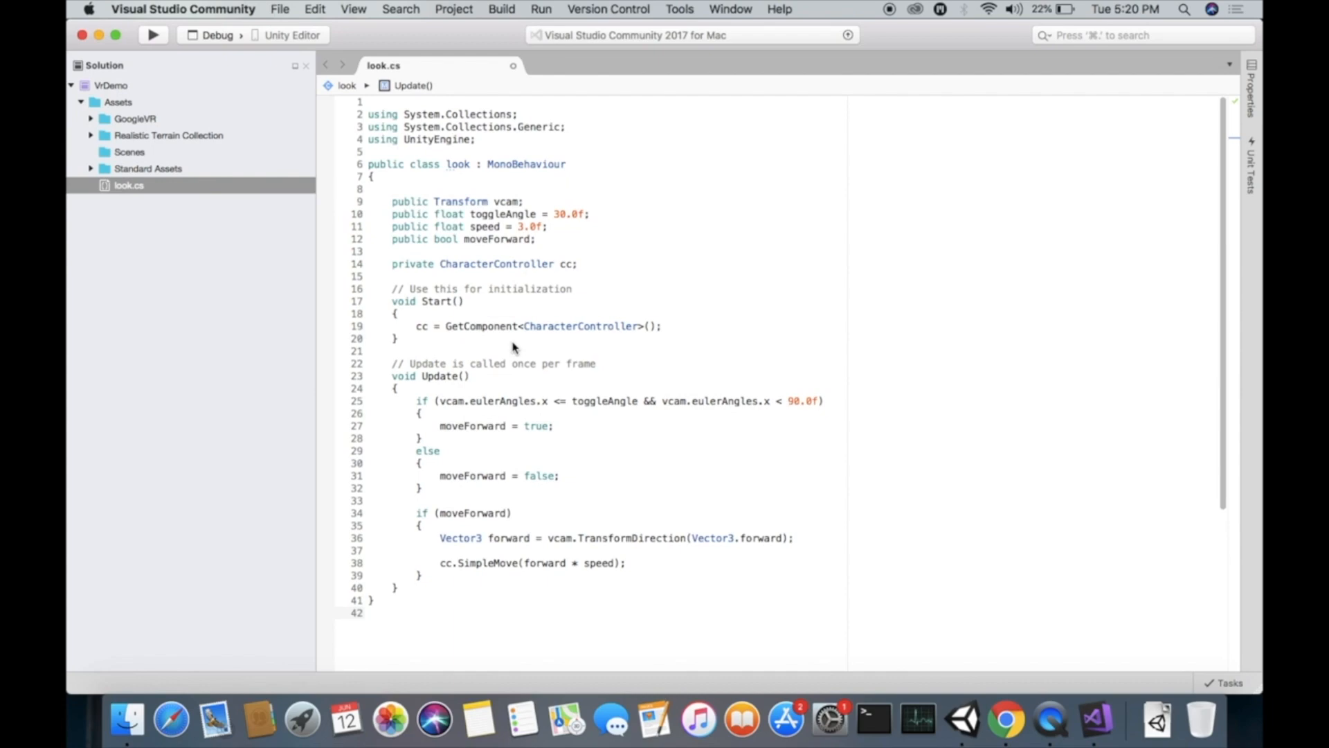
mouse_move(1054, 719)
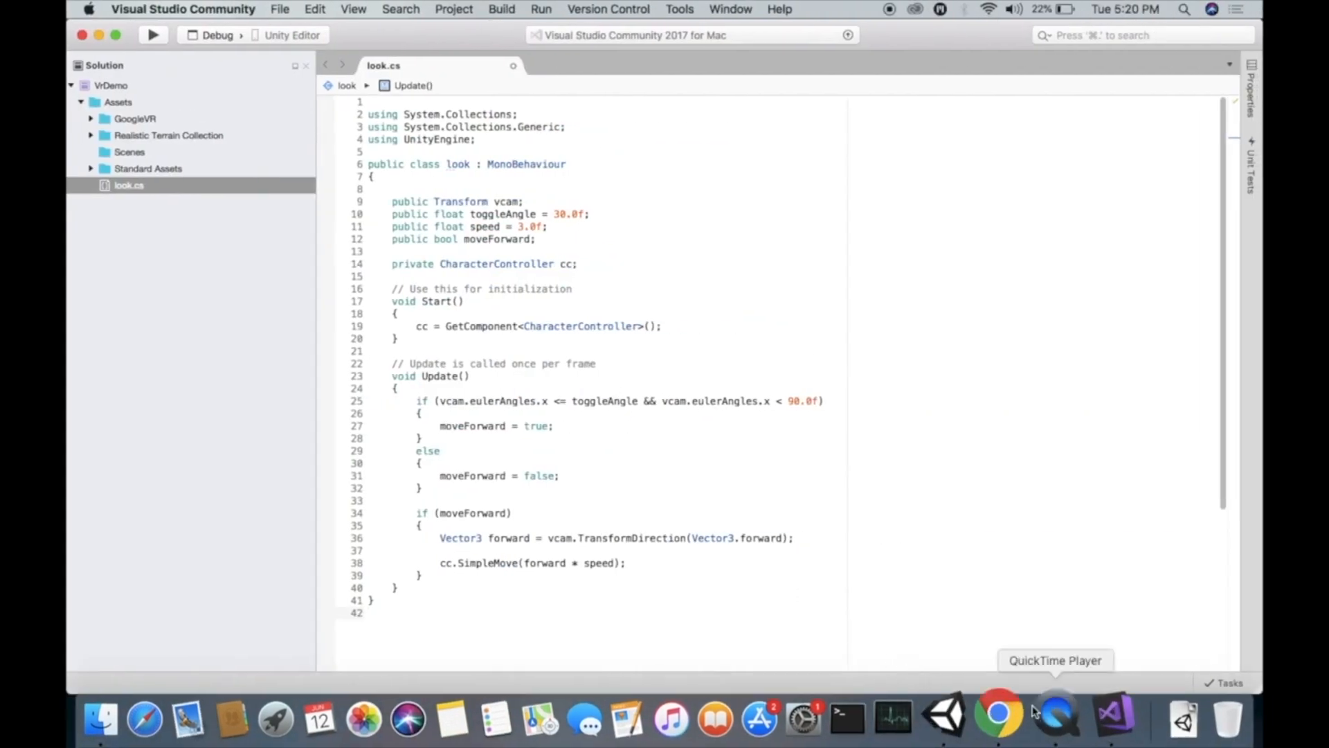
click(944, 720)
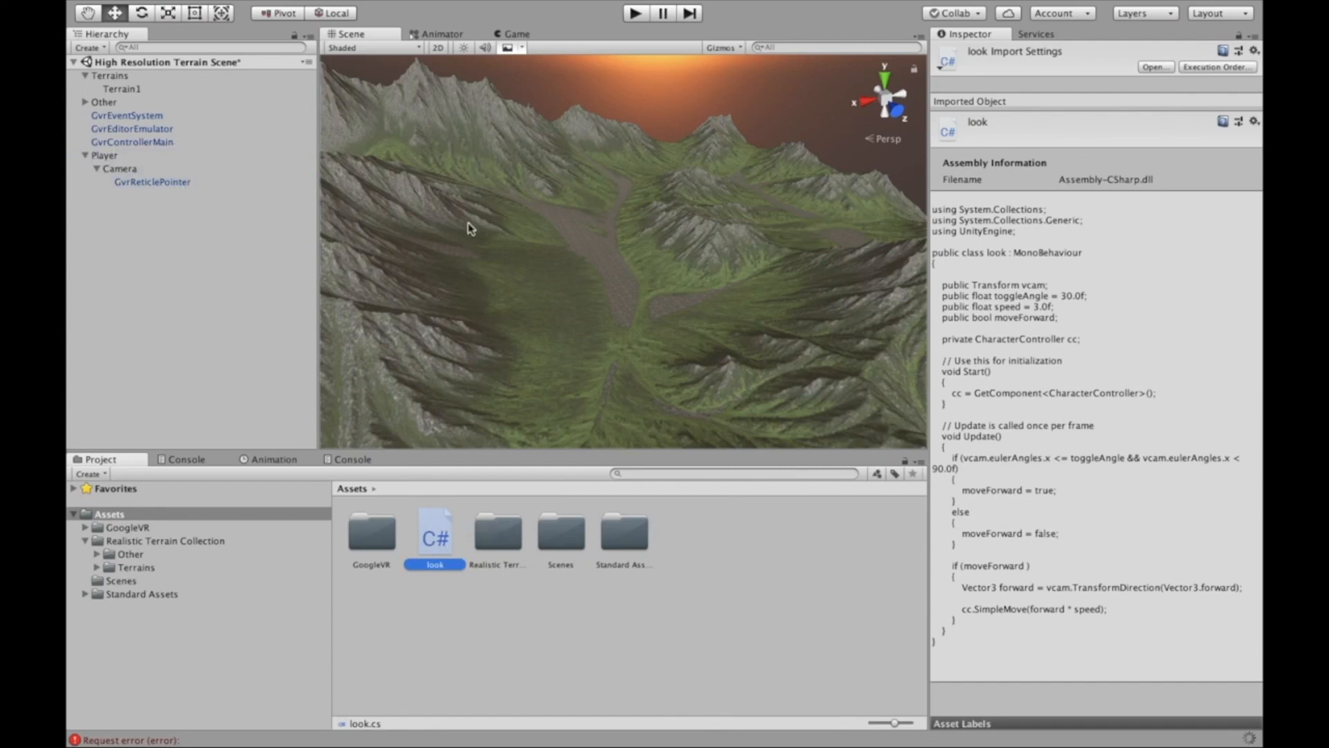
Attach look to Player, test play, then give the Camera child a Camera component after 'No cameras rendering'.
click(105, 156)
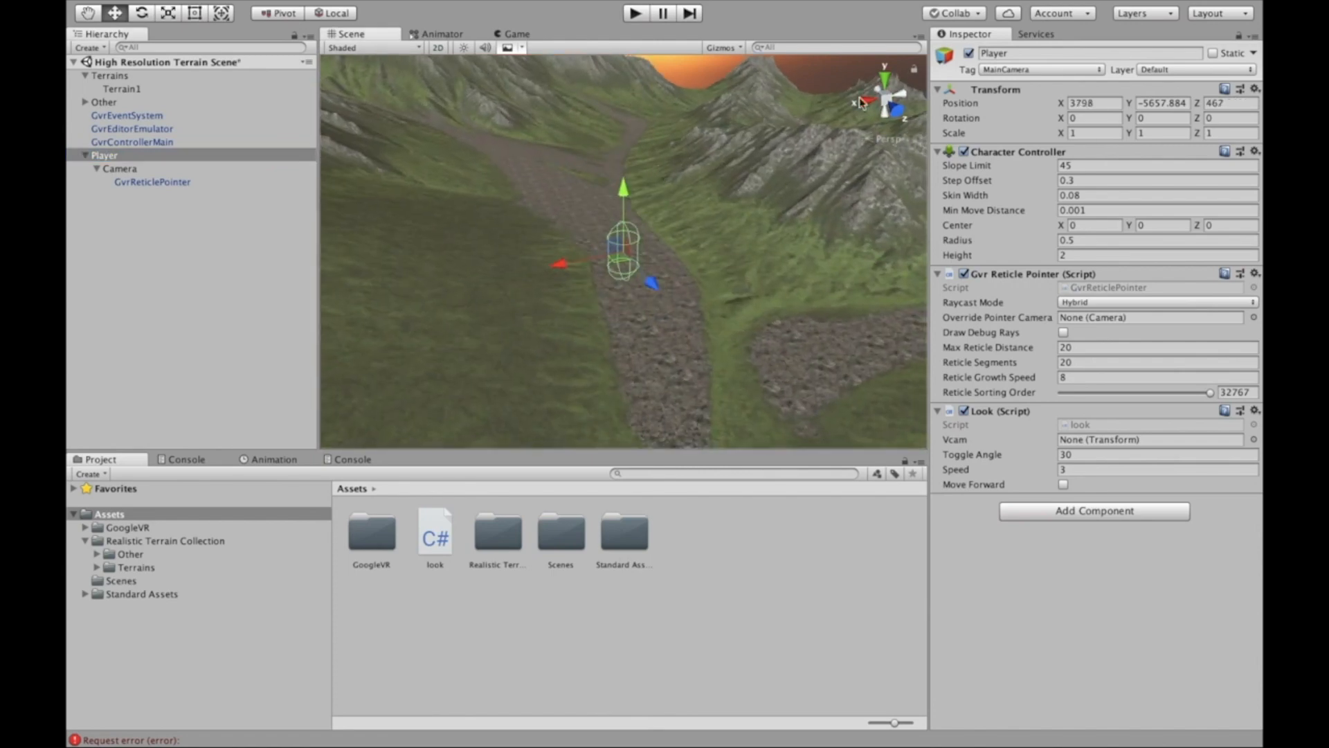
click(634, 12)
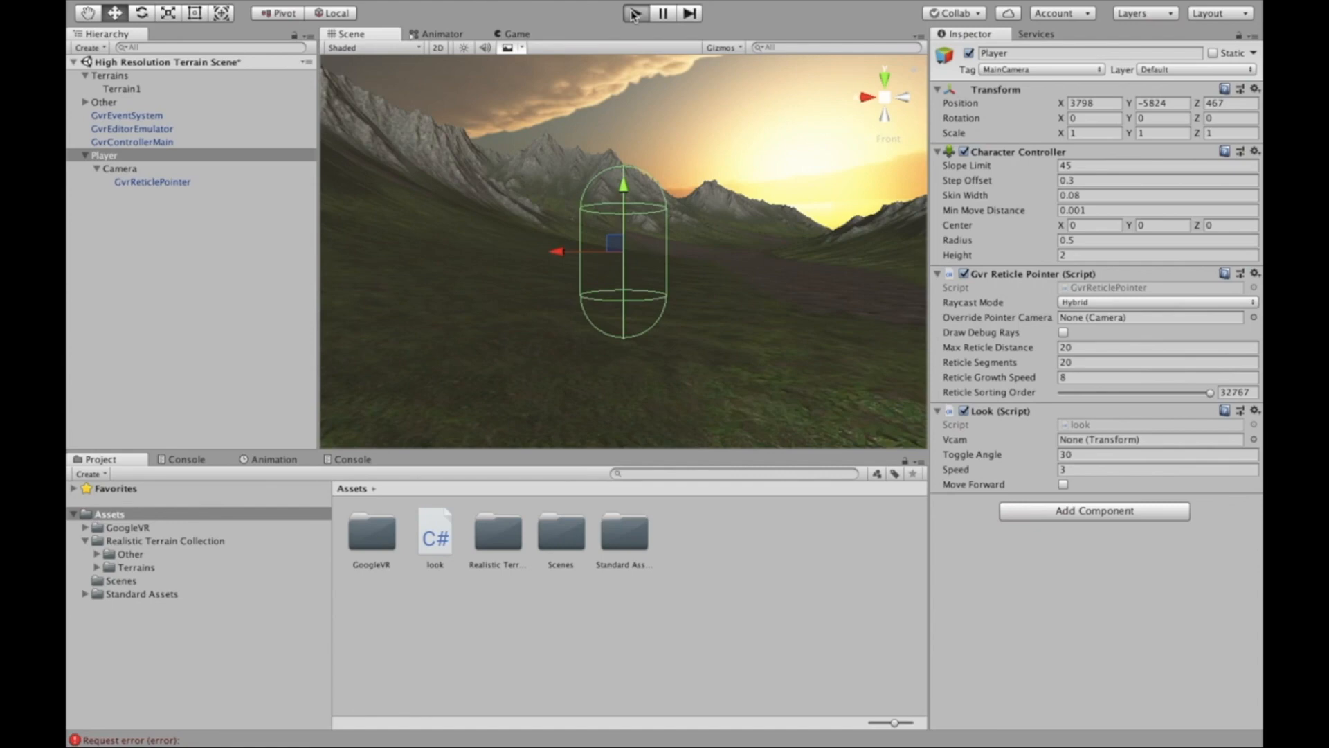
click(636, 13)
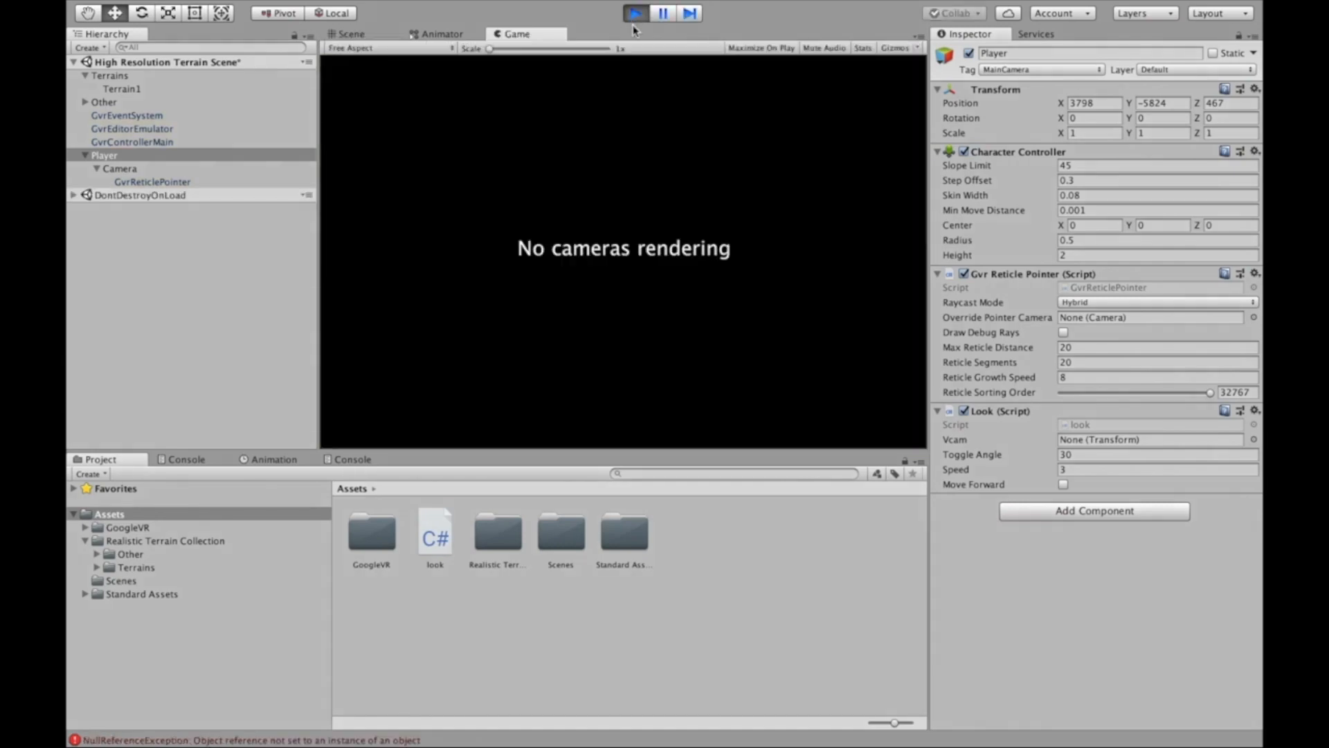
click(635, 13)
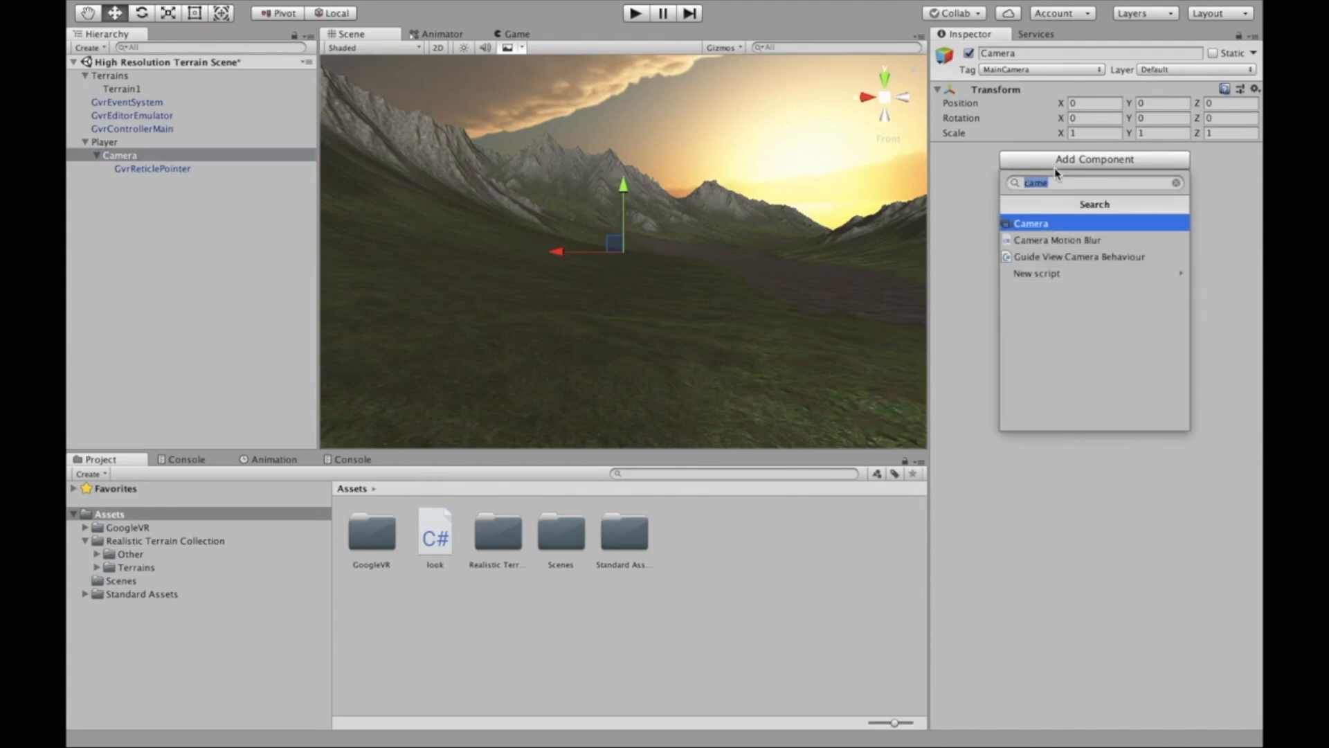
click(1031, 223)
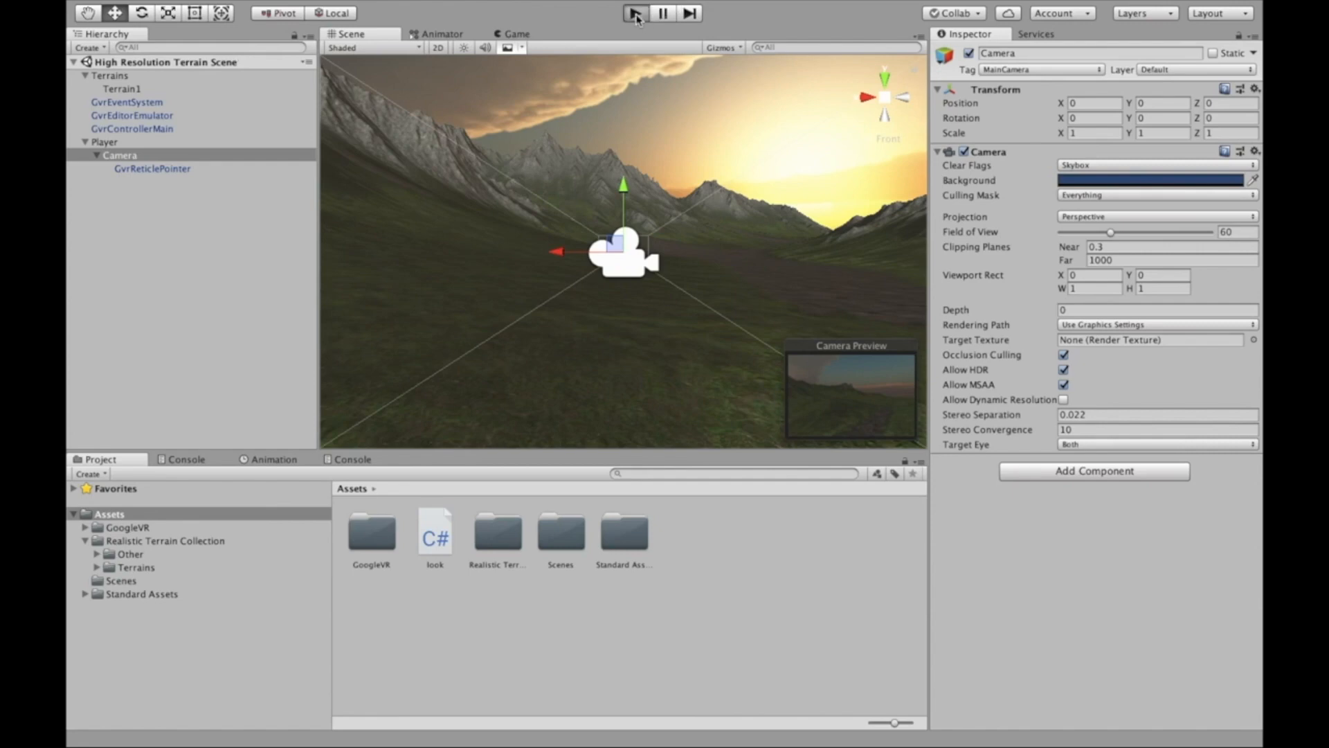
Play the scene to see the sunset terrain with the reticle dot, then stop.
click(636, 13)
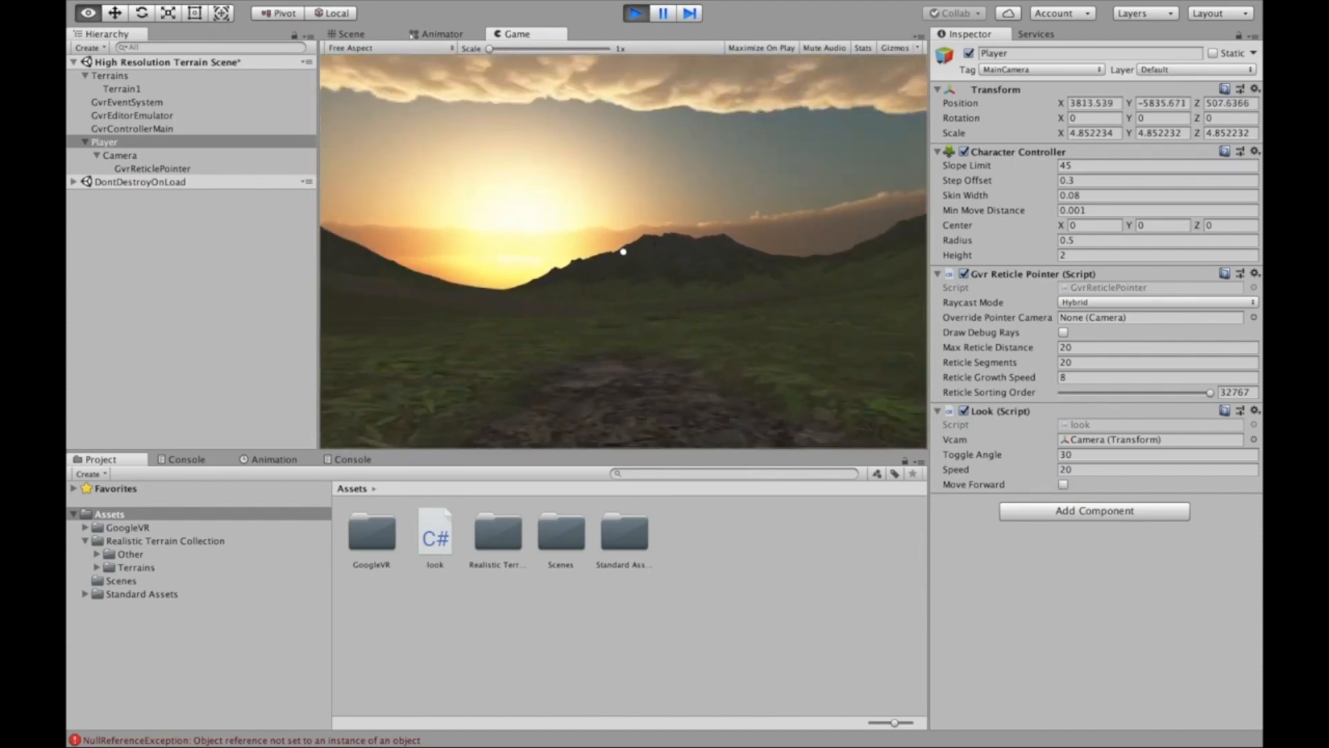
click(1063, 485)
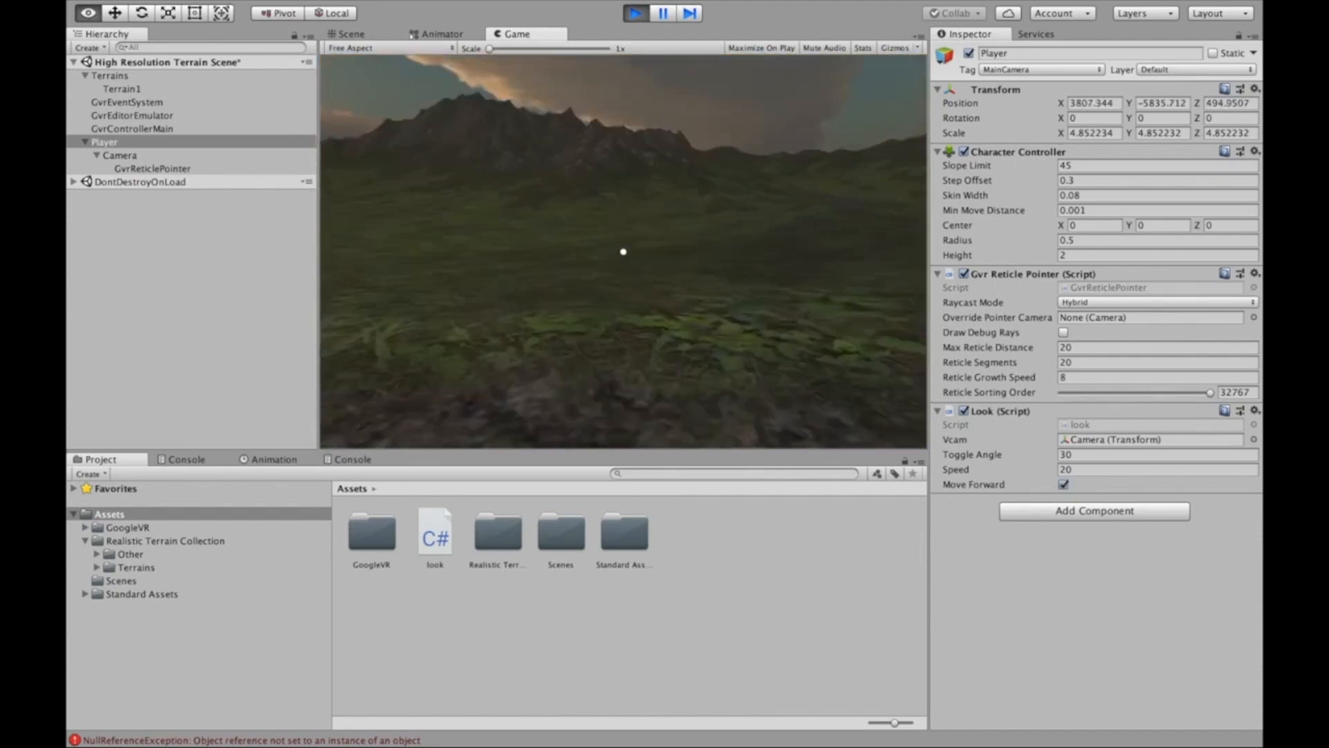
click(634, 13)
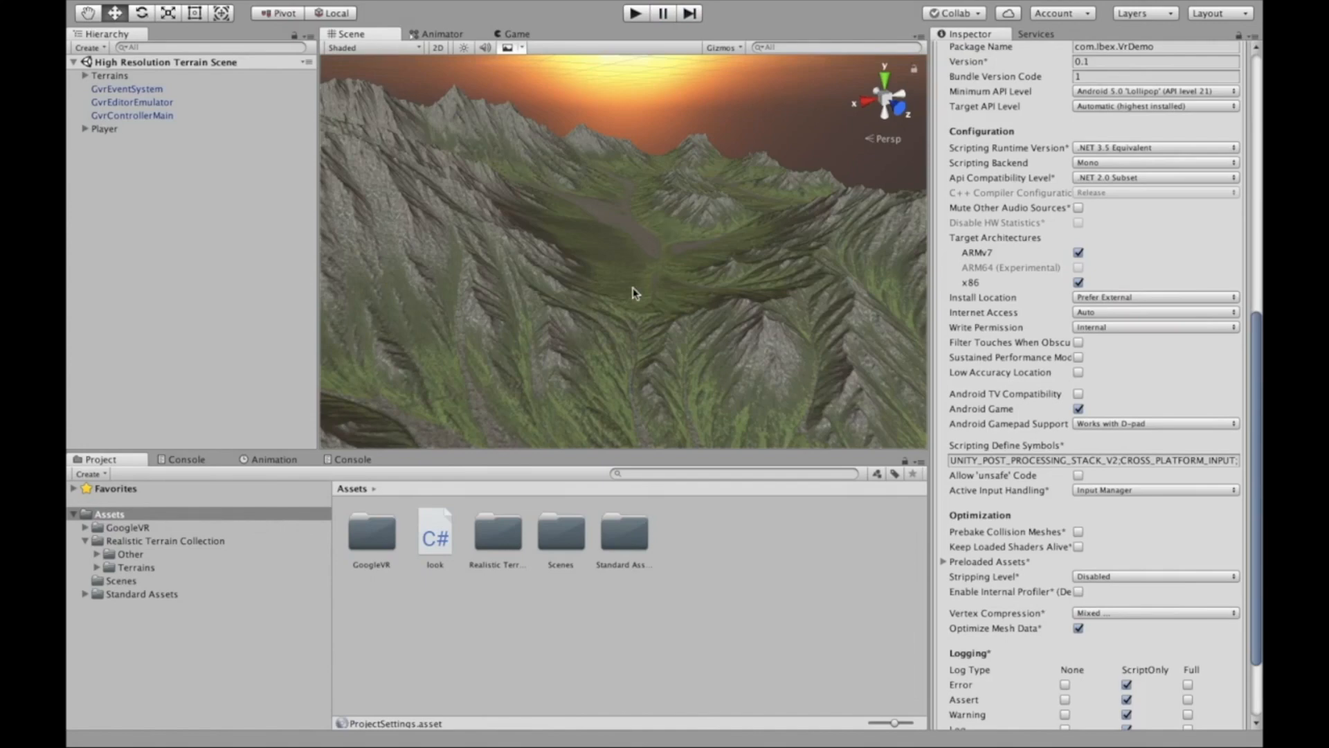